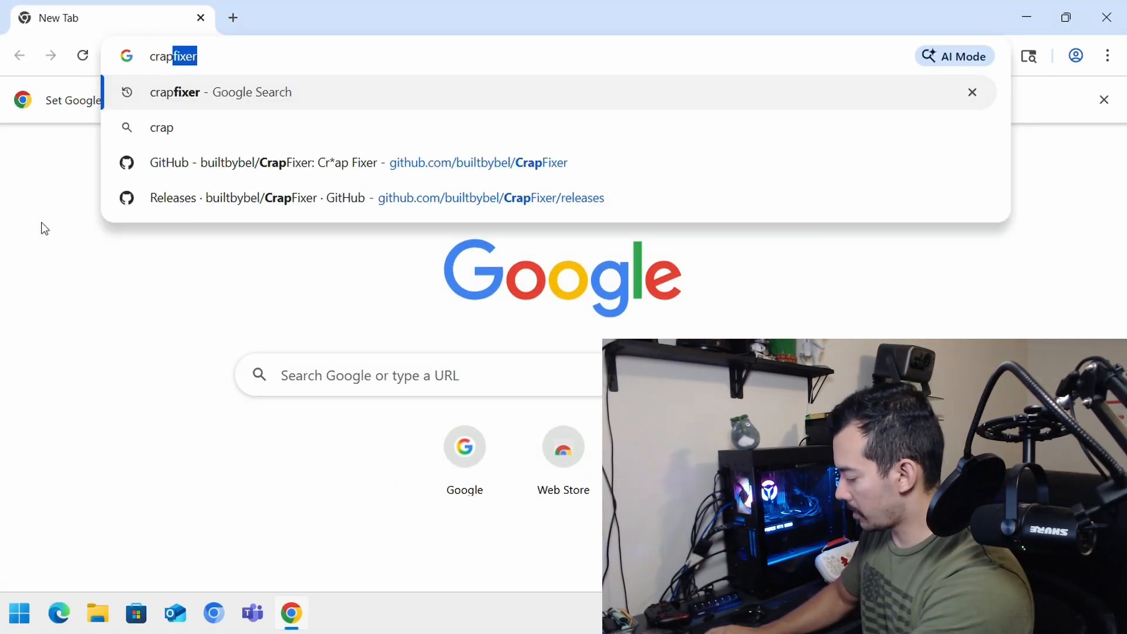
# Search the web for crapfixer and browse builtbybel's GitHub profile, skimming the Flyby11 description.
pyautogui.press('Enter')
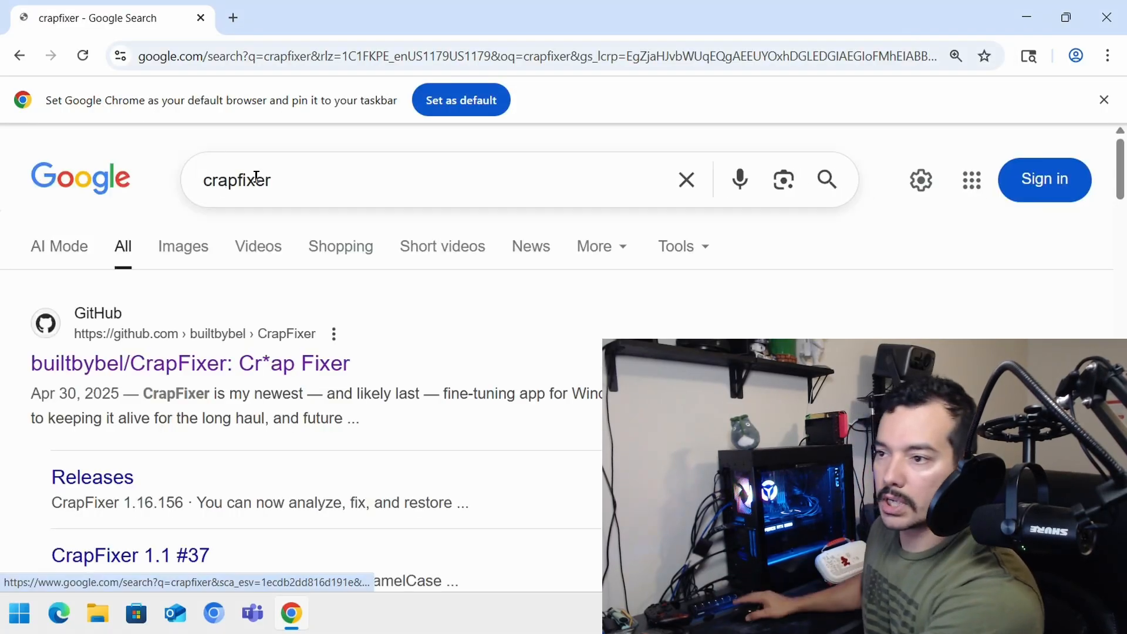
pyautogui.moveTo(139, 363)
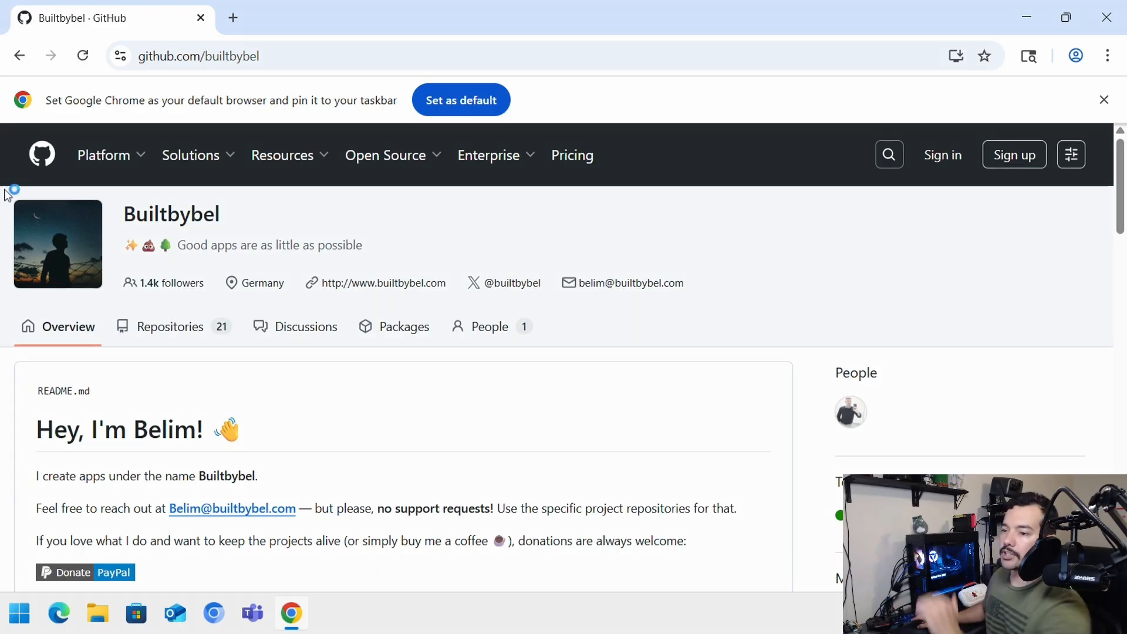
pyautogui.scroll(-3)
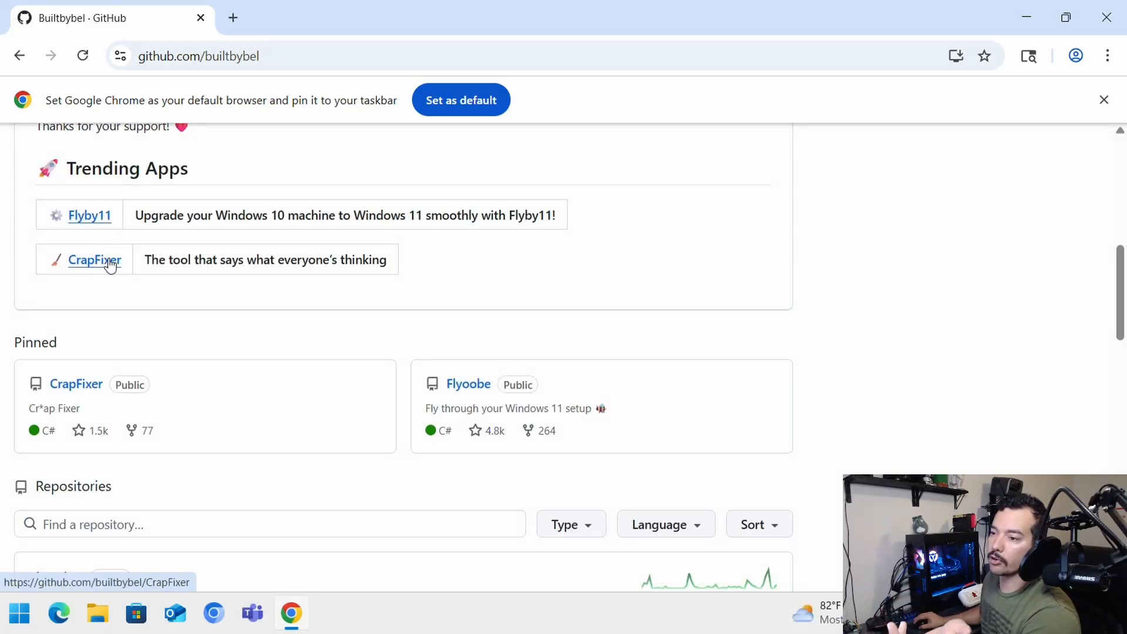
pyautogui.moveTo(245, 215); pyautogui.dragTo(498, 215)
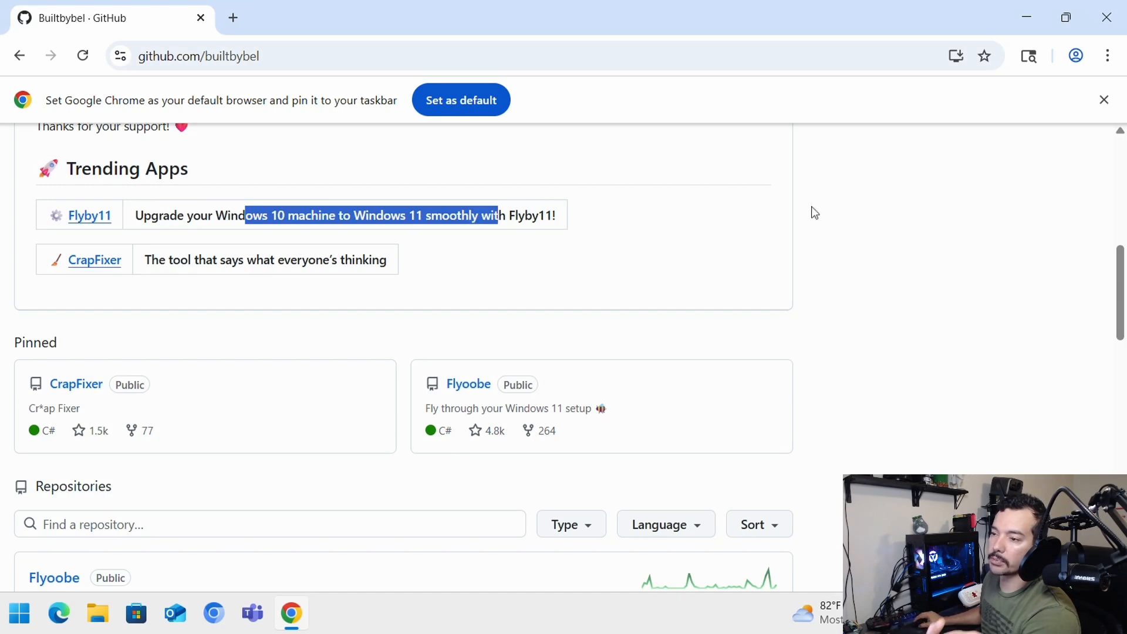
pyautogui.click(548, 240)
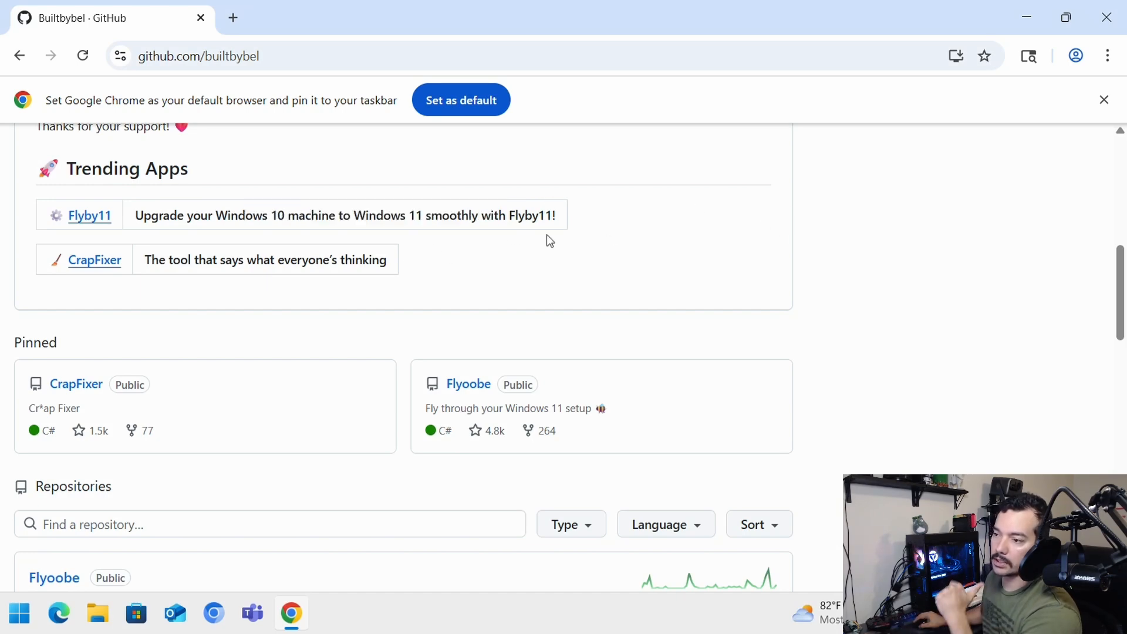
pyautogui.moveTo(94, 259)
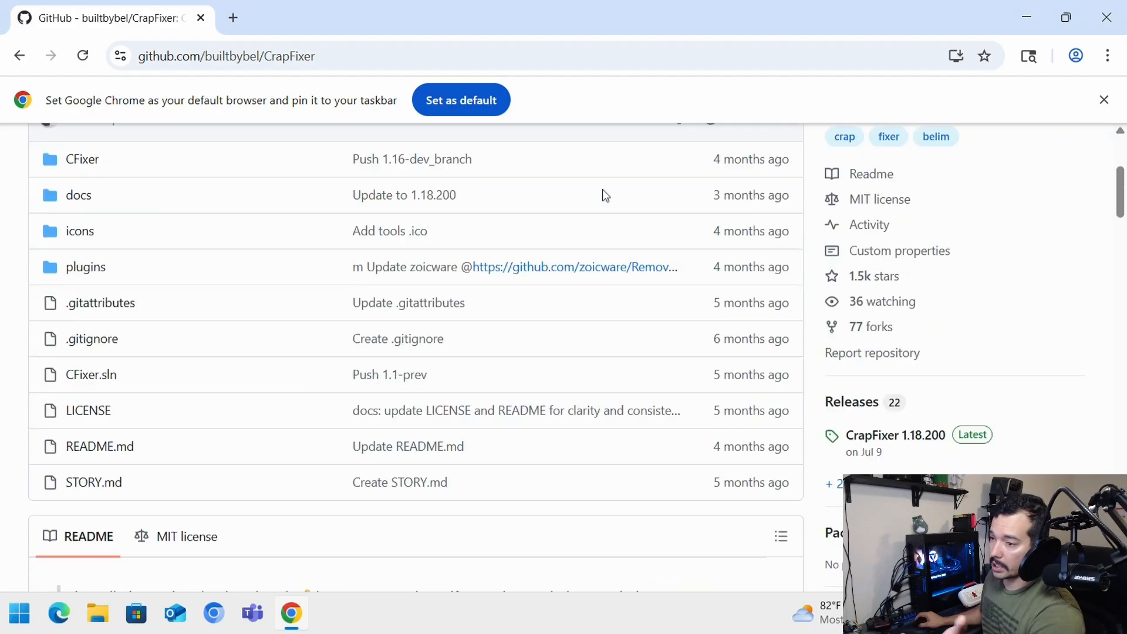
pyautogui.scroll(-3)
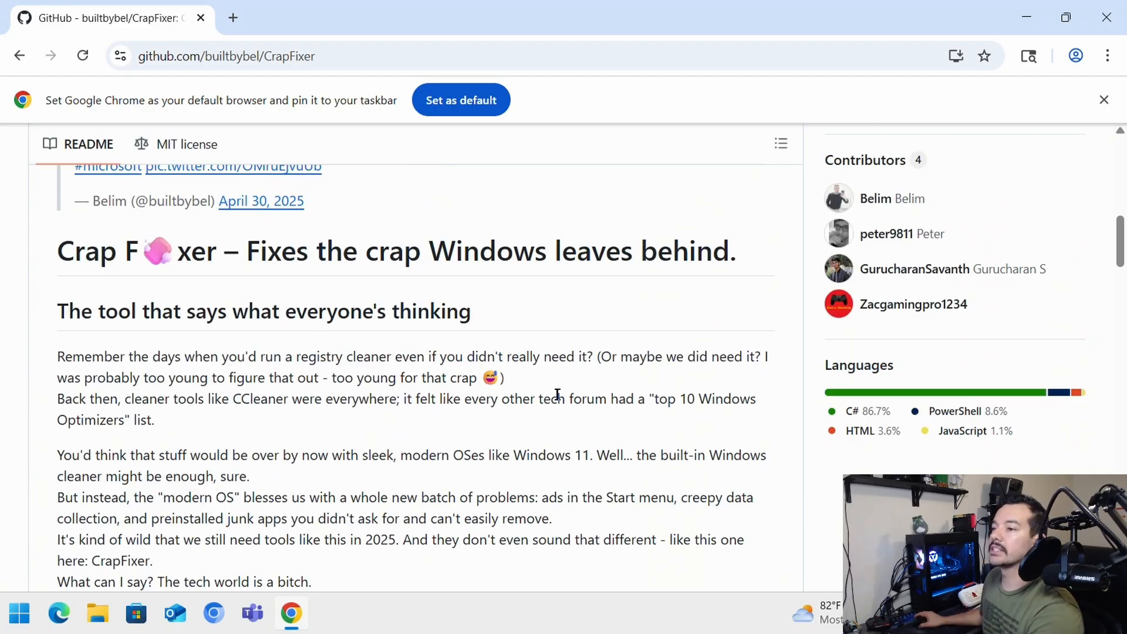
pyautogui.scroll(-3)
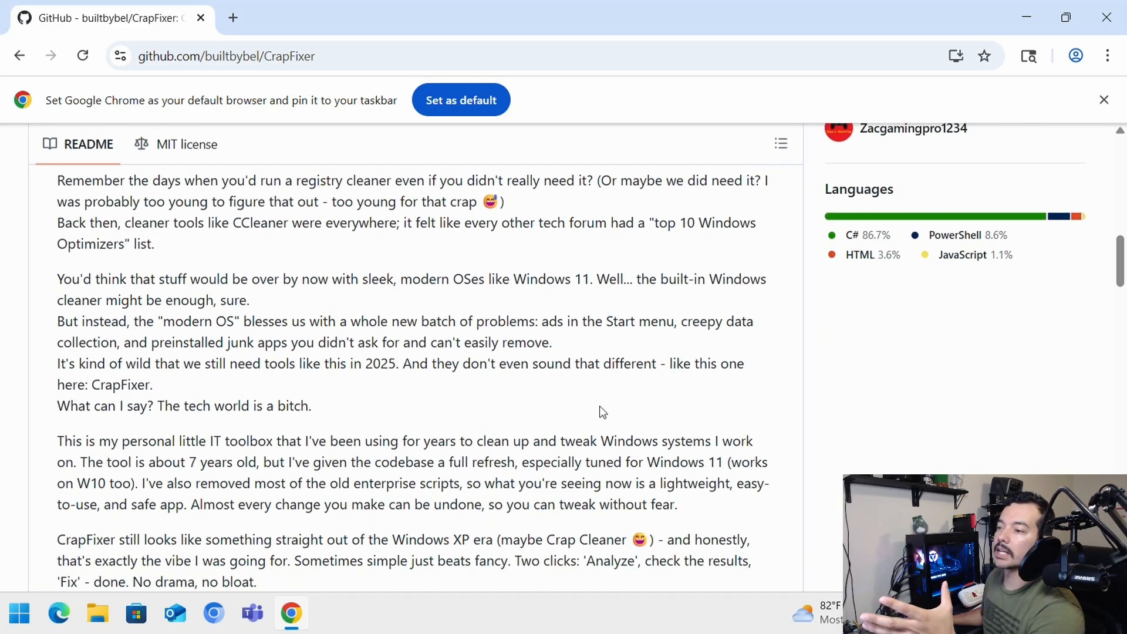
pyautogui.scroll(-3)
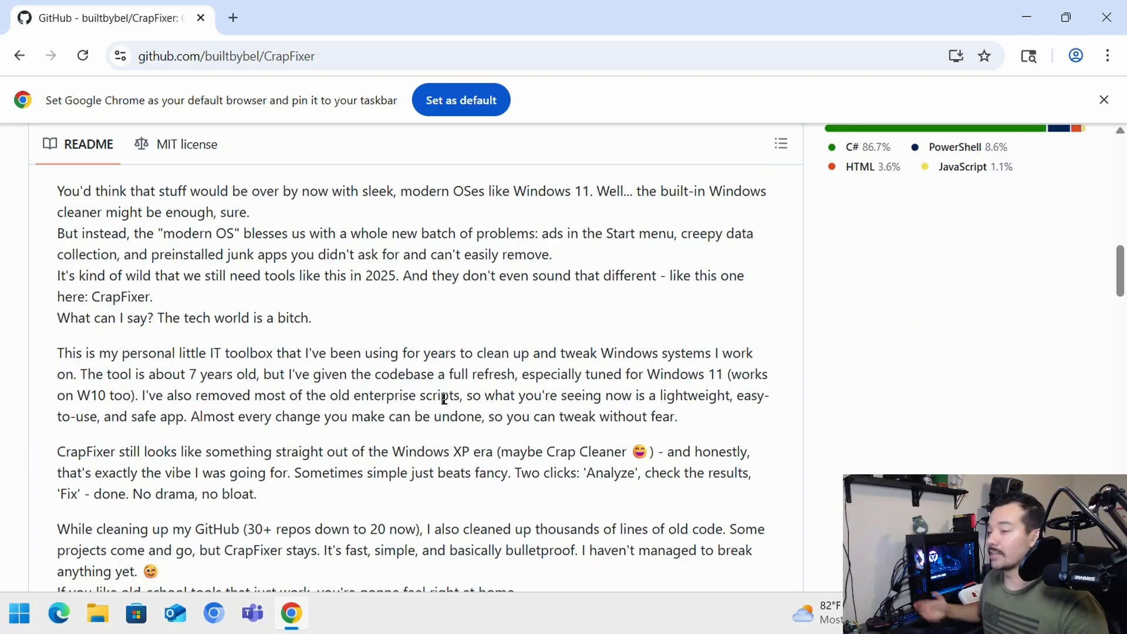
pyautogui.scroll(3)
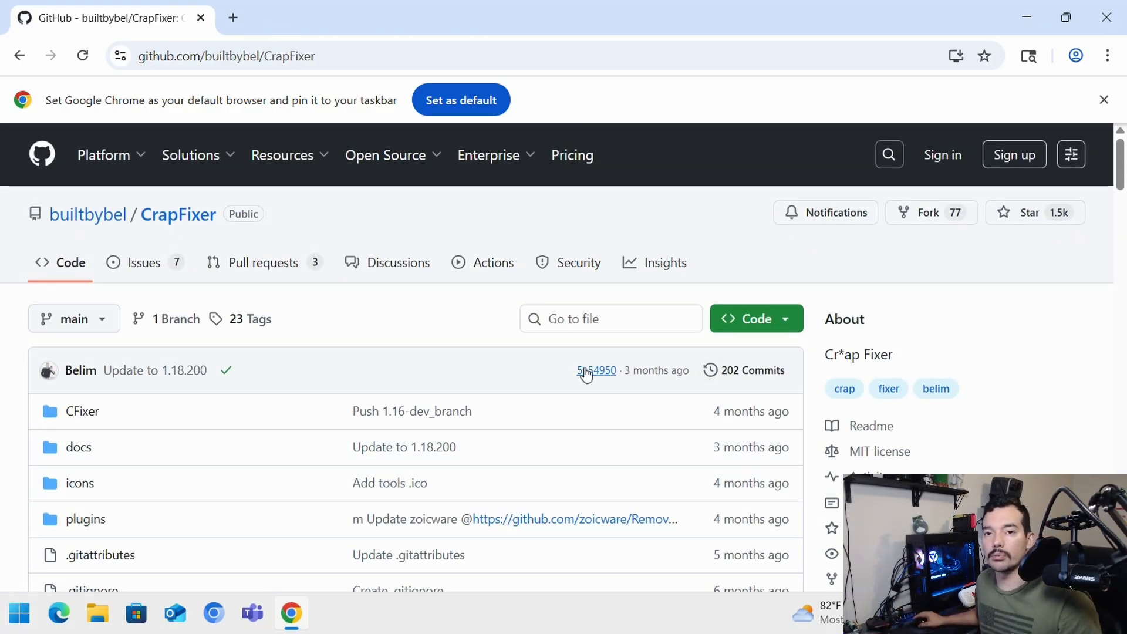
pyautogui.scroll(-3)
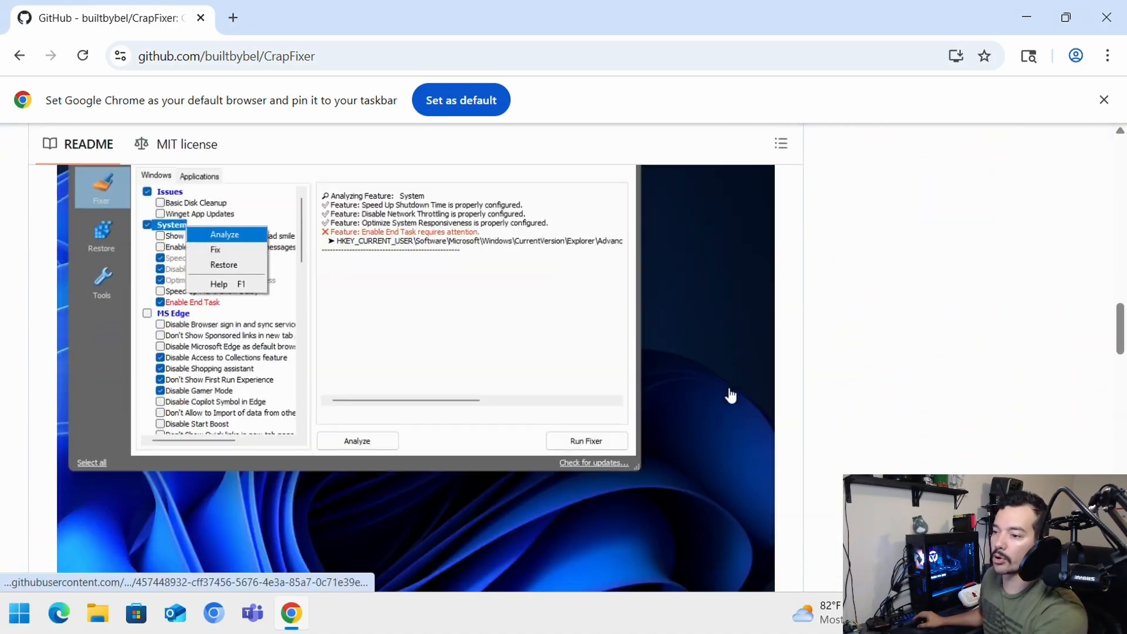
pyautogui.scroll(-3)
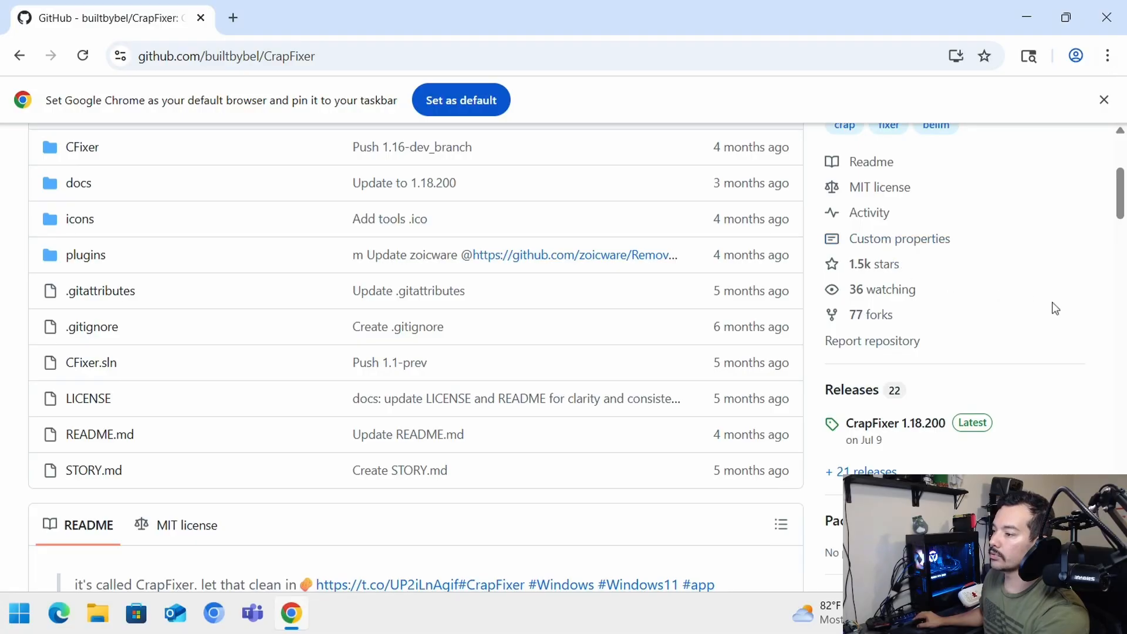
pyautogui.scroll(-3)
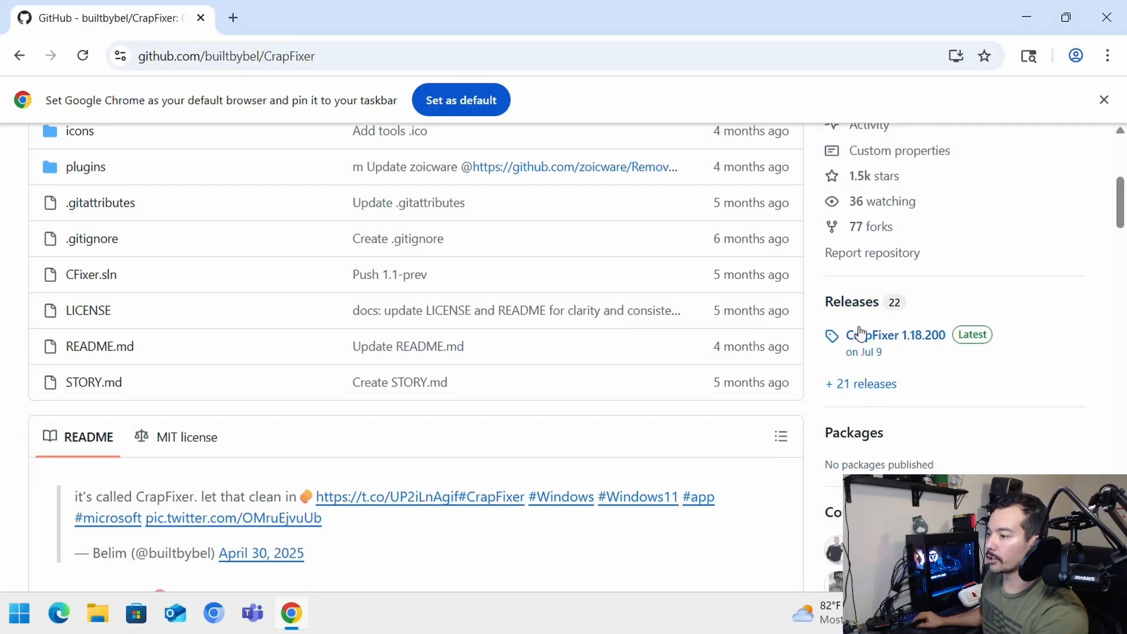
pyautogui.moveTo(853, 302)
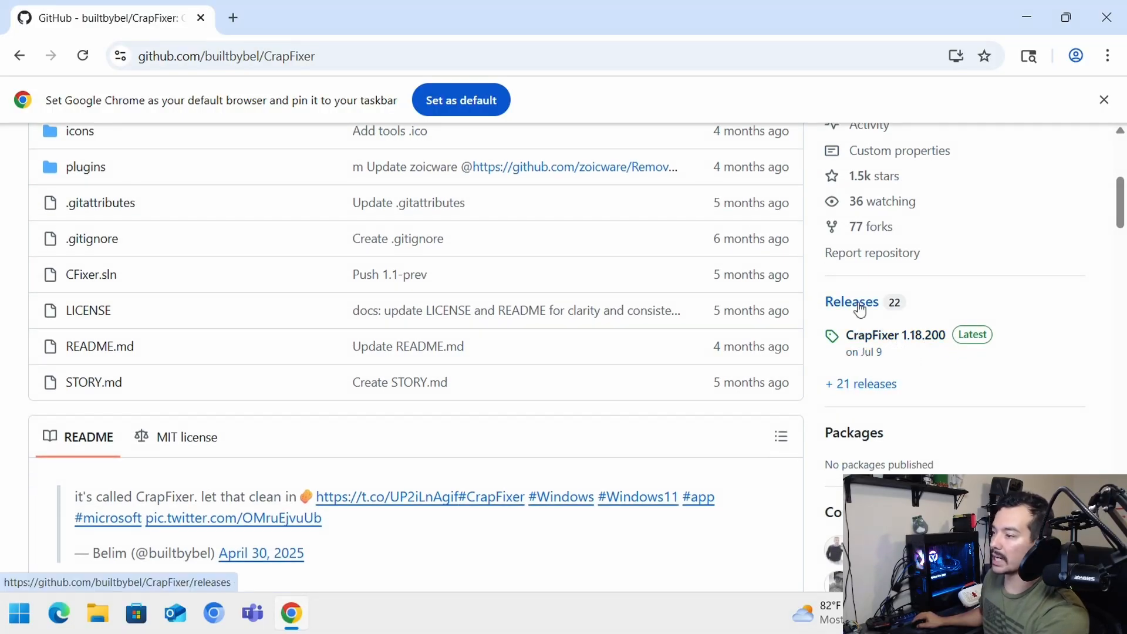
# Download CrapFixer.zip from the latest release on the CrapFixer releases page.
pyautogui.click(853, 302)
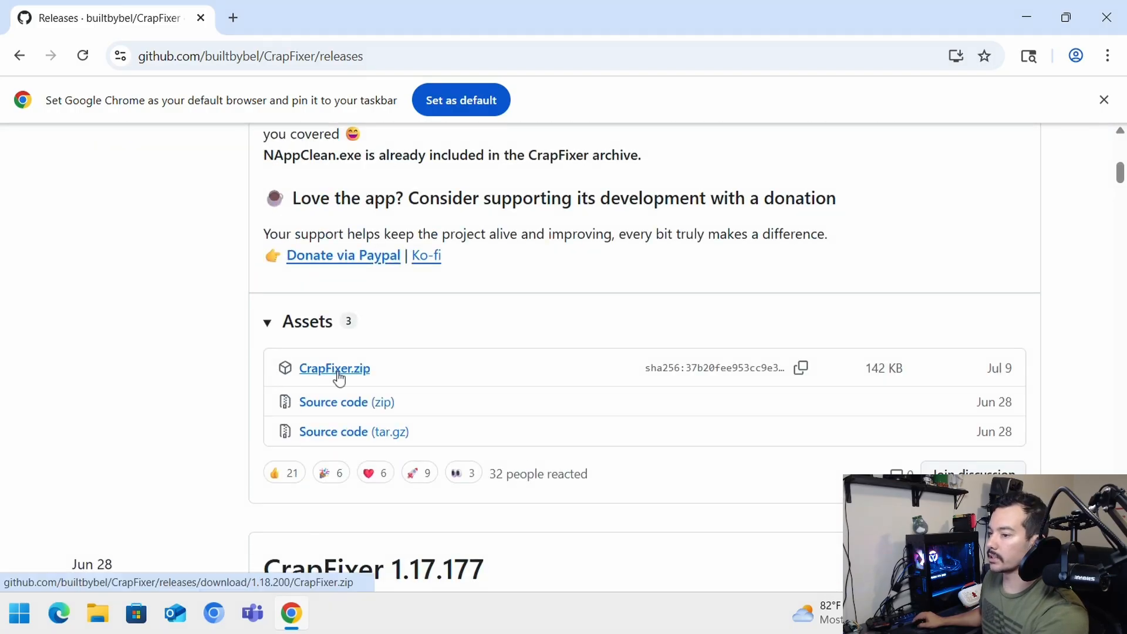
pyautogui.click(335, 368)
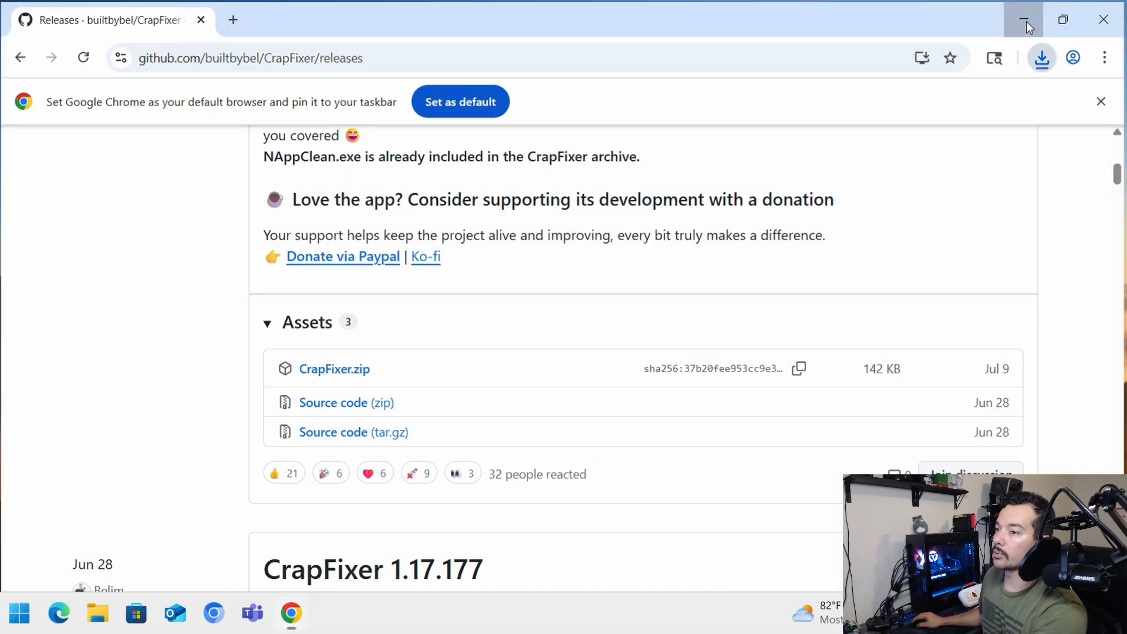
# Minimize Chrome and show the Downloads folder in File Explorer.
pyautogui.click(1024, 20)
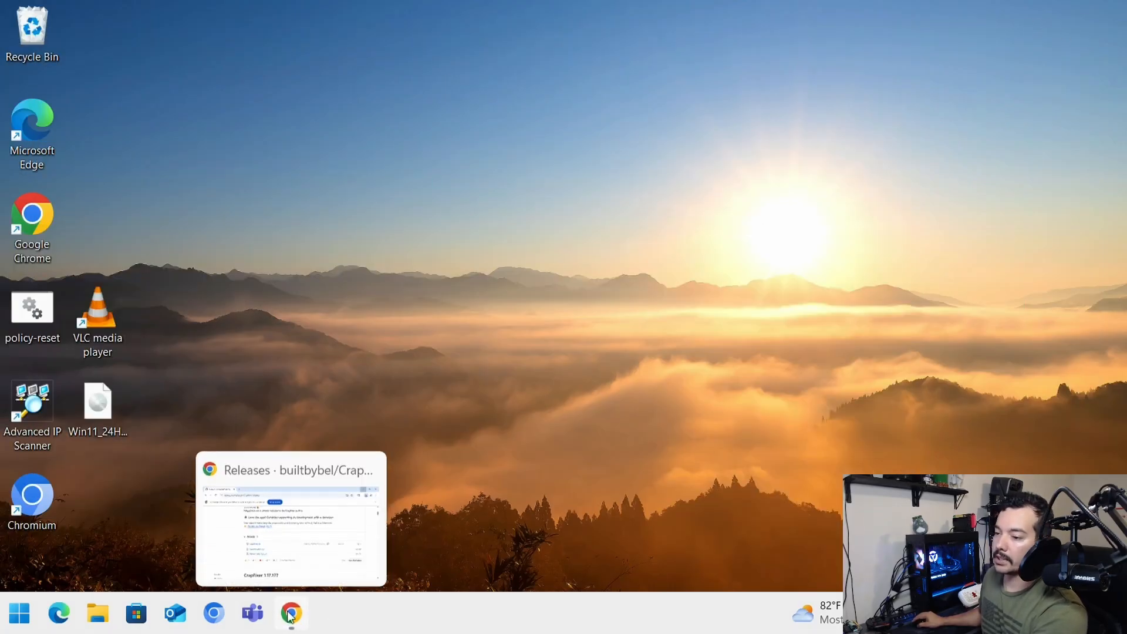
pyautogui.click(98, 613)
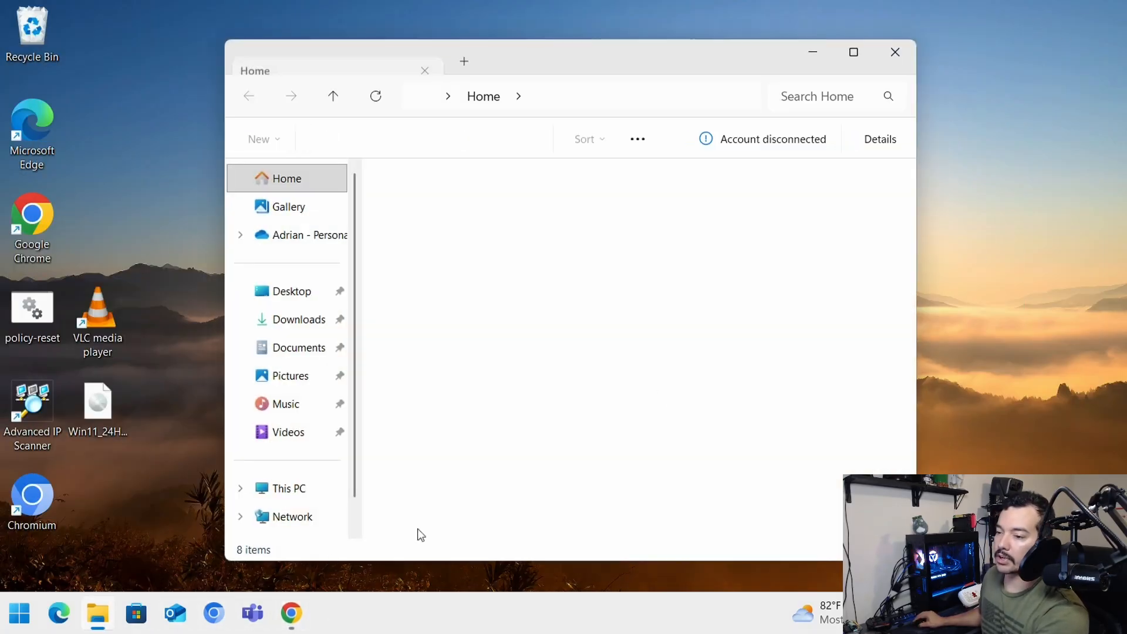
pyautogui.click(300, 319)
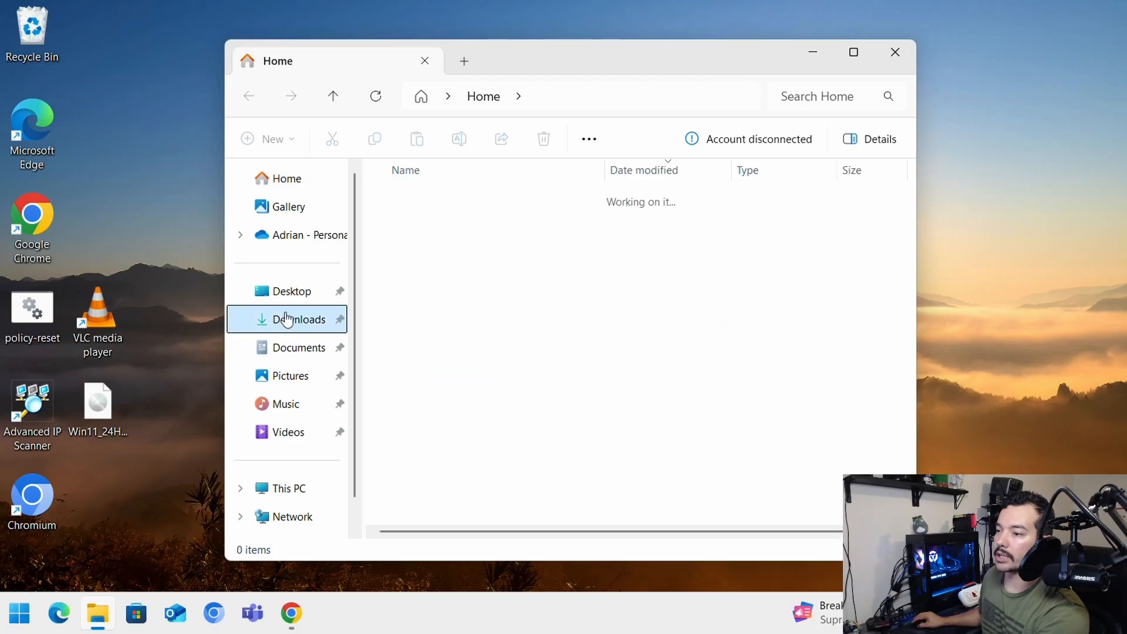
# Extract CrapFixer.zip into a new CrapFixer folder in Downloads.
pyautogui.rightClick(409, 220)
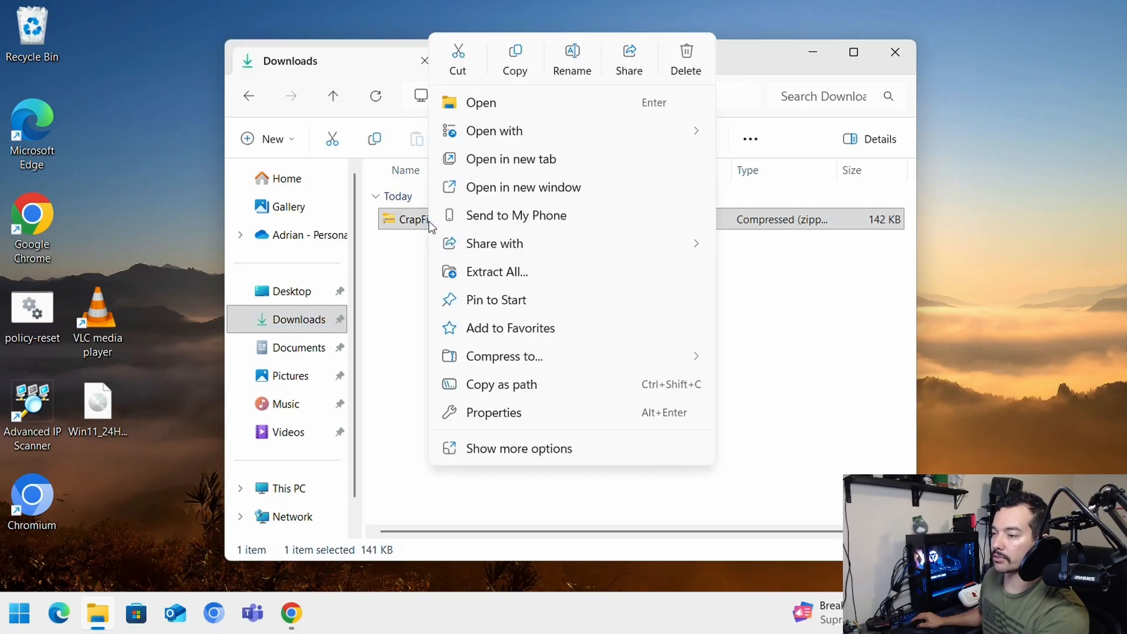
pyautogui.click(495, 271)
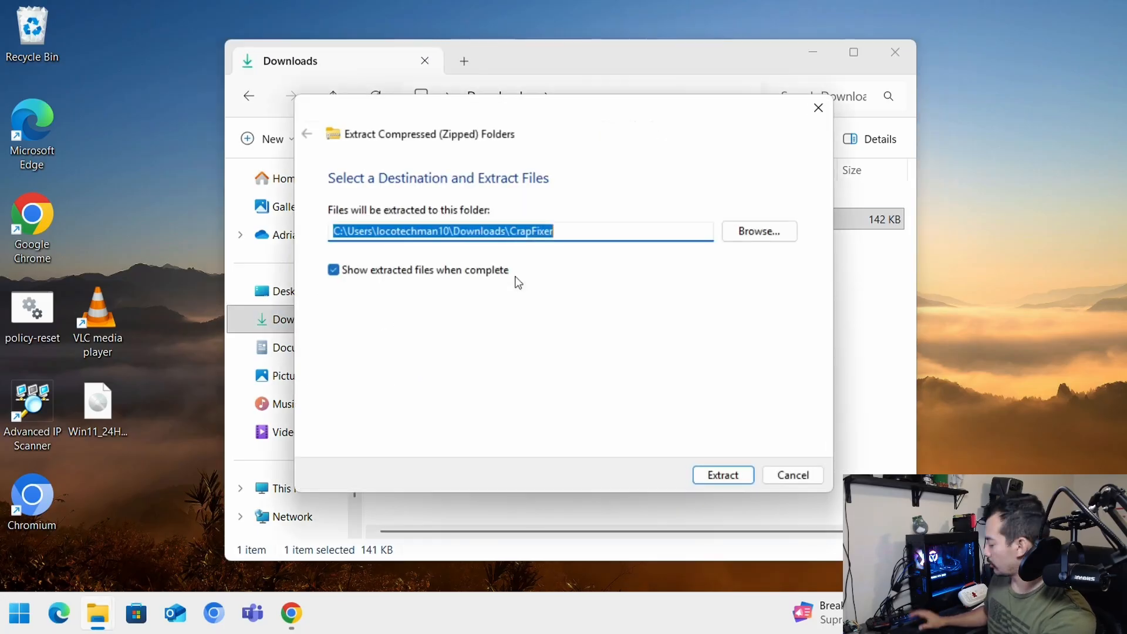
pyautogui.click(722, 476)
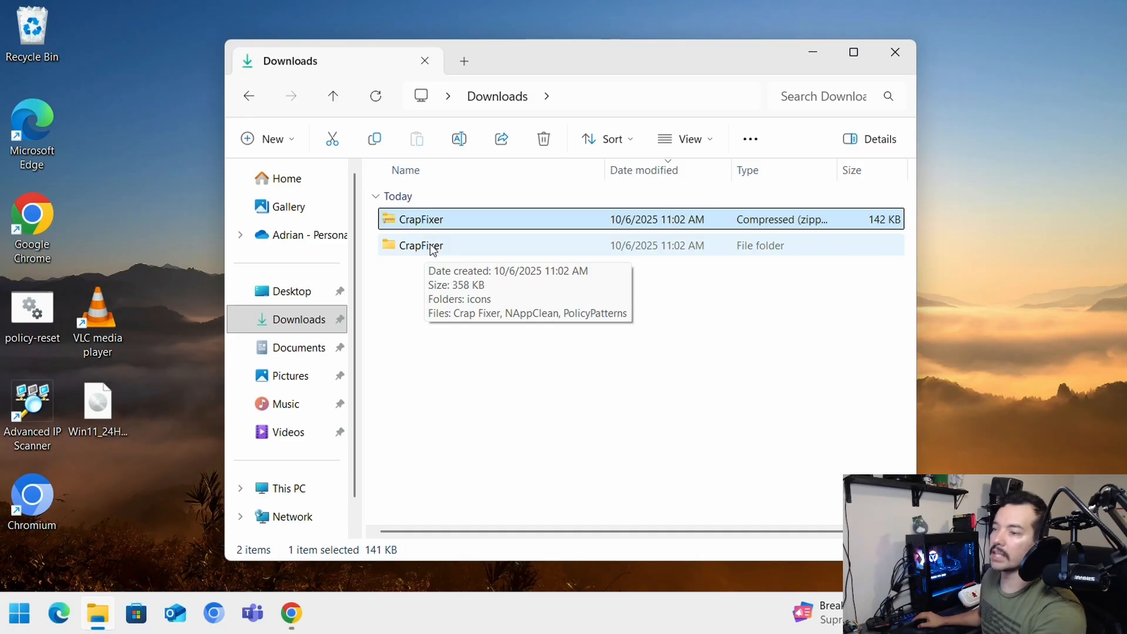
# Enter the extracted CrapFixer folder and bring up actions for the Crap Fixer app.
pyautogui.doubleClick(420, 245)
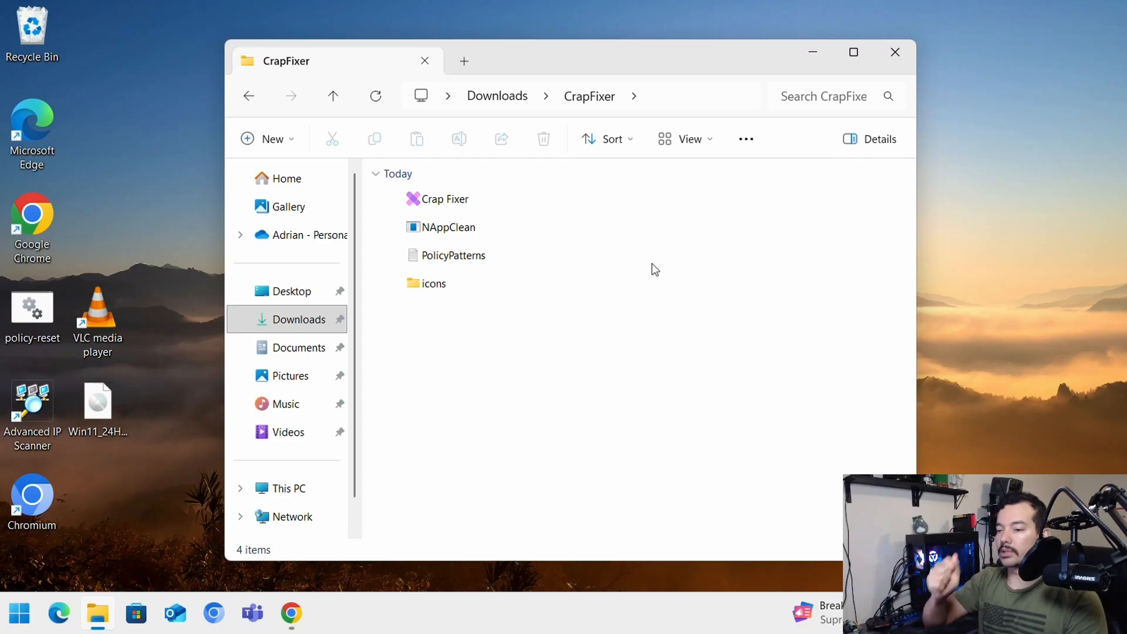
pyautogui.moveTo(677, 274)
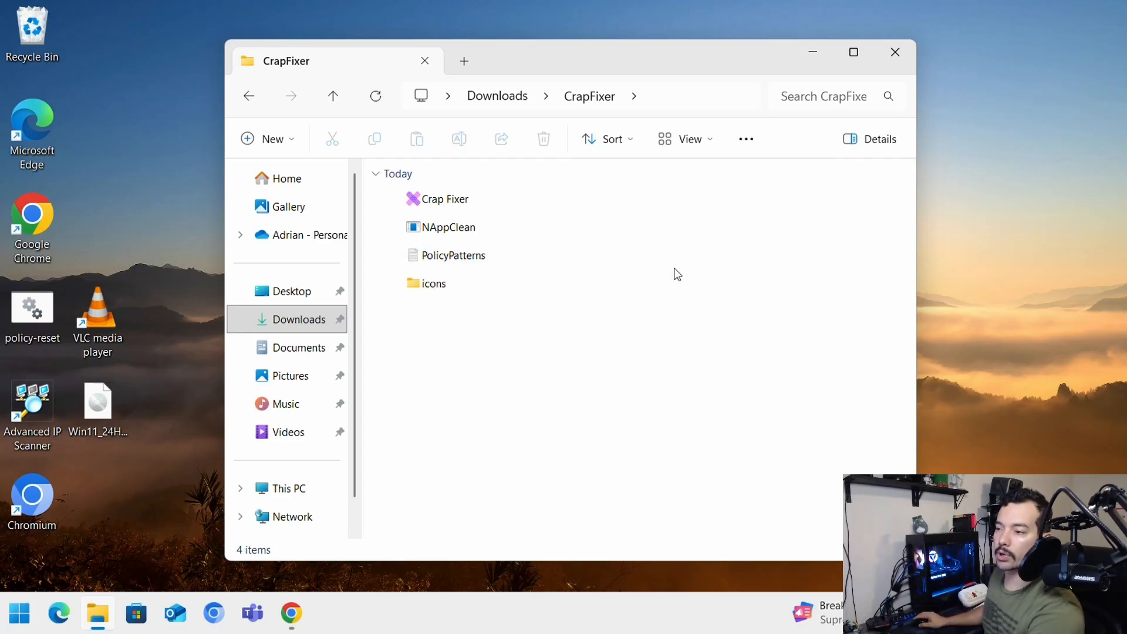
pyautogui.click(446, 199)
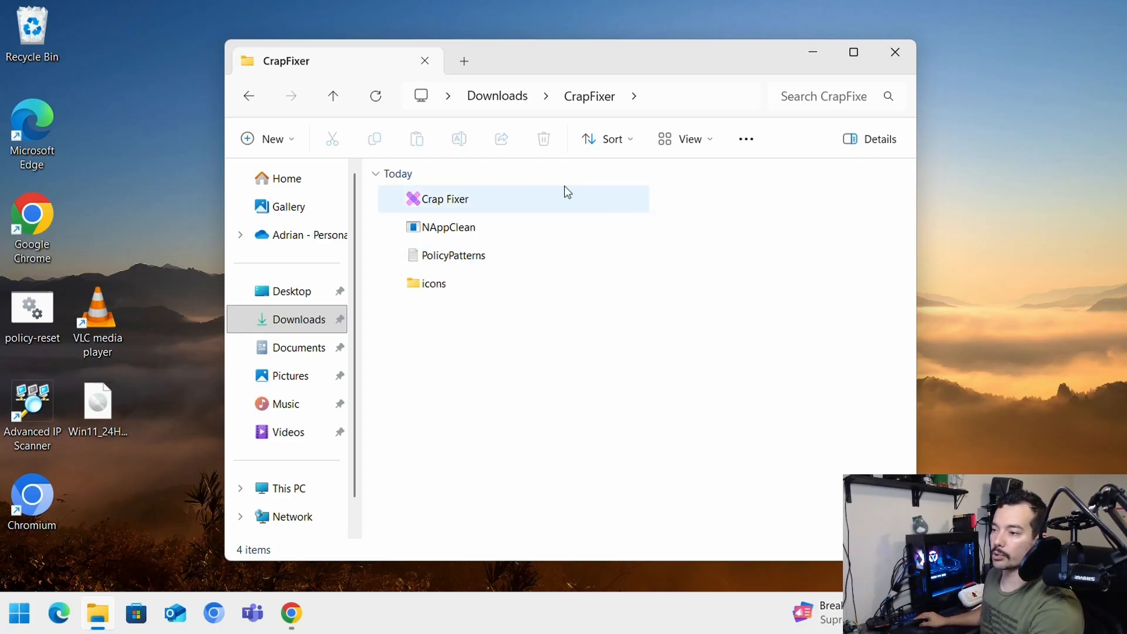
pyautogui.moveTo(441, 204)
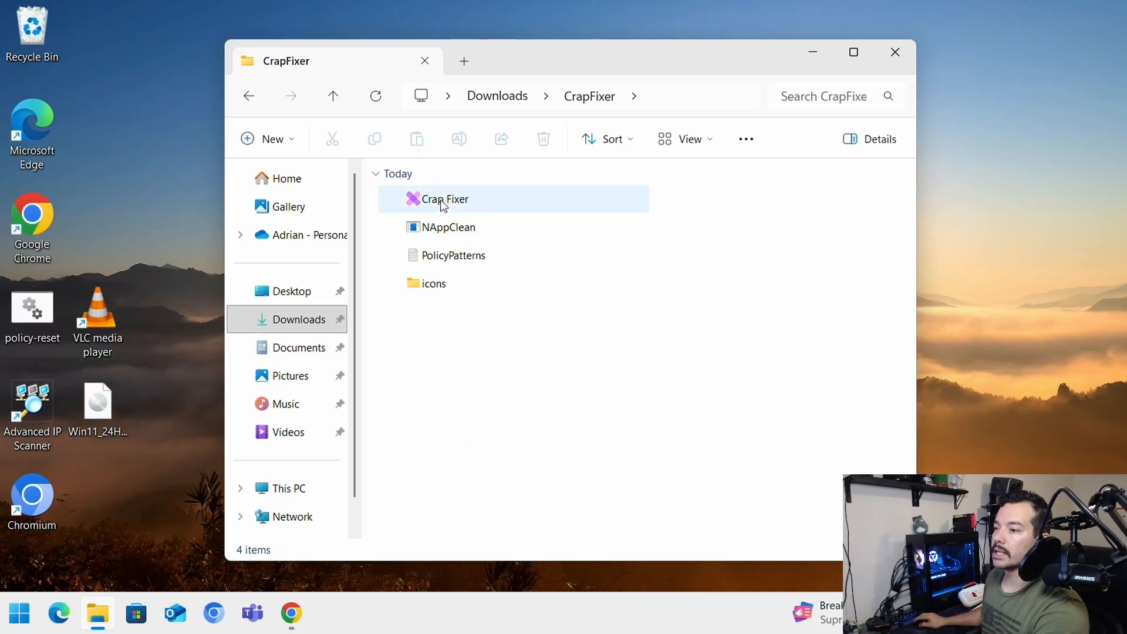
pyautogui.rightClick(445, 200)
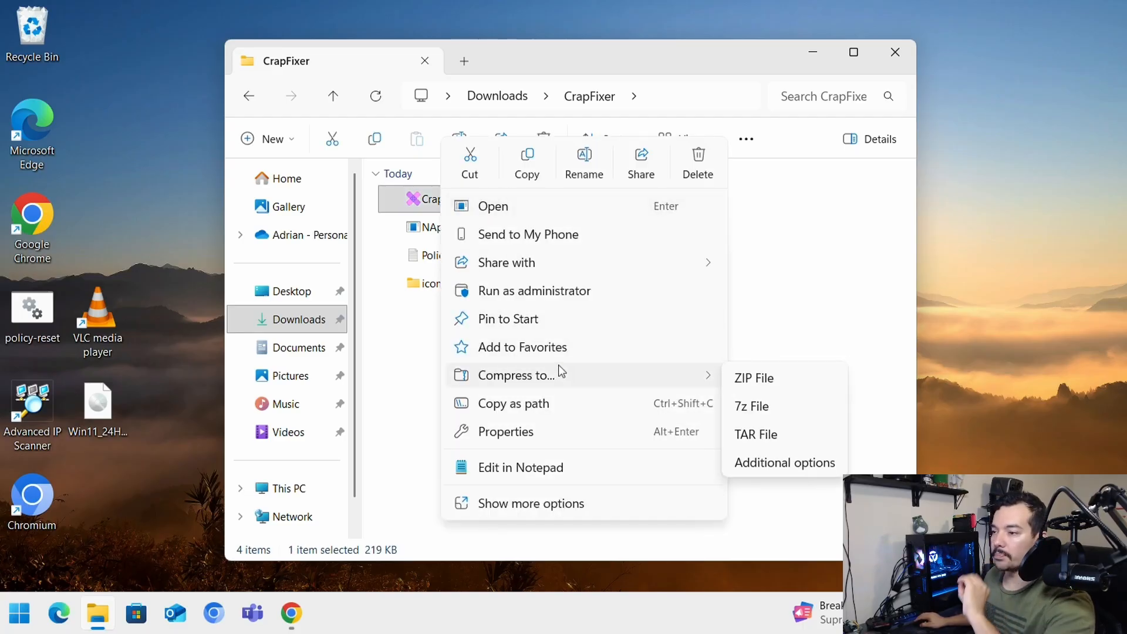
pyautogui.moveTo(533, 290)
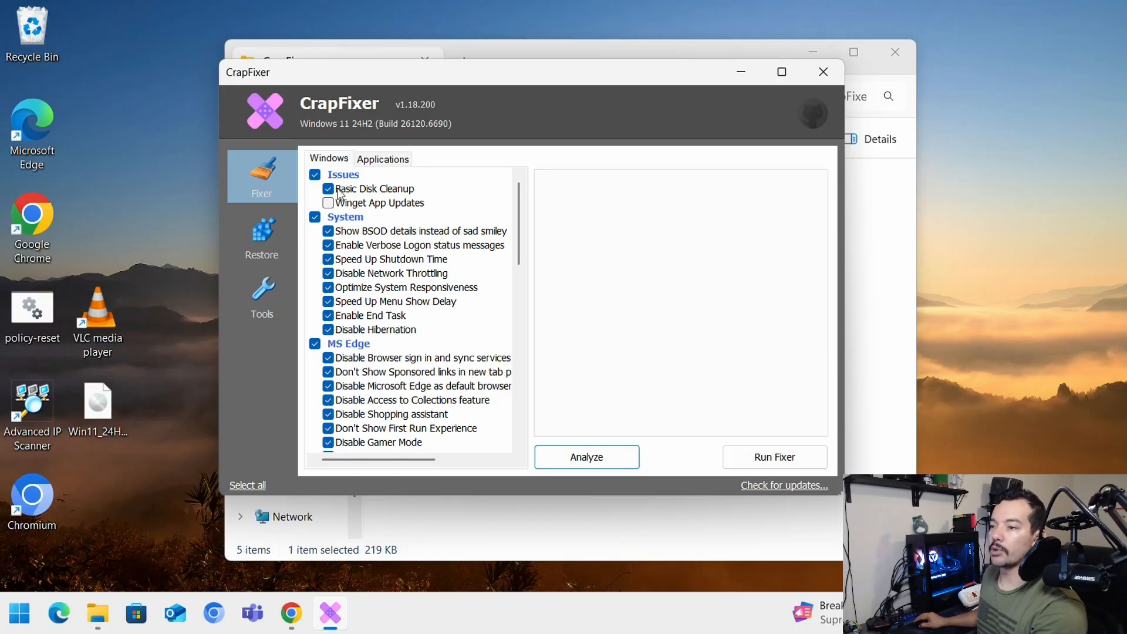
# Untick Basic Disk Cleanup in CrapFixer's Windows tweak list.
pyautogui.click(329, 188)
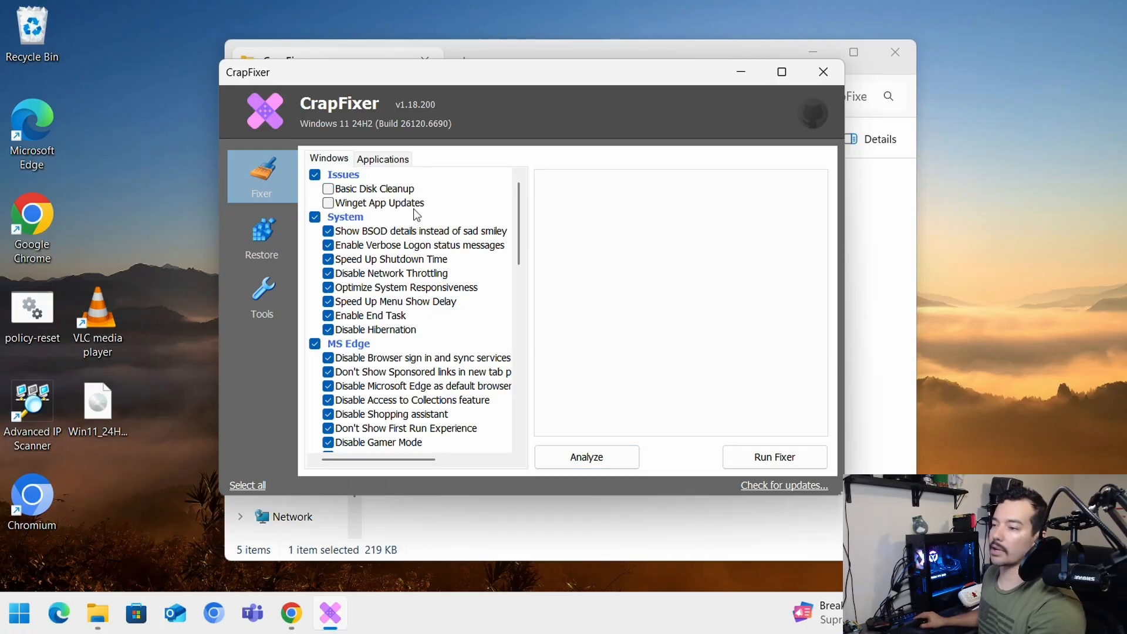
pyautogui.moveTo(392, 225)
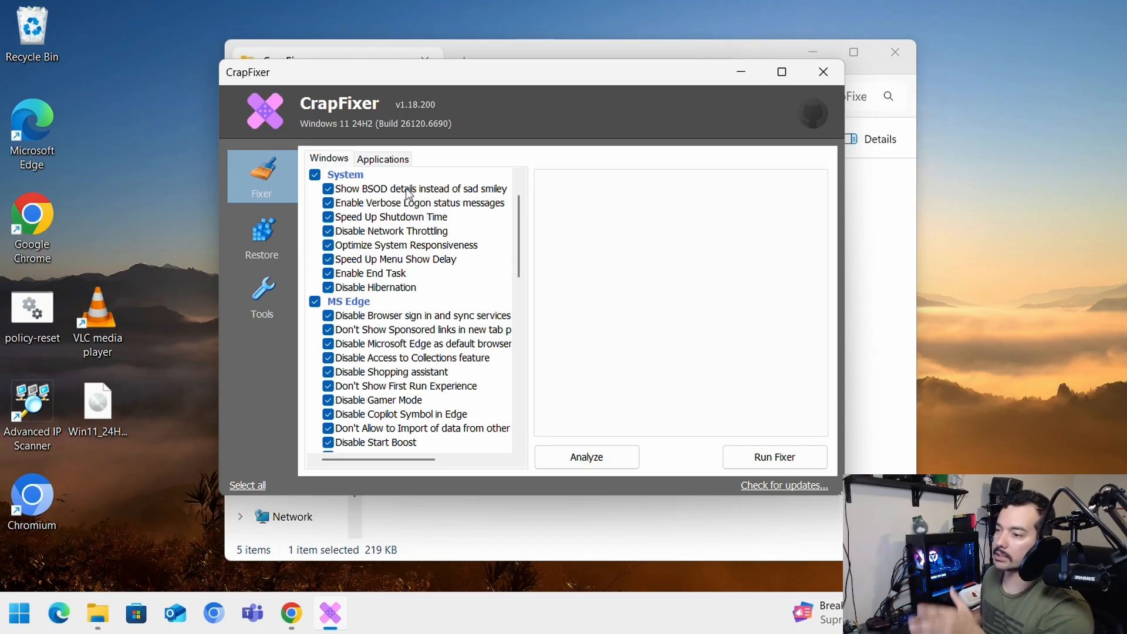
# Read the help for the BSOD details tweak and decline searching online.
pyautogui.rightClick(420, 188)
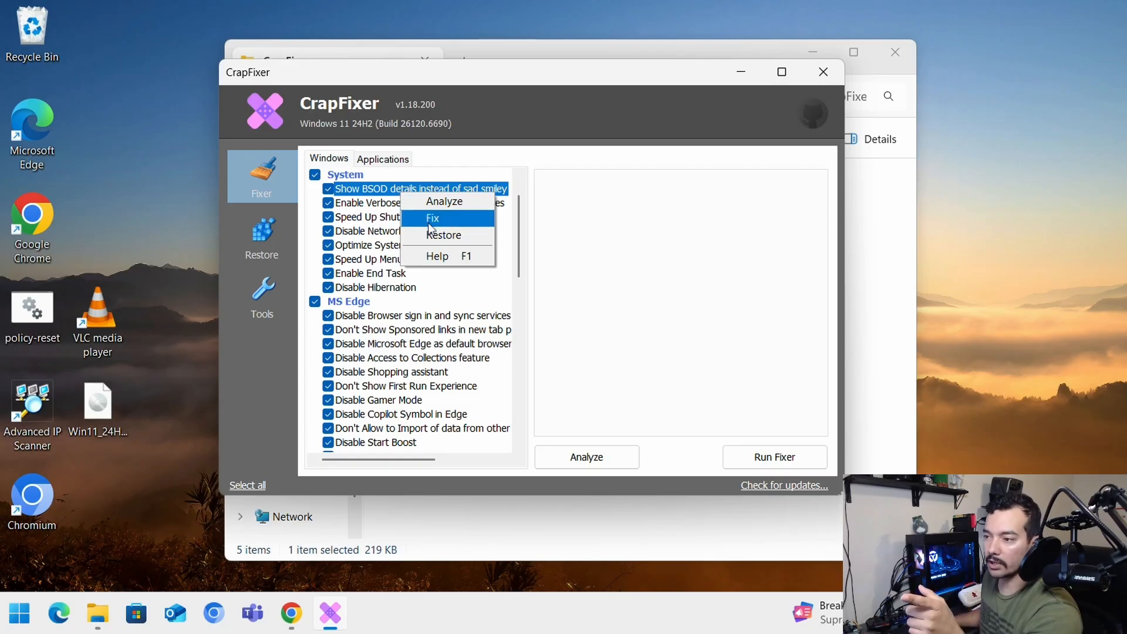
pyautogui.moveTo(437, 256)
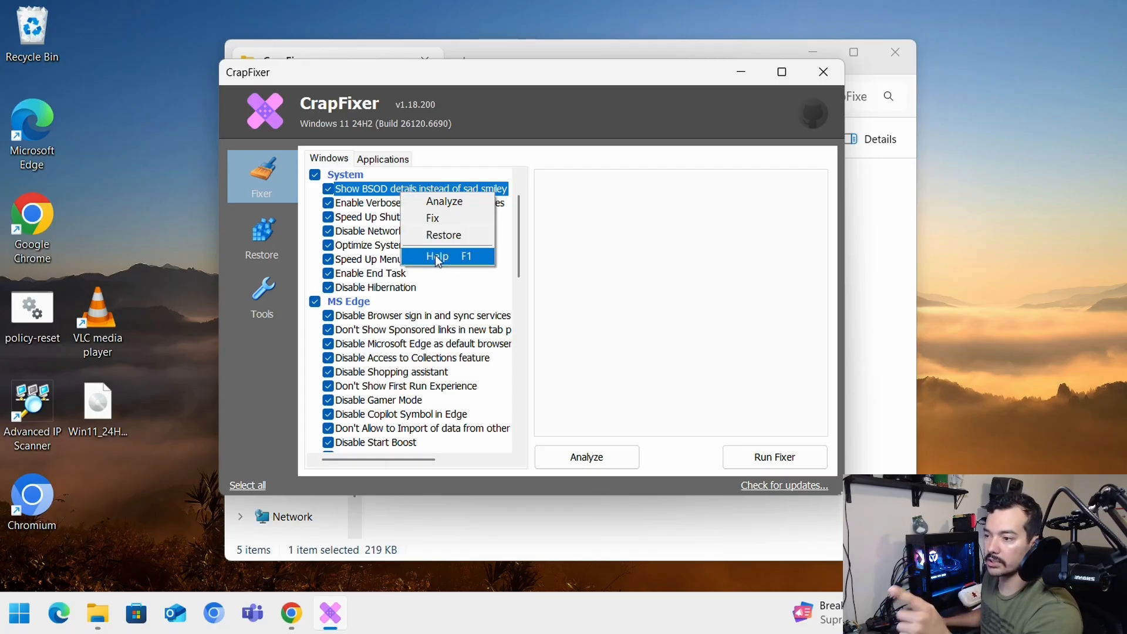
pyautogui.click(437, 257)
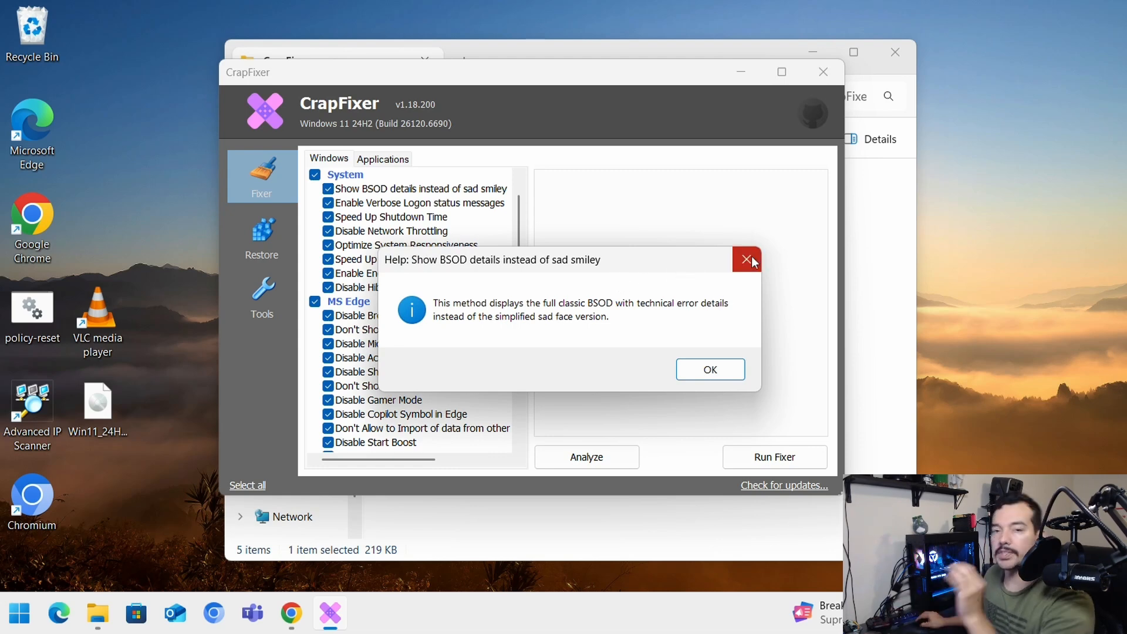
pyautogui.moveTo(747, 259)
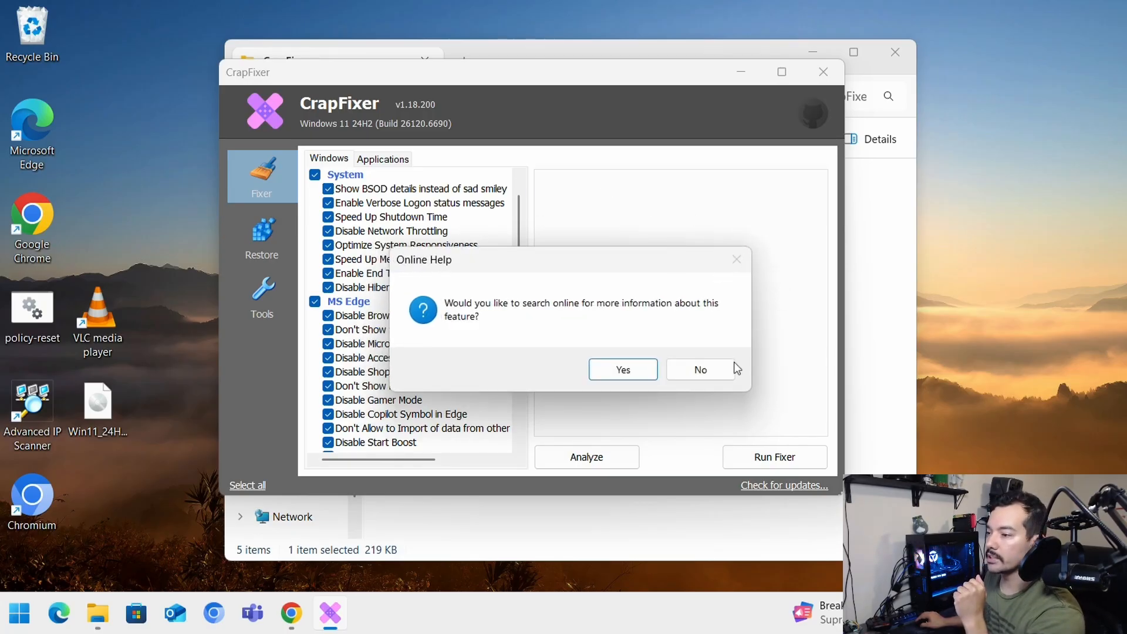
pyautogui.click(698, 369)
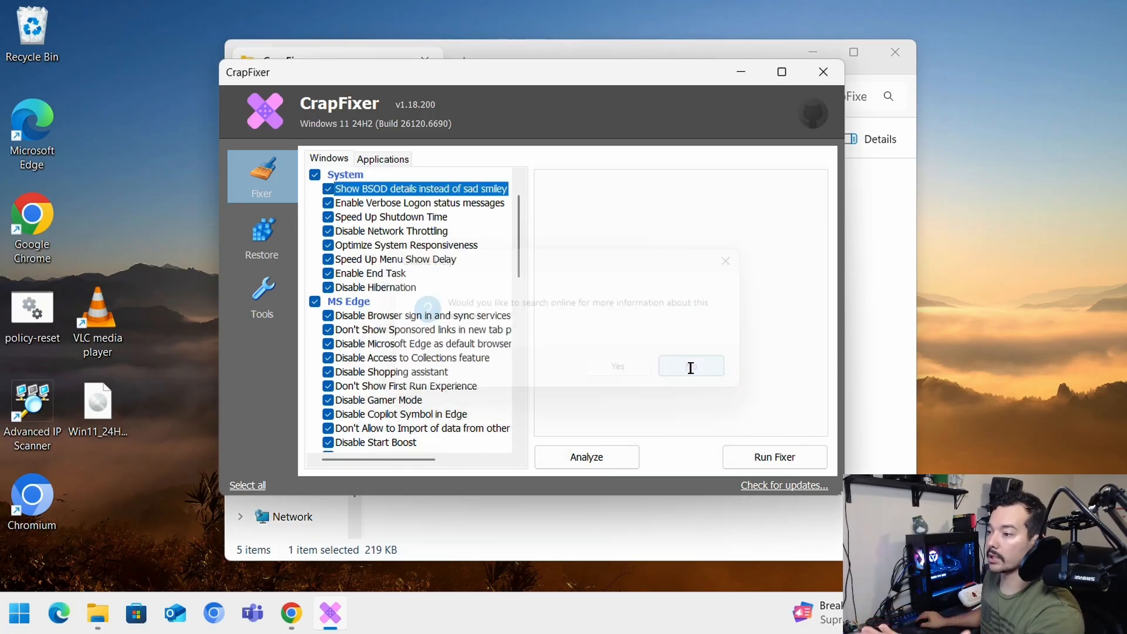
pyautogui.click(691, 366)
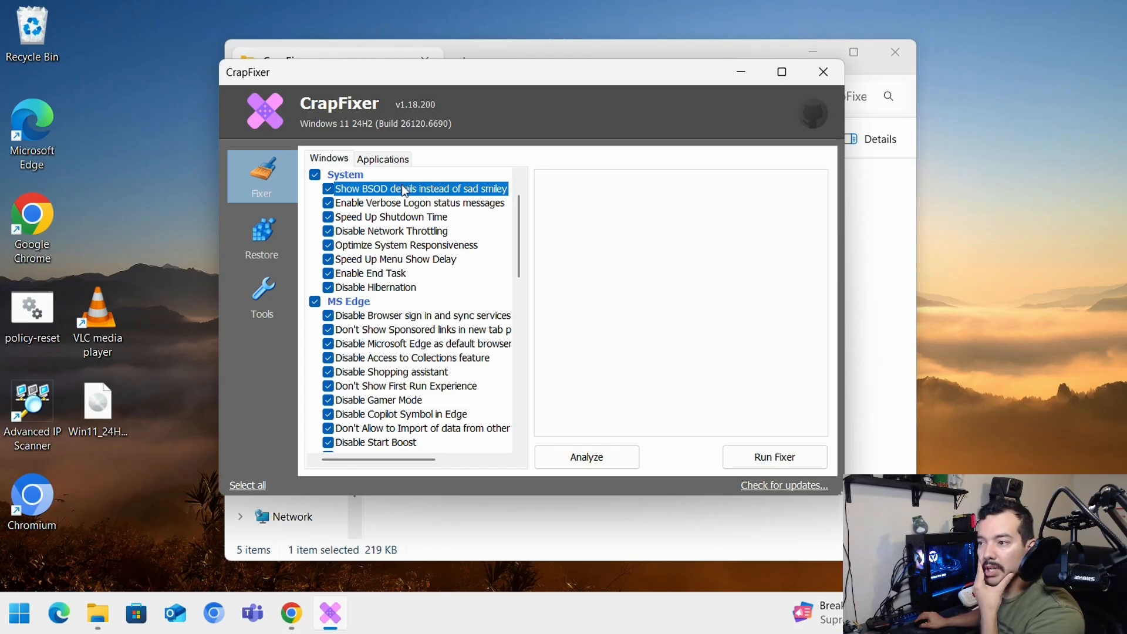
pyautogui.moveTo(434, 209)
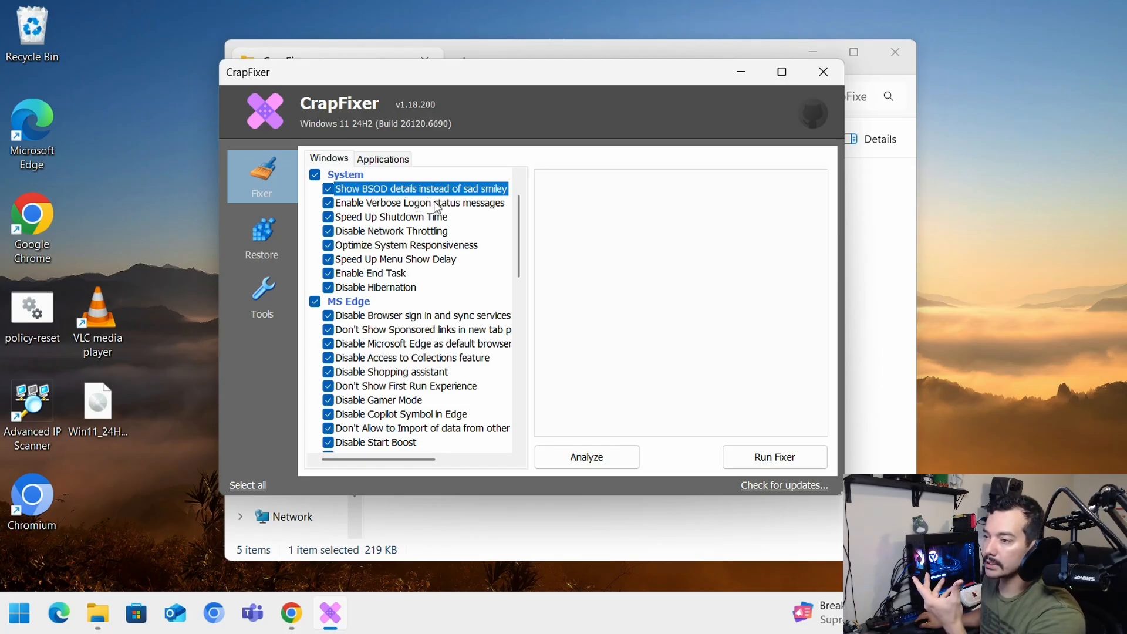
pyautogui.moveTo(395, 221)
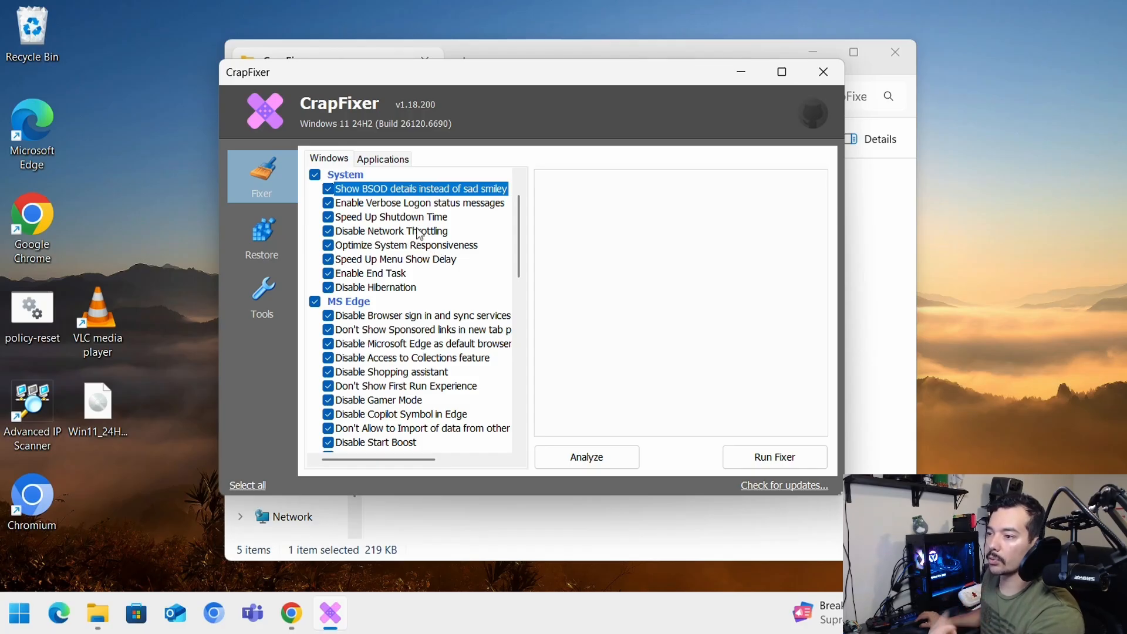
# Untick Disable Network Throttling, read its help and decline searching online.
pyautogui.click(328, 231)
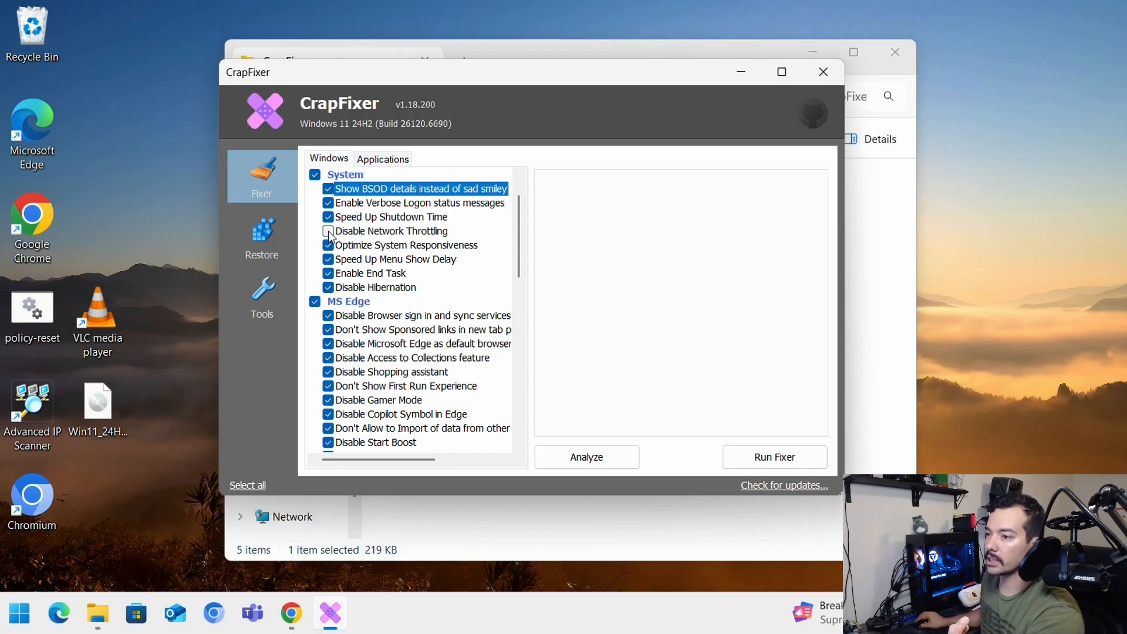
pyautogui.click(328, 232)
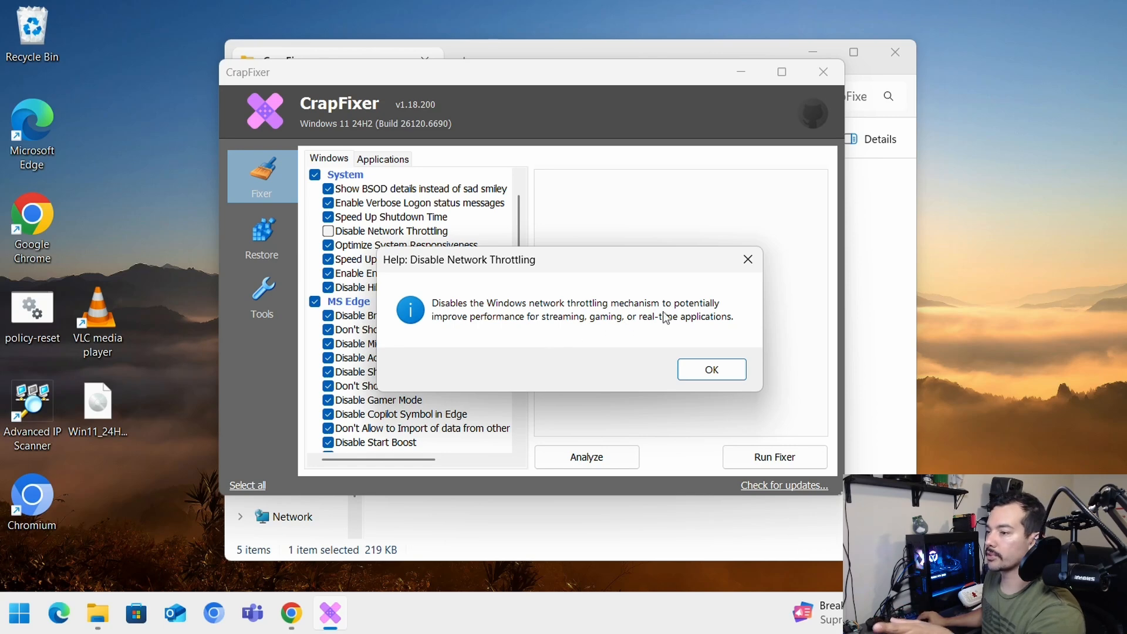
pyautogui.click(712, 369)
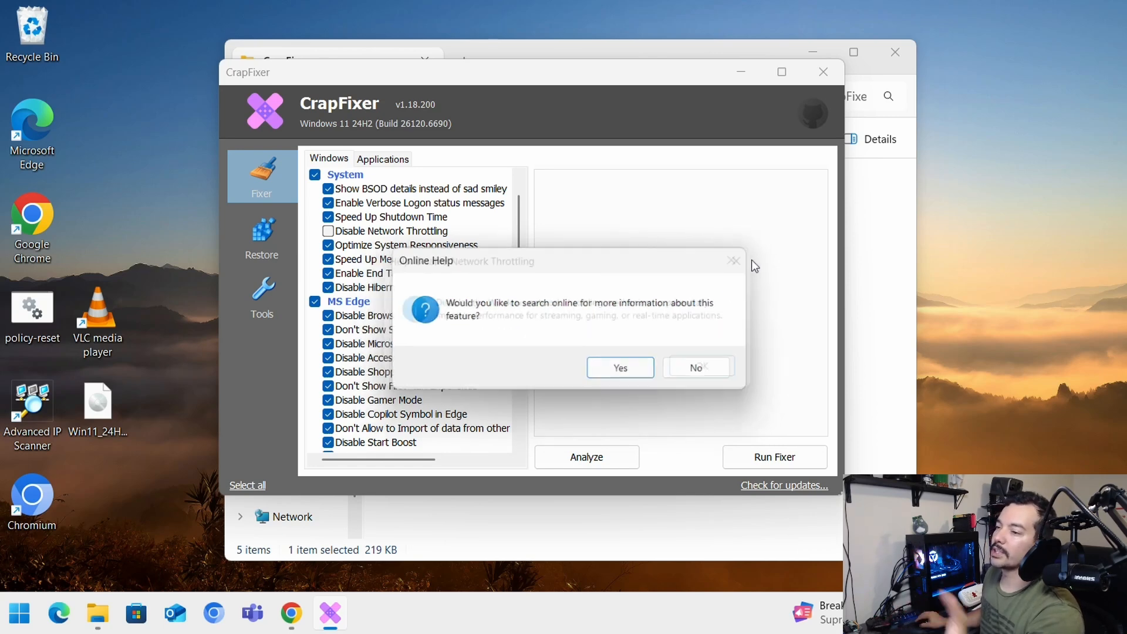
pyautogui.click(698, 367)
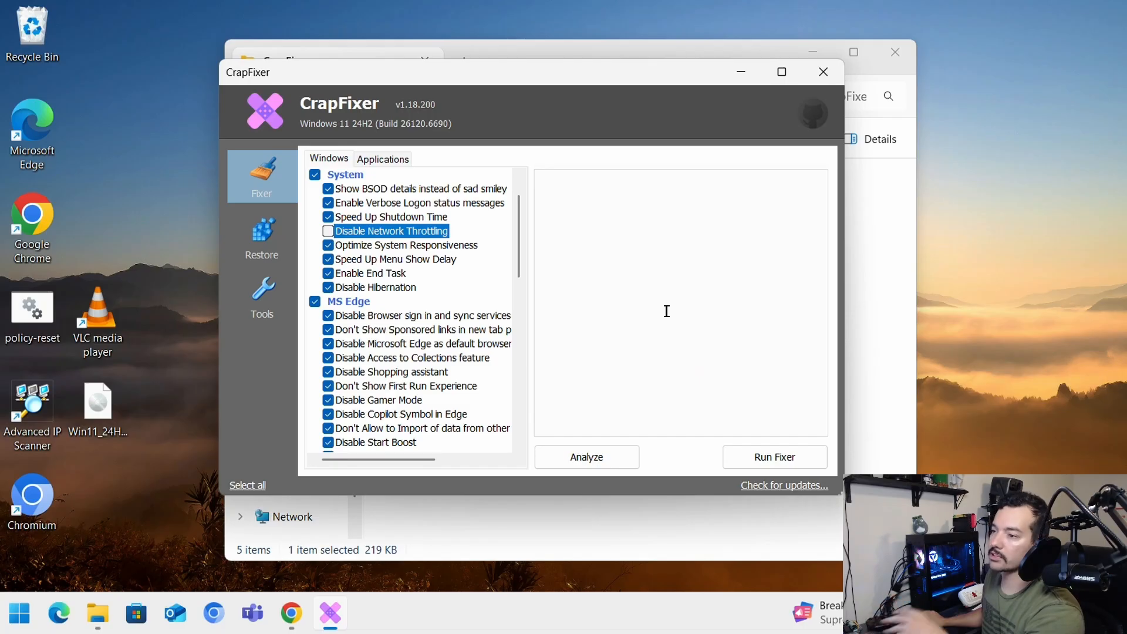
pyautogui.moveTo(482, 254)
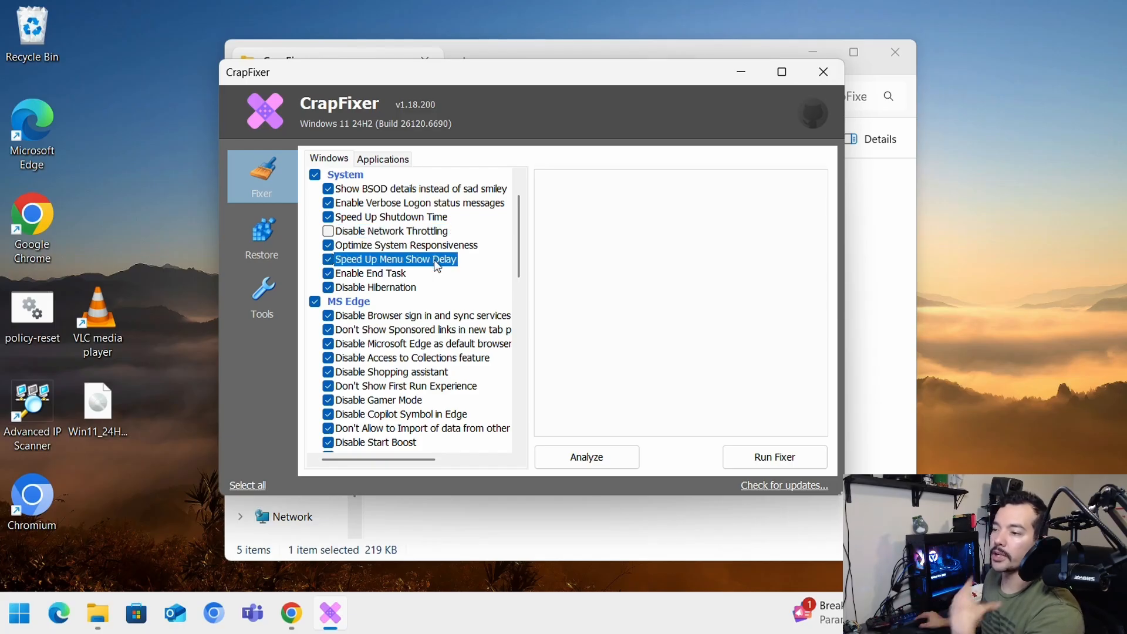
pyautogui.moveTo(417, 259)
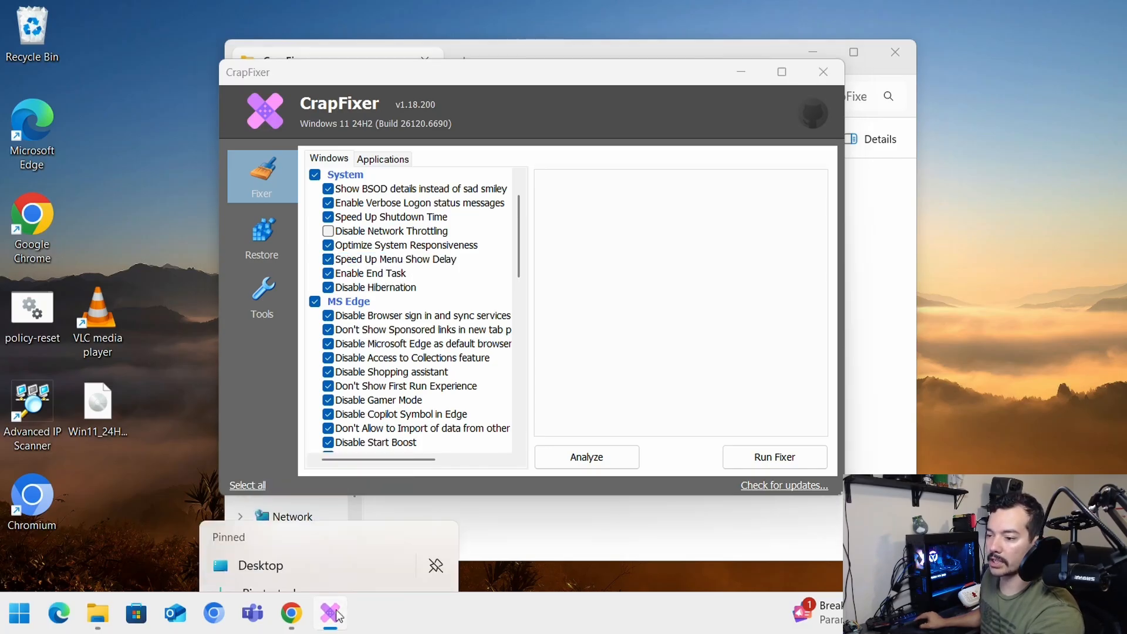
# Untick Disable Hibernation and scroll down to the MS Edge and UI tweak sections.
pyautogui.rightClick(329, 613)
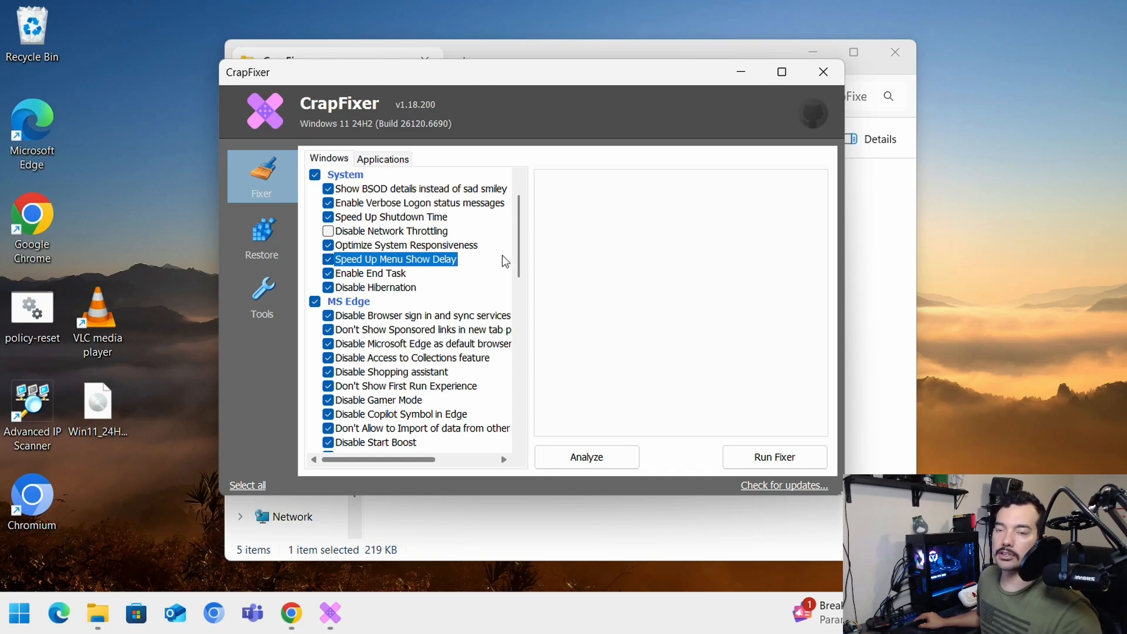
pyautogui.moveTo(510, 260)
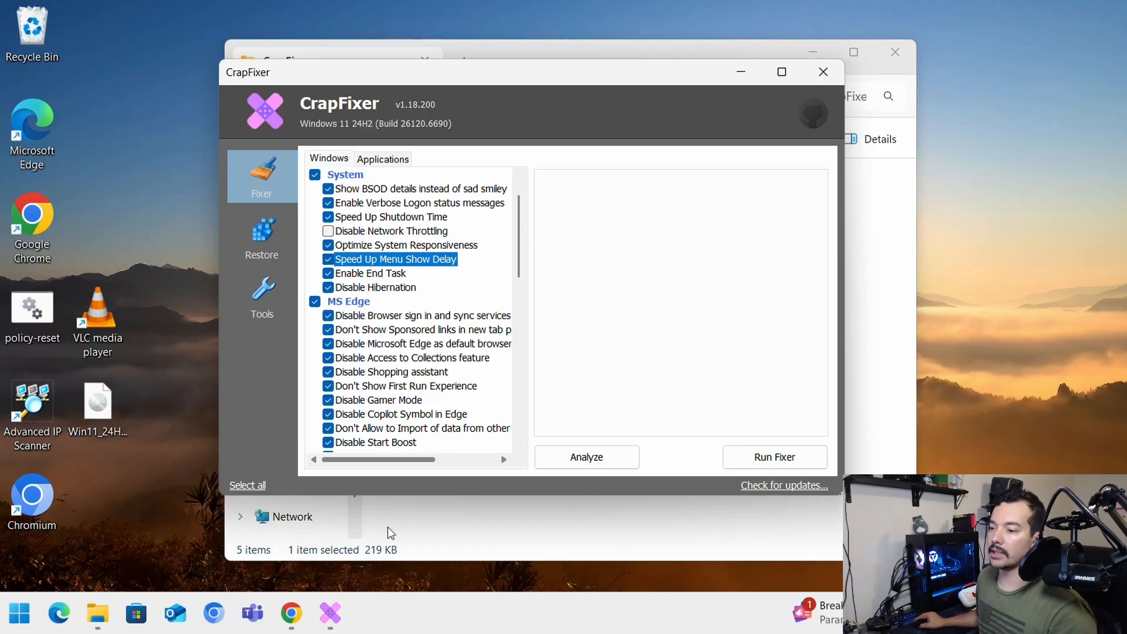
pyautogui.rightClick(291, 613)
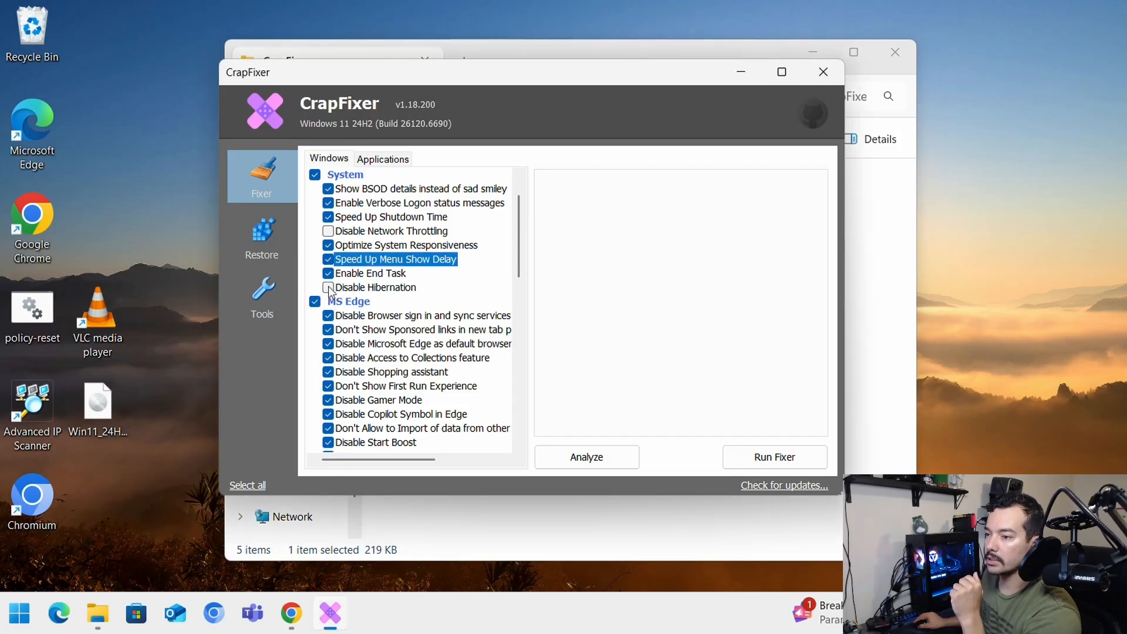
pyautogui.scroll(-3)
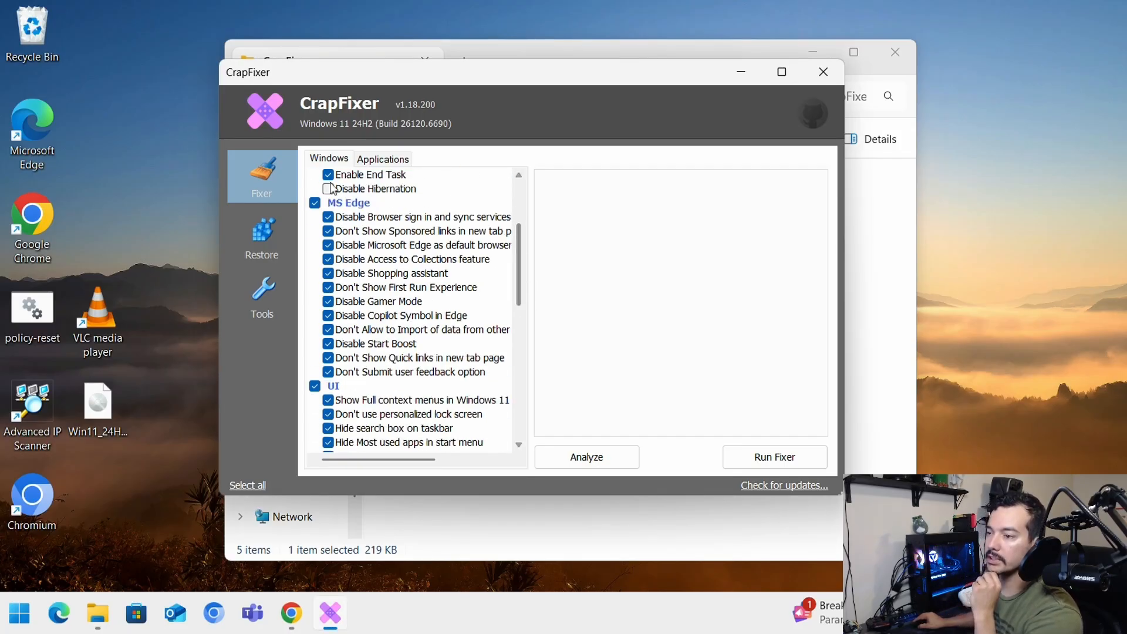
pyautogui.click(327, 188)
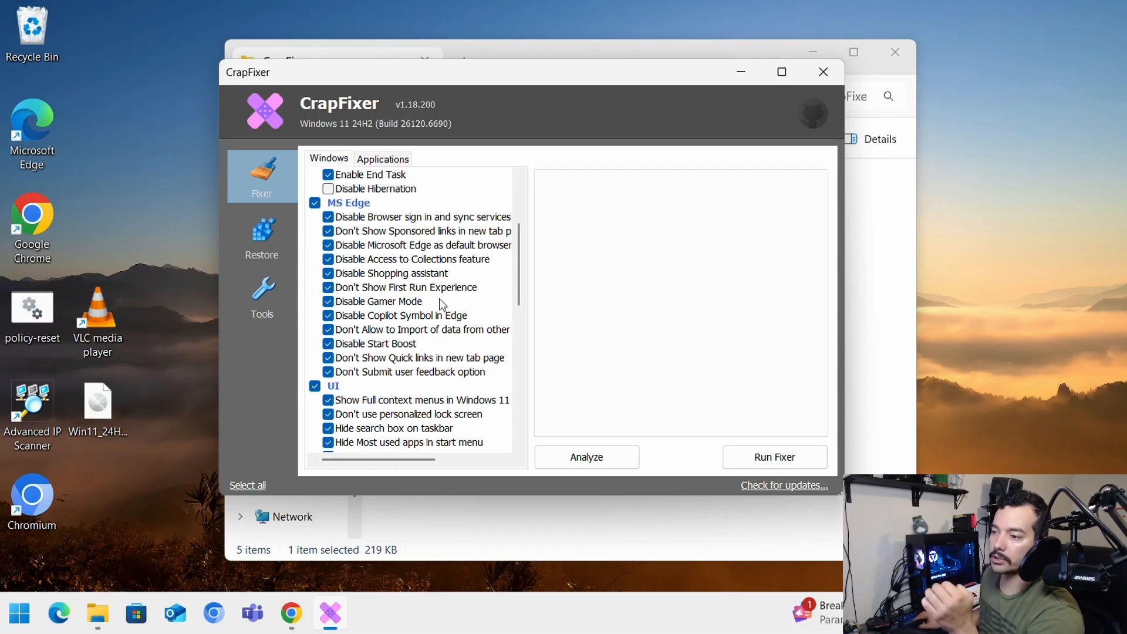
pyautogui.moveTo(443, 318)
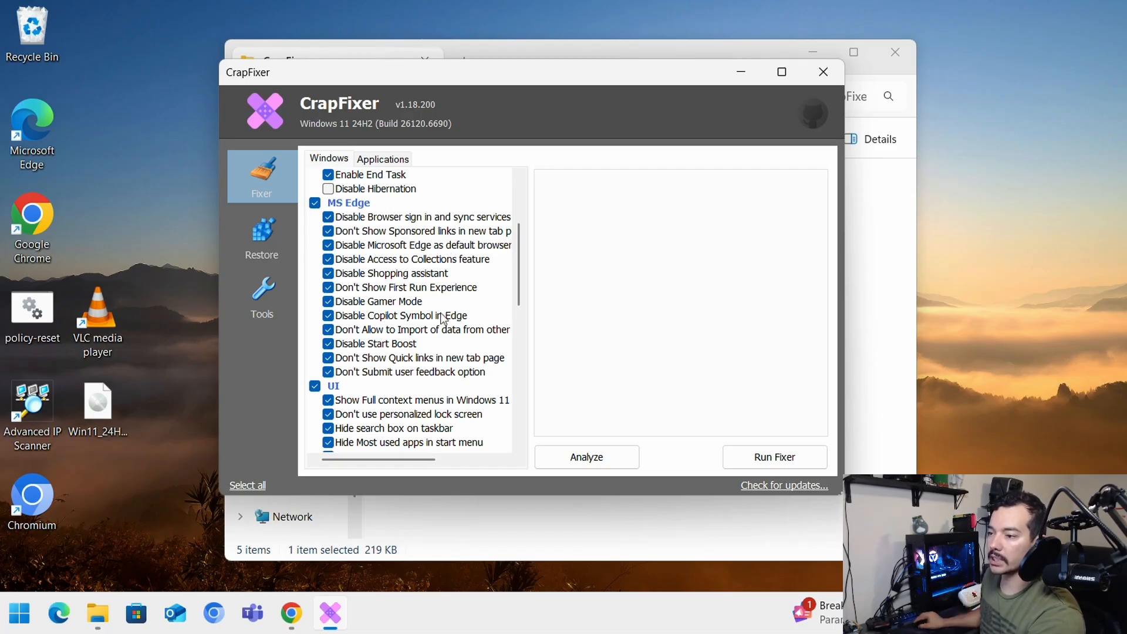
pyautogui.moveTo(415, 231)
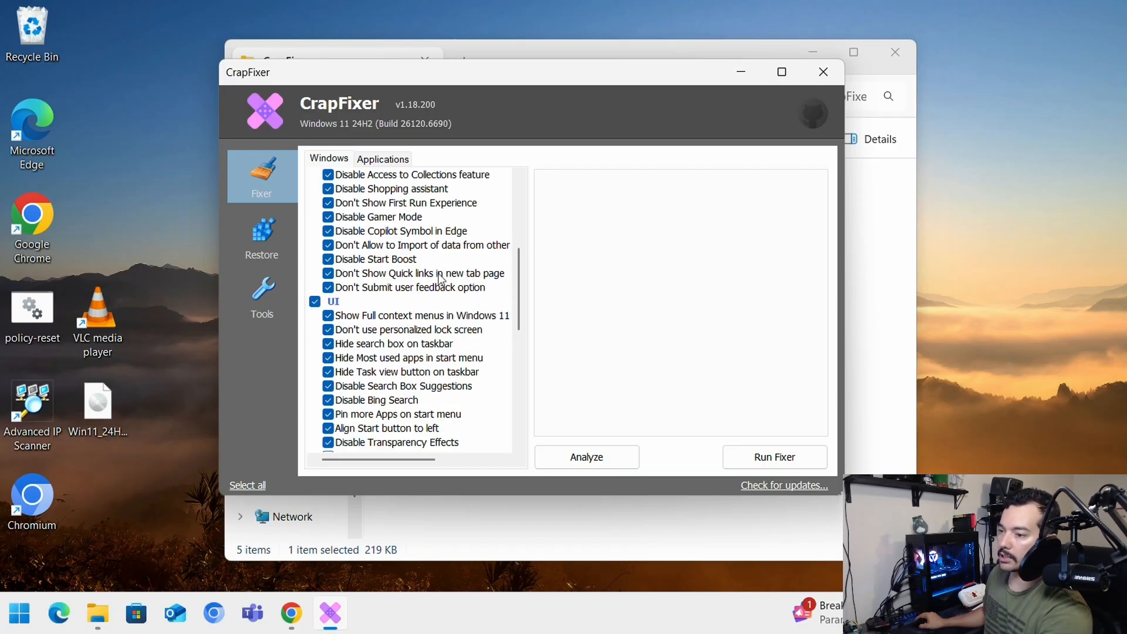
pyautogui.scroll(-3)
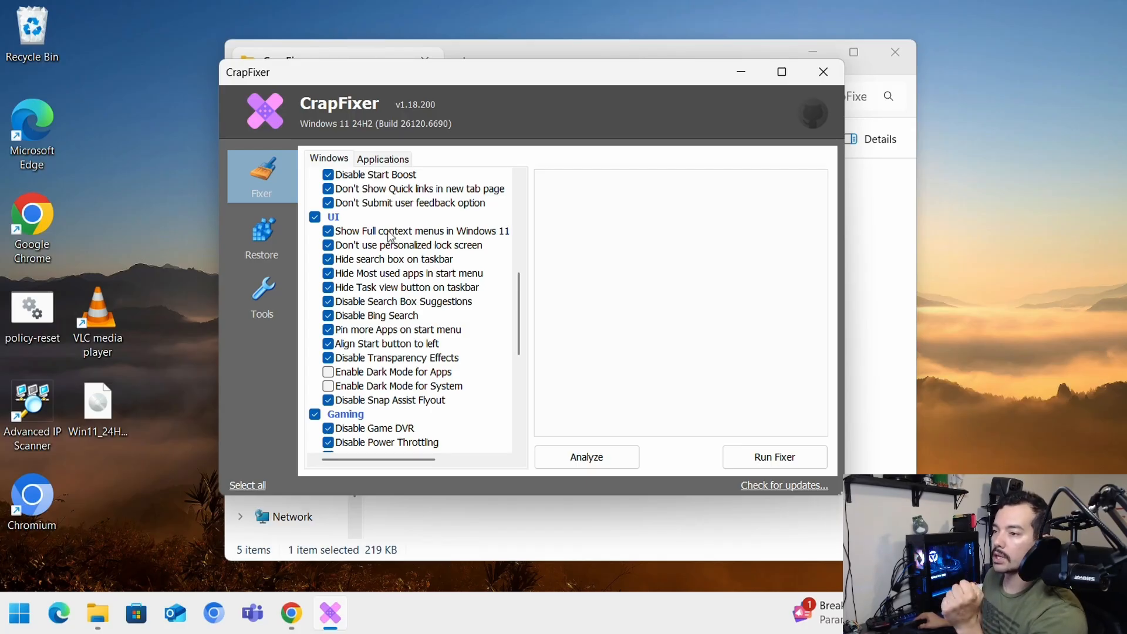
pyautogui.moveTo(443, 237)
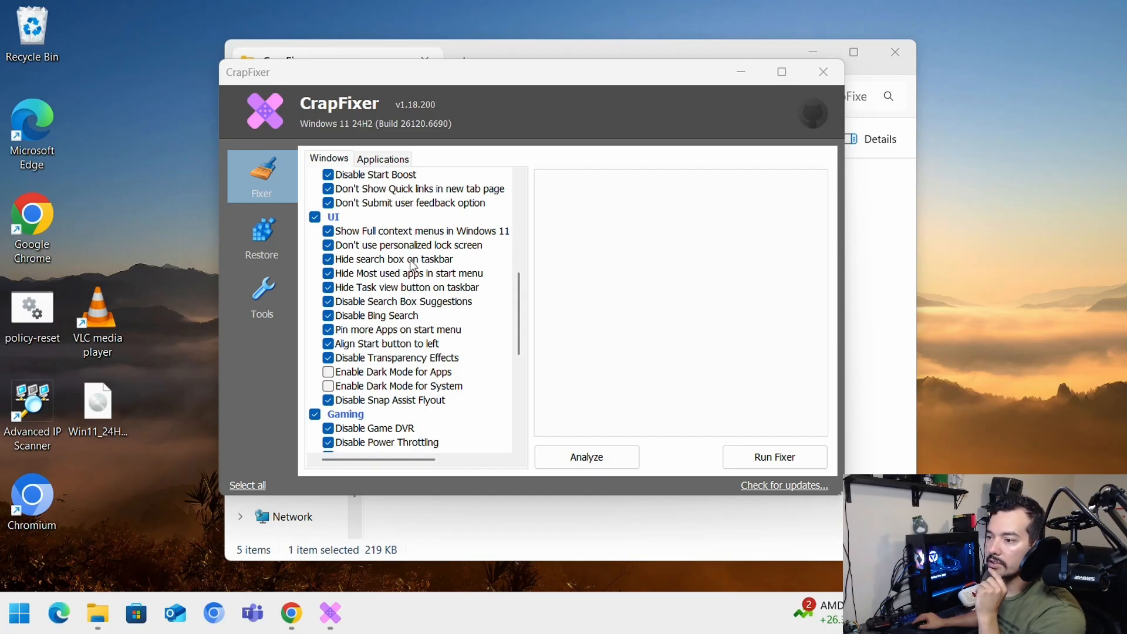
pyautogui.moveTo(424, 291)
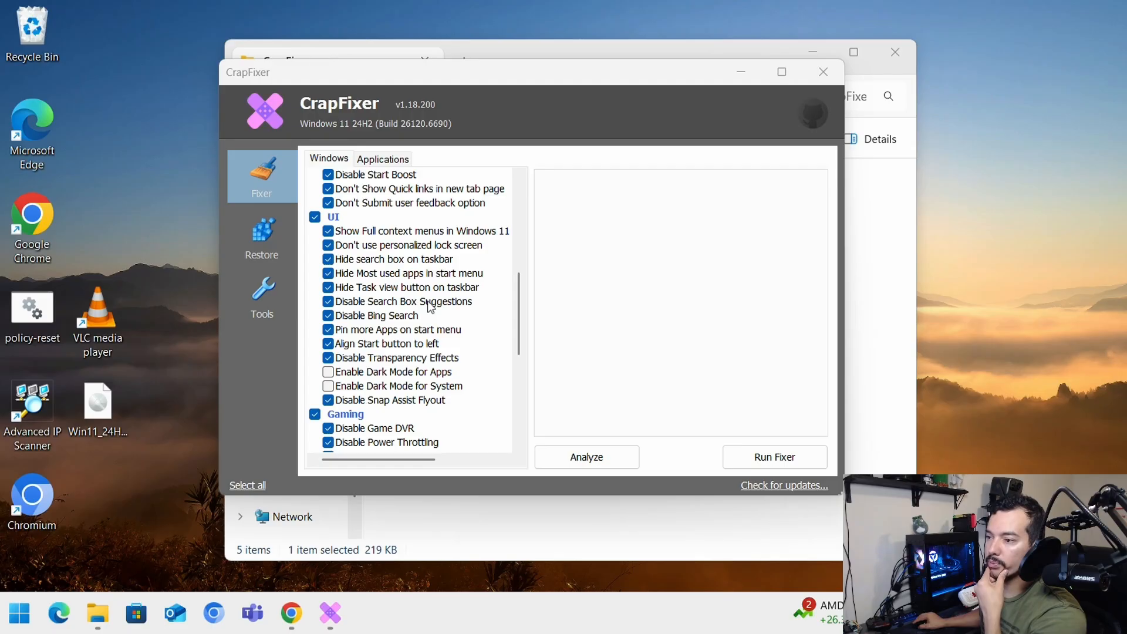
pyautogui.moveTo(416, 316)
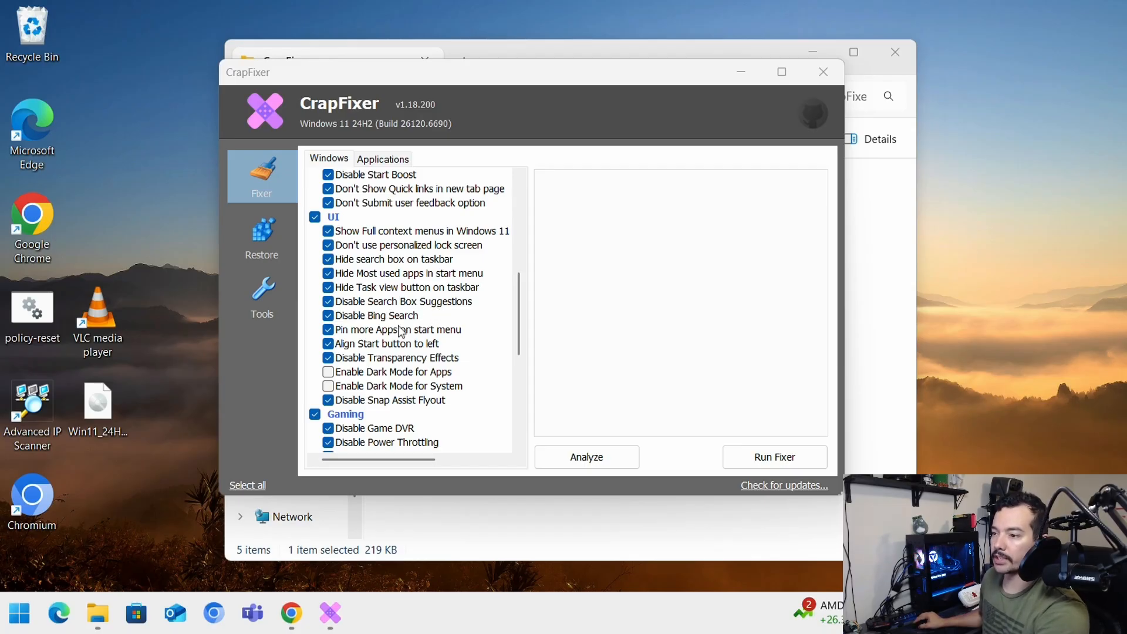
pyautogui.moveTo(407, 351)
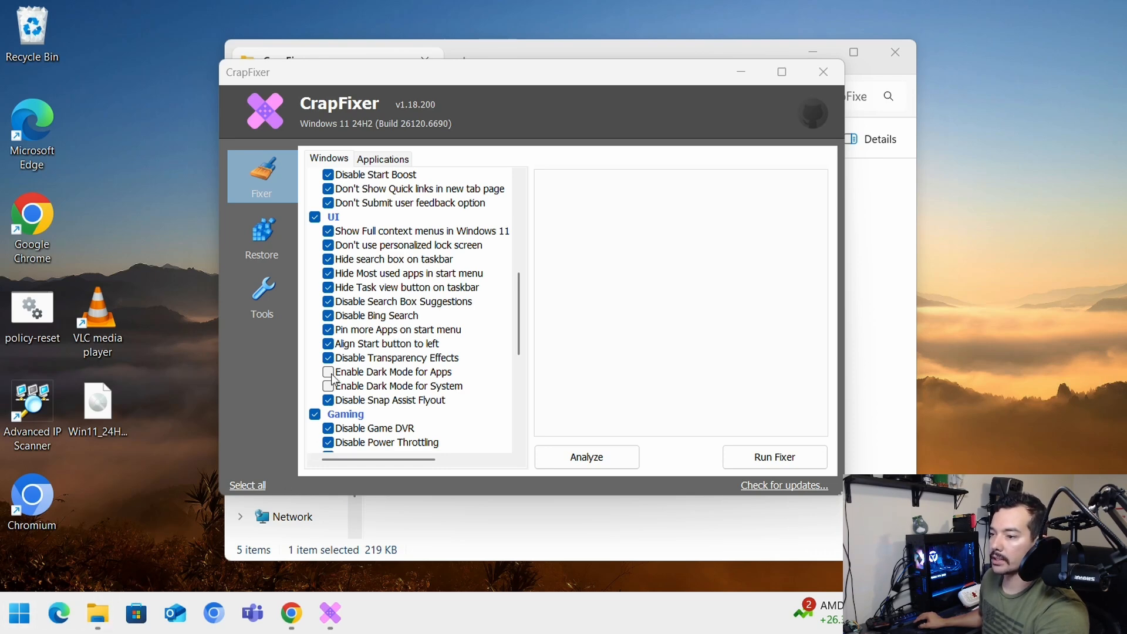
pyautogui.scroll(-3)
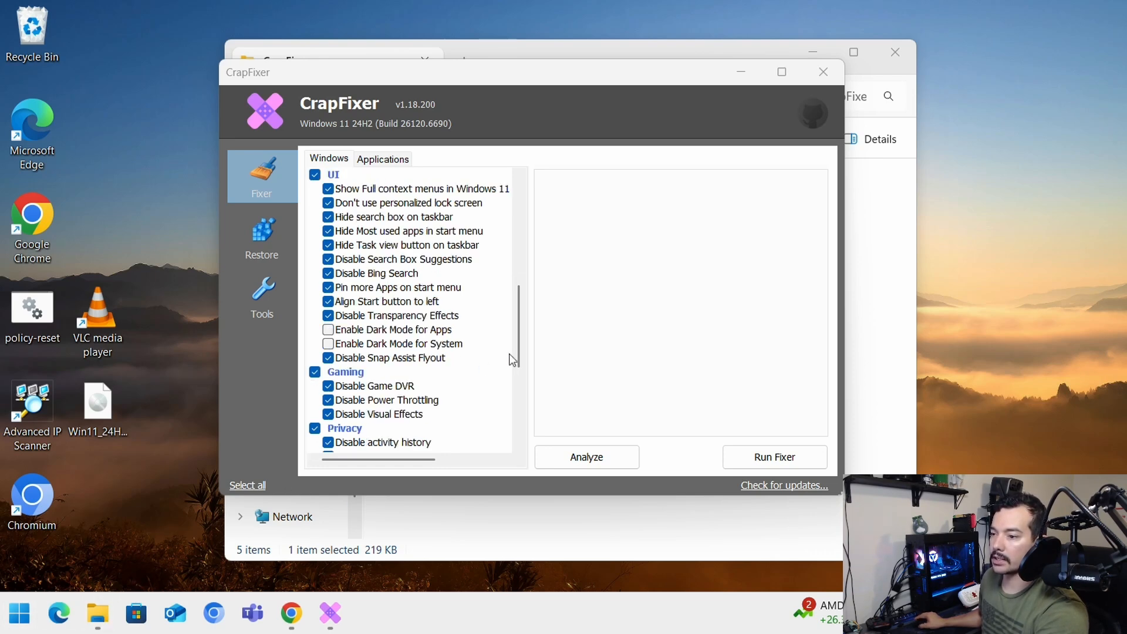
pyautogui.scroll(-3)
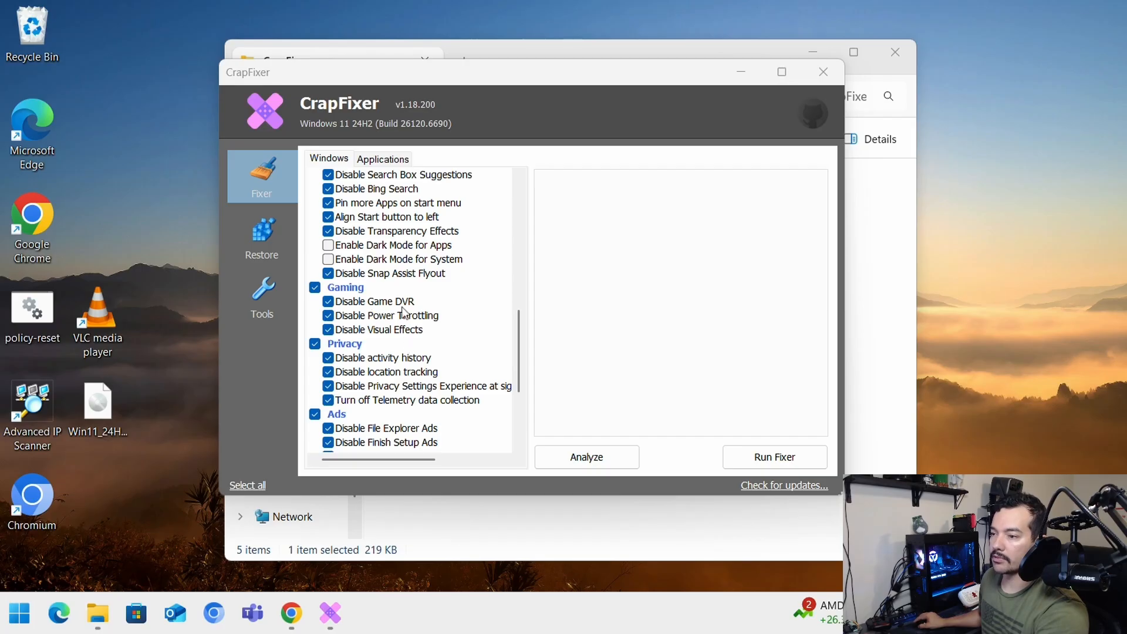
pyautogui.scroll(-3)
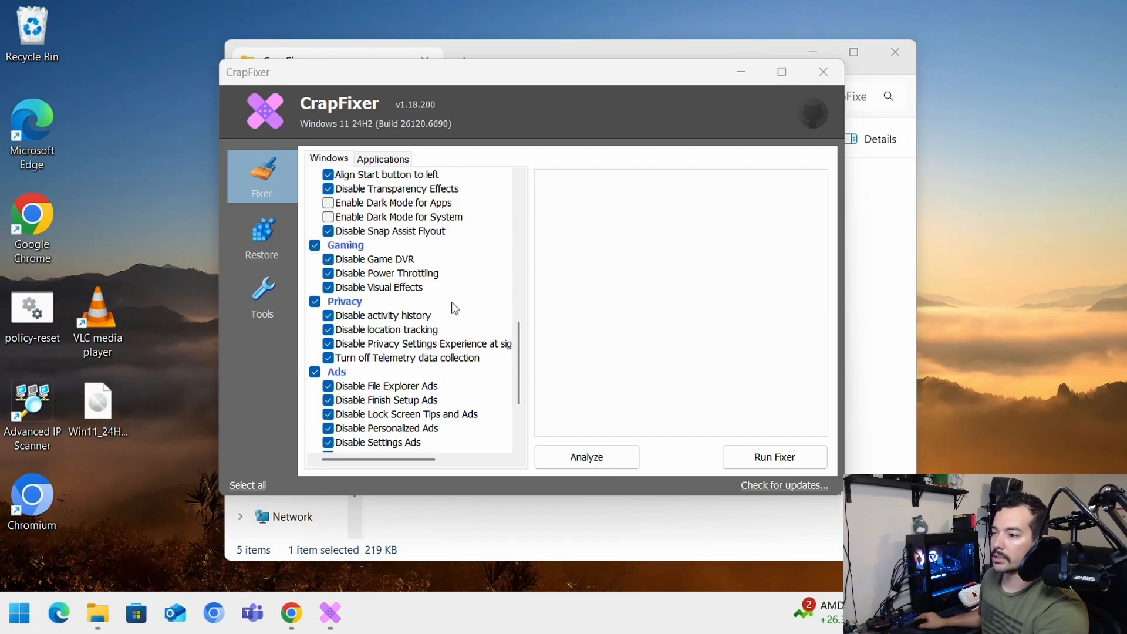
pyautogui.moveTo(379, 360)
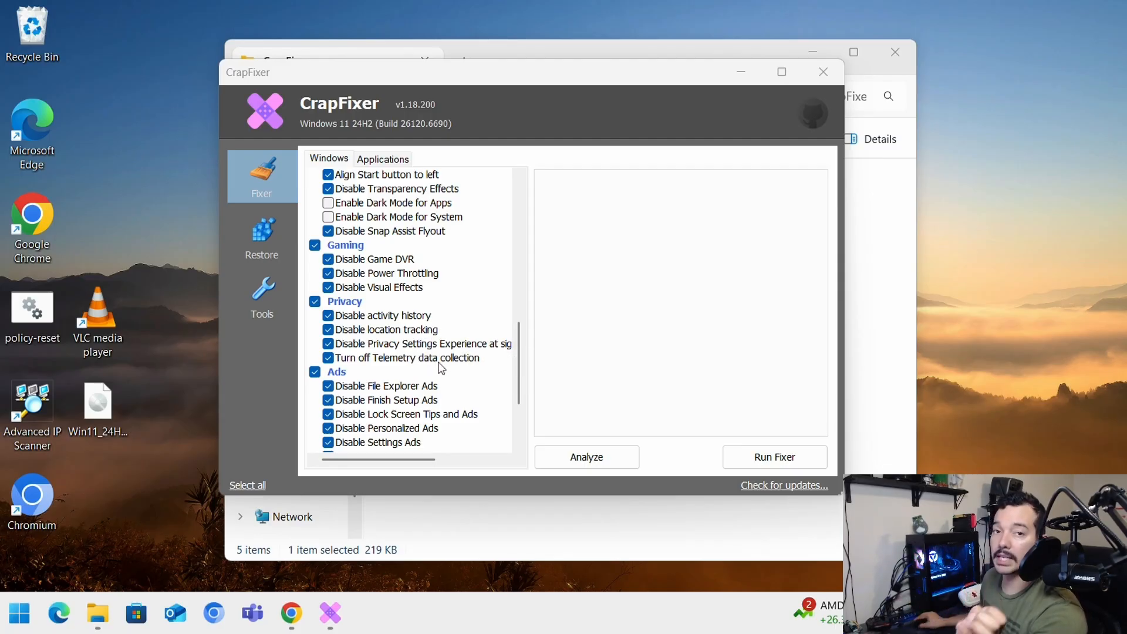
pyautogui.scroll(-3)
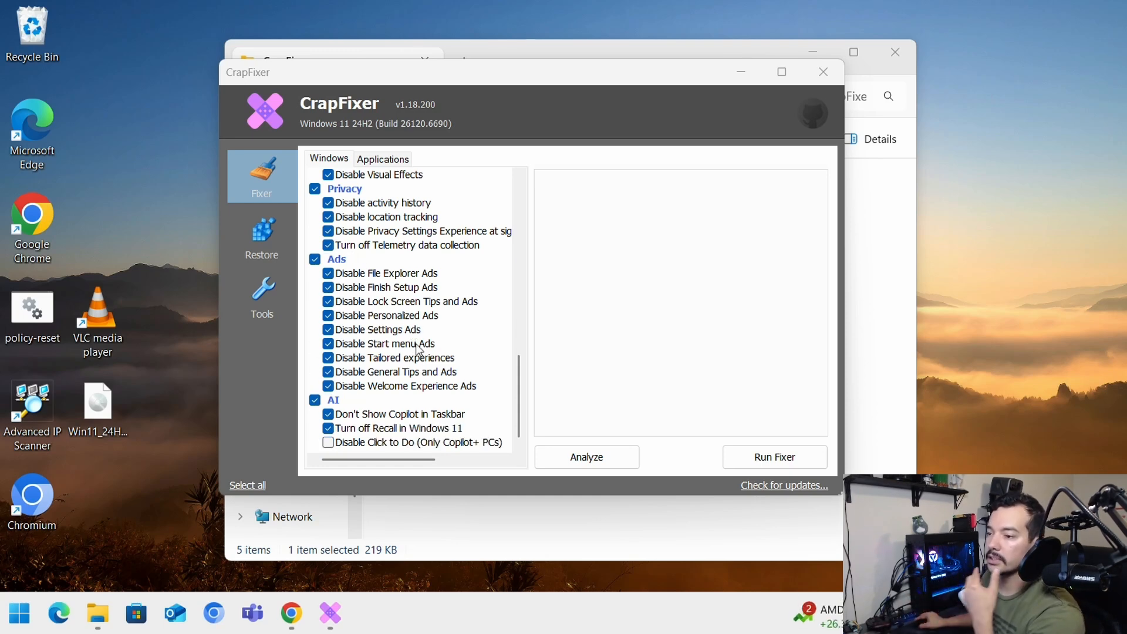
pyautogui.moveTo(441, 414)
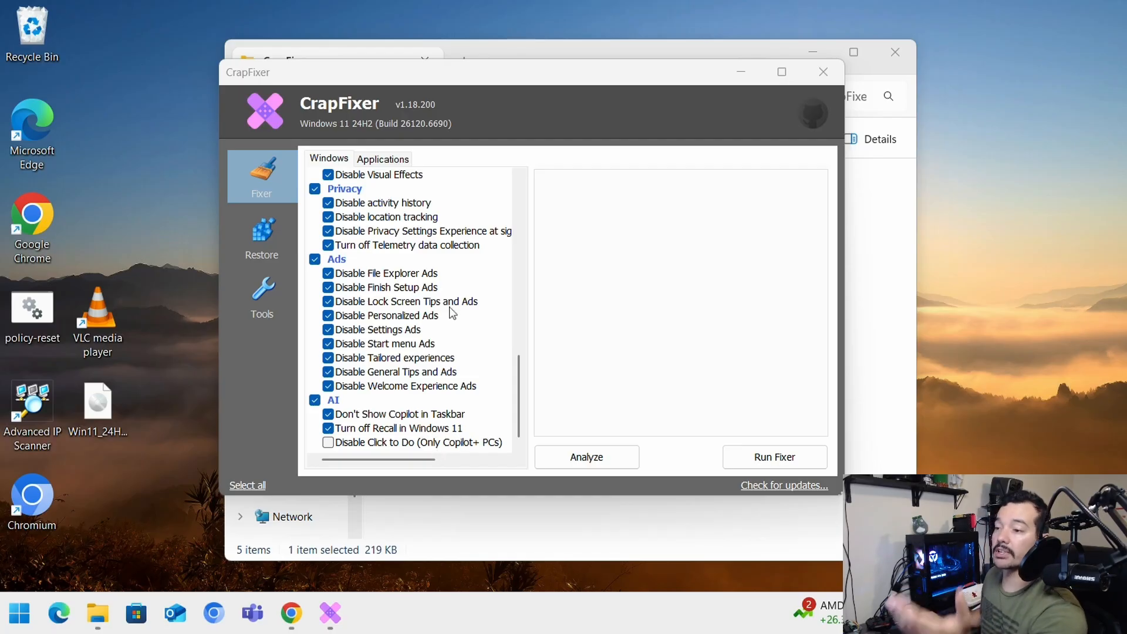
pyautogui.scroll(3)
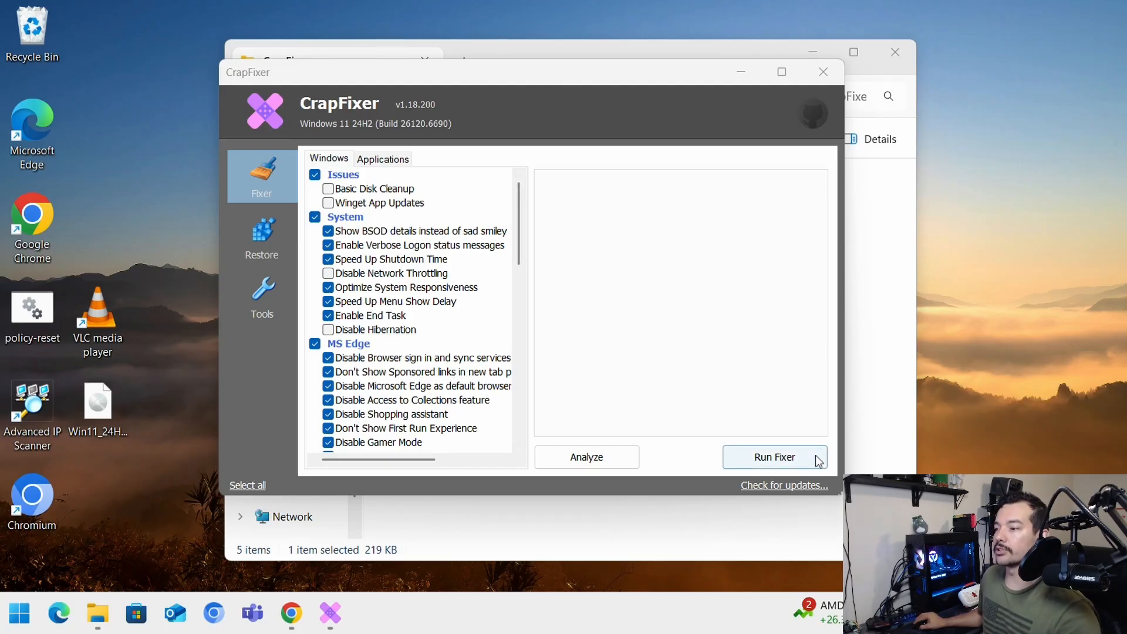
# Run the fixer to apply the checked Windows tweaks and review the Fixed results log.
pyautogui.click(773, 457)
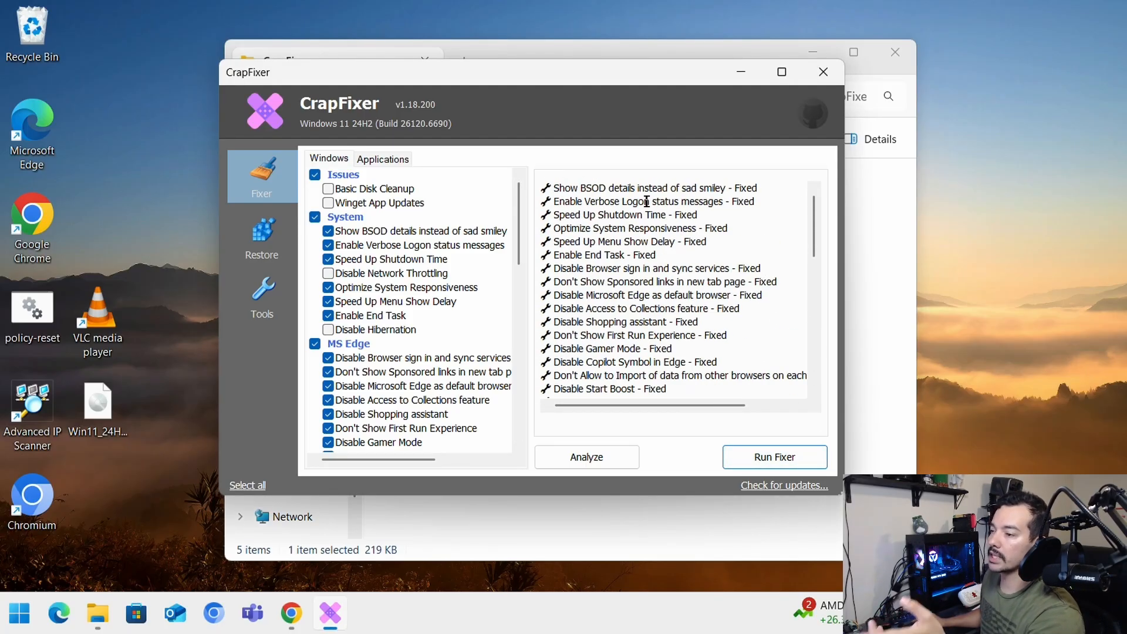
pyautogui.scroll(-3)
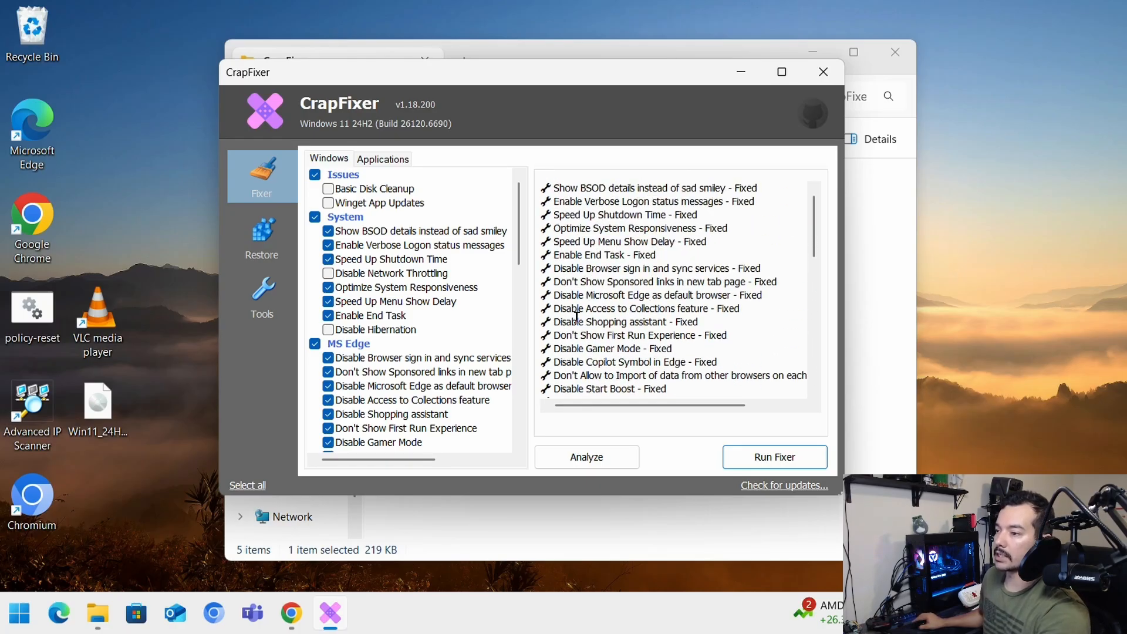
pyautogui.scroll(-3)
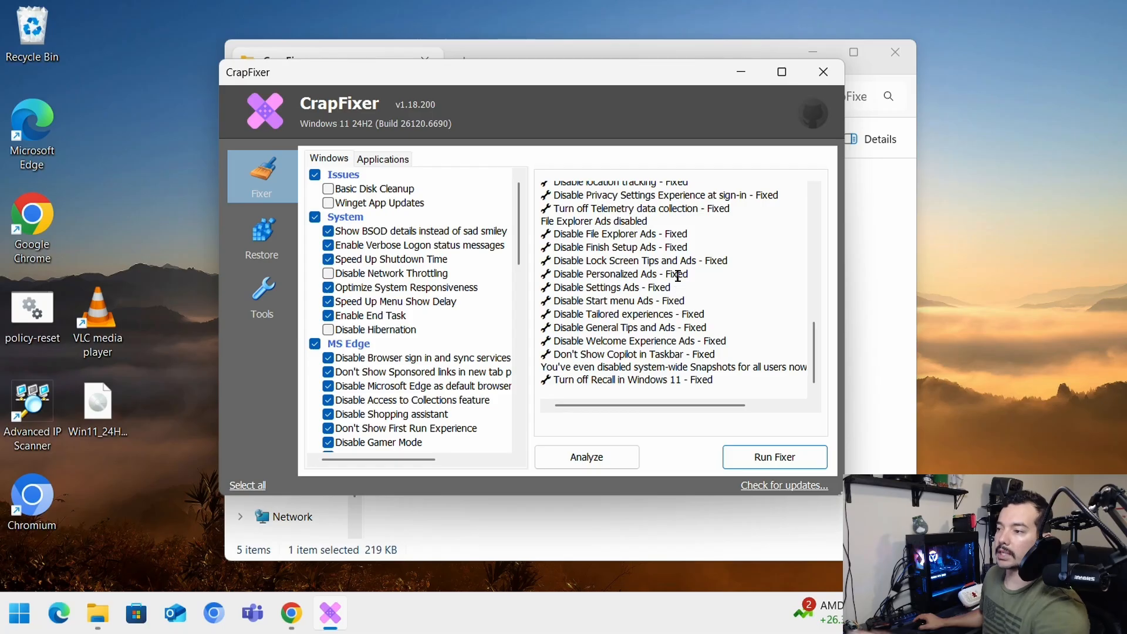
pyautogui.moveTo(586, 284)
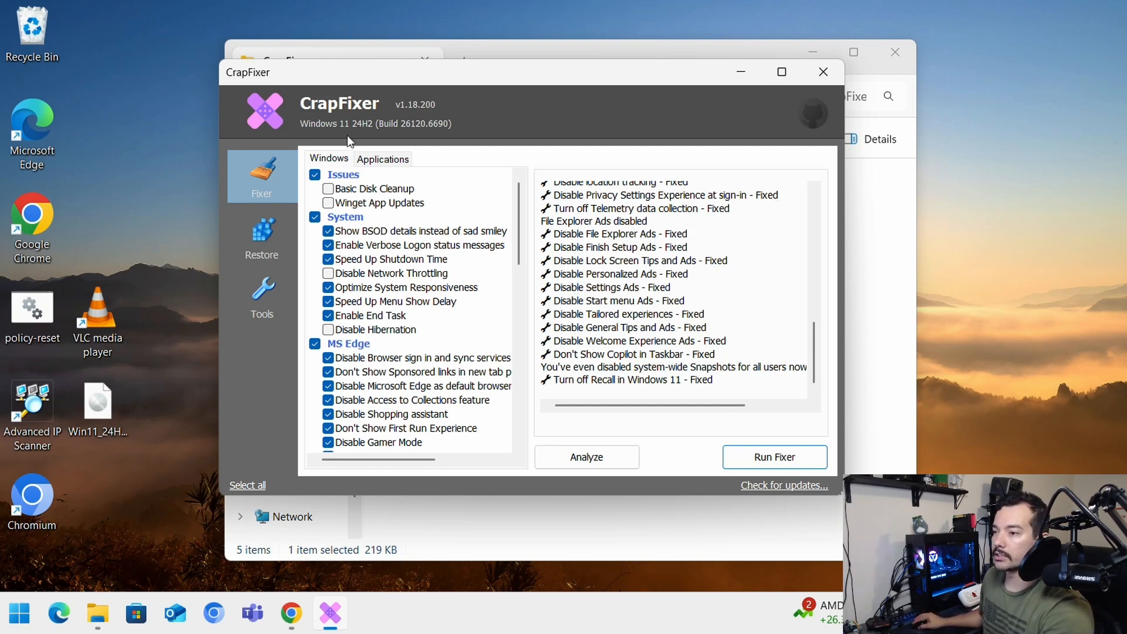
# On the Applications tab, tick BingNews, Copilot, GetHelp, 3DViewer, WindowsMaps, YourPhone, ZuneMusic and ZuneVideo for removal.
pyautogui.click(383, 159)
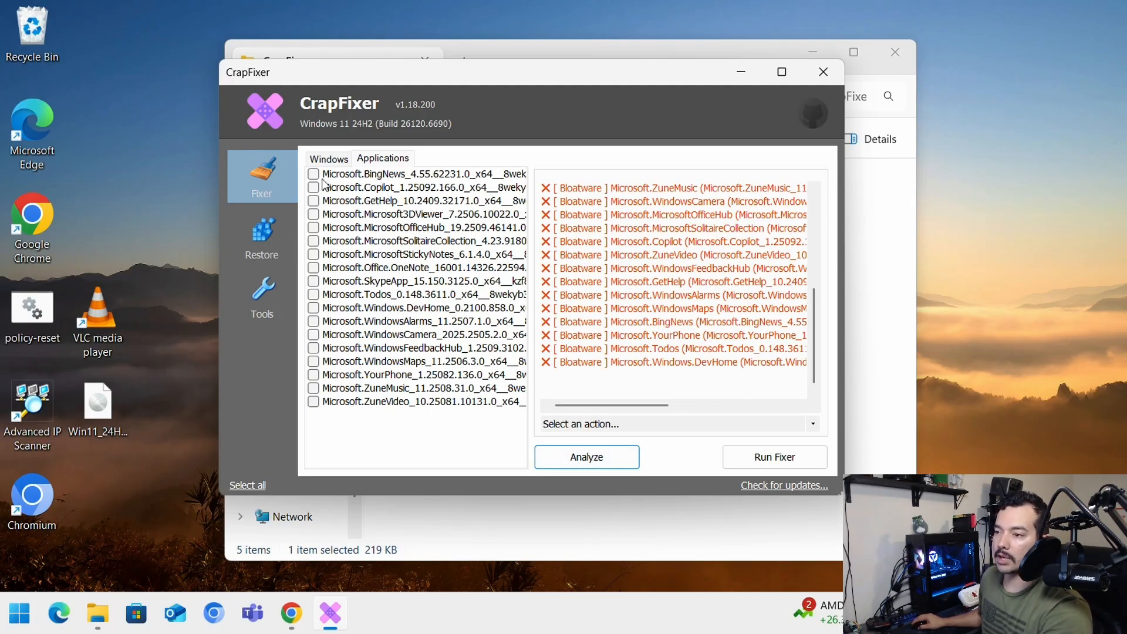
pyautogui.click(421, 174)
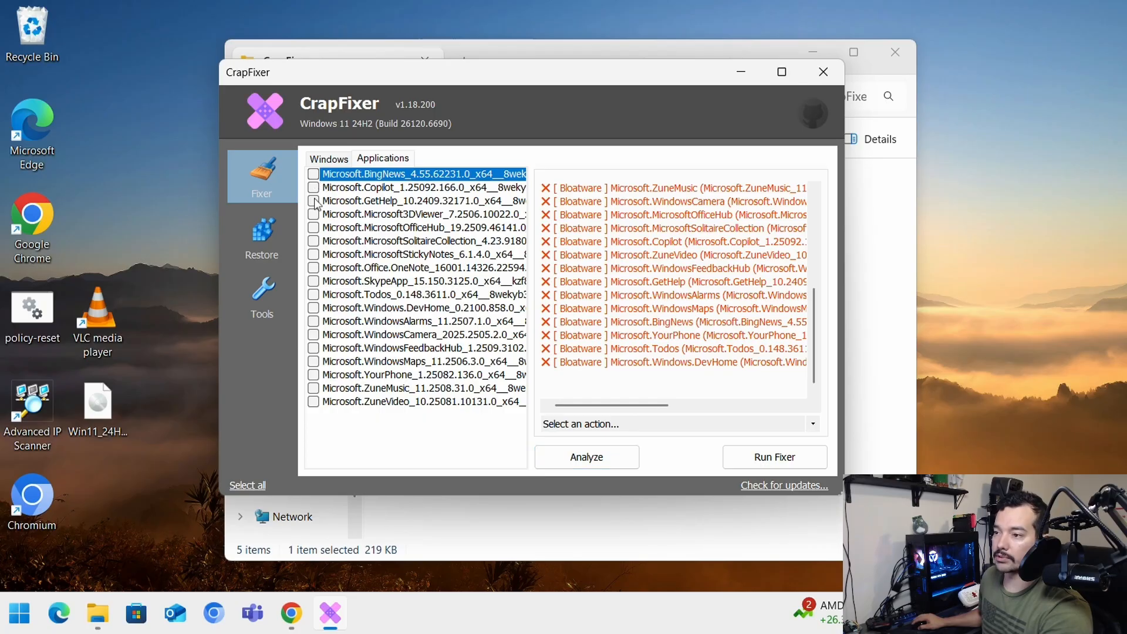
pyautogui.click(312, 174)
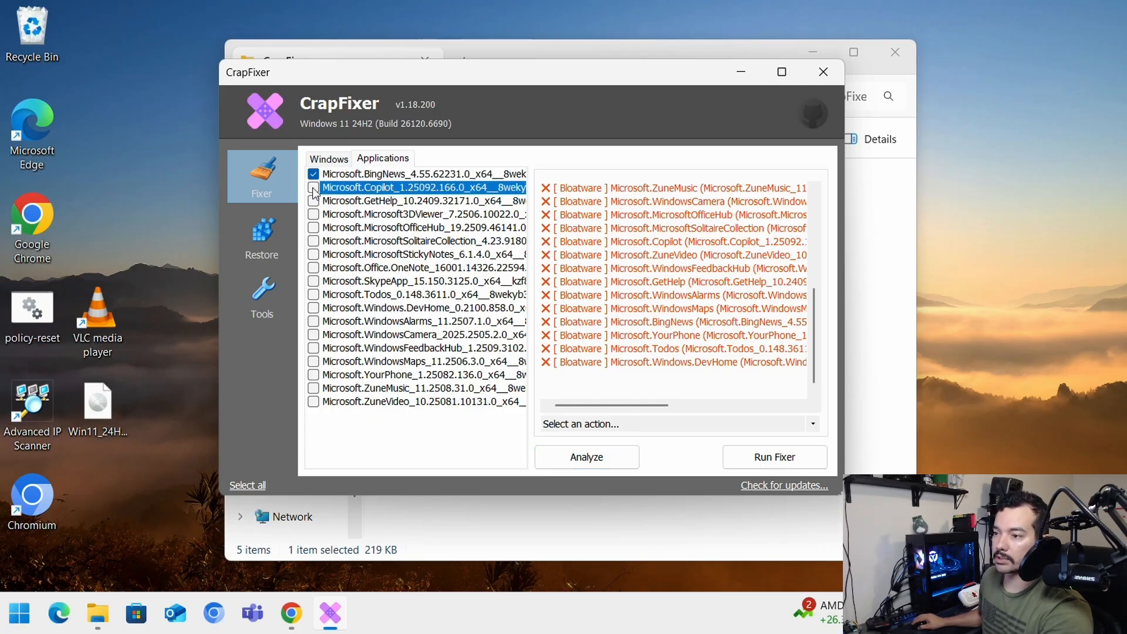
pyautogui.click(312, 200)
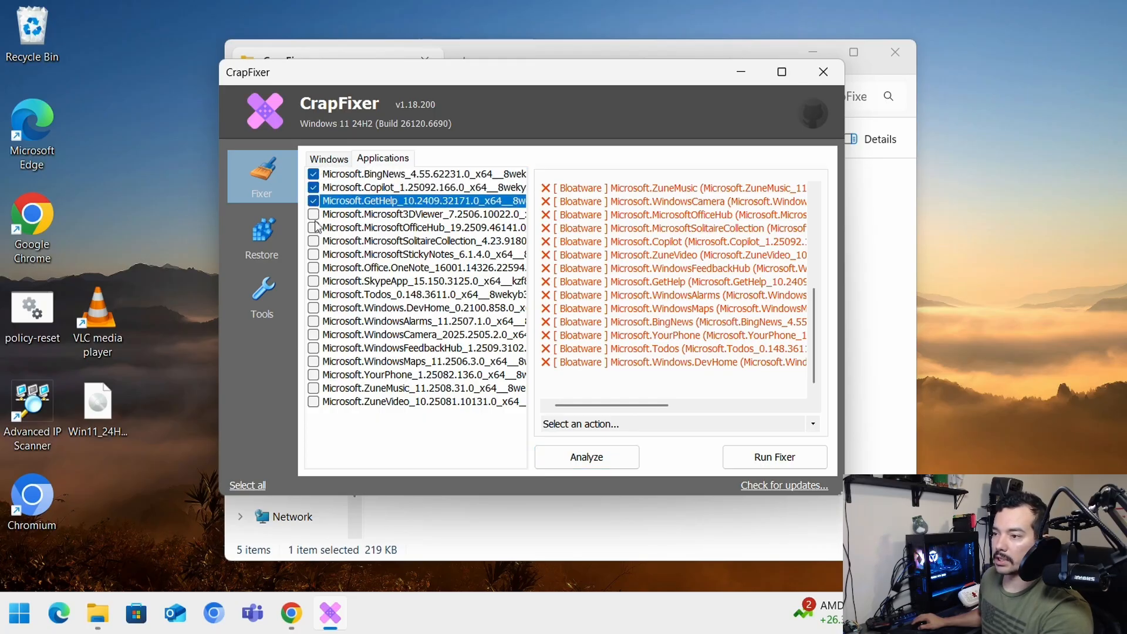
pyautogui.click(312, 213)
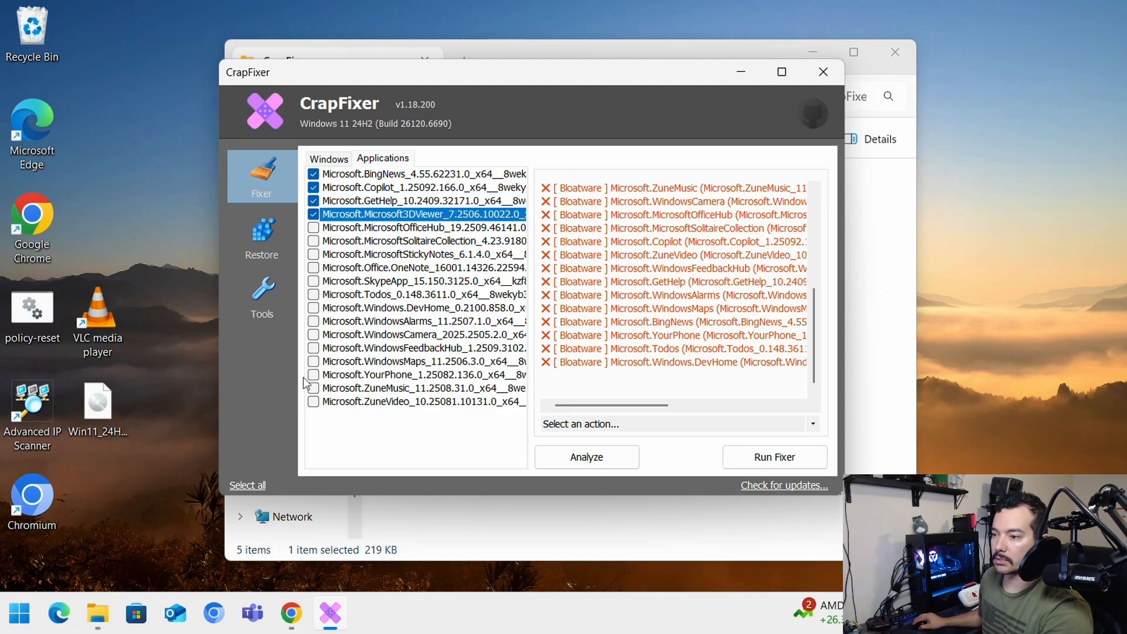
pyautogui.click(314, 388)
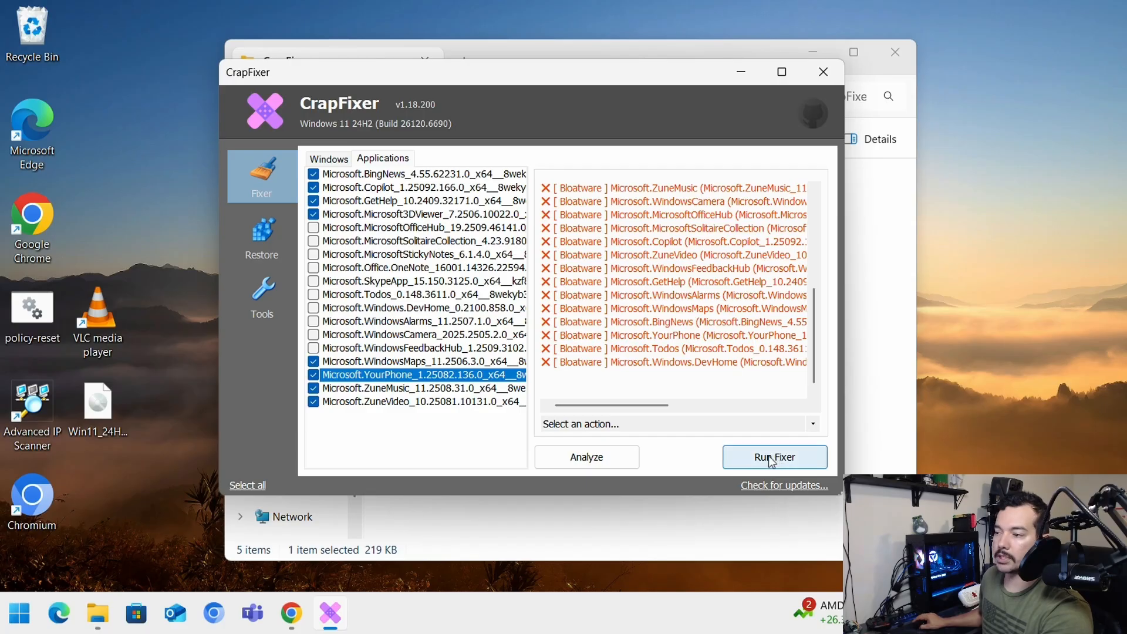
# Run the fixer to uninstall the eight ticked apps, review the log, and return to the Applications list.
pyautogui.click(775, 457)
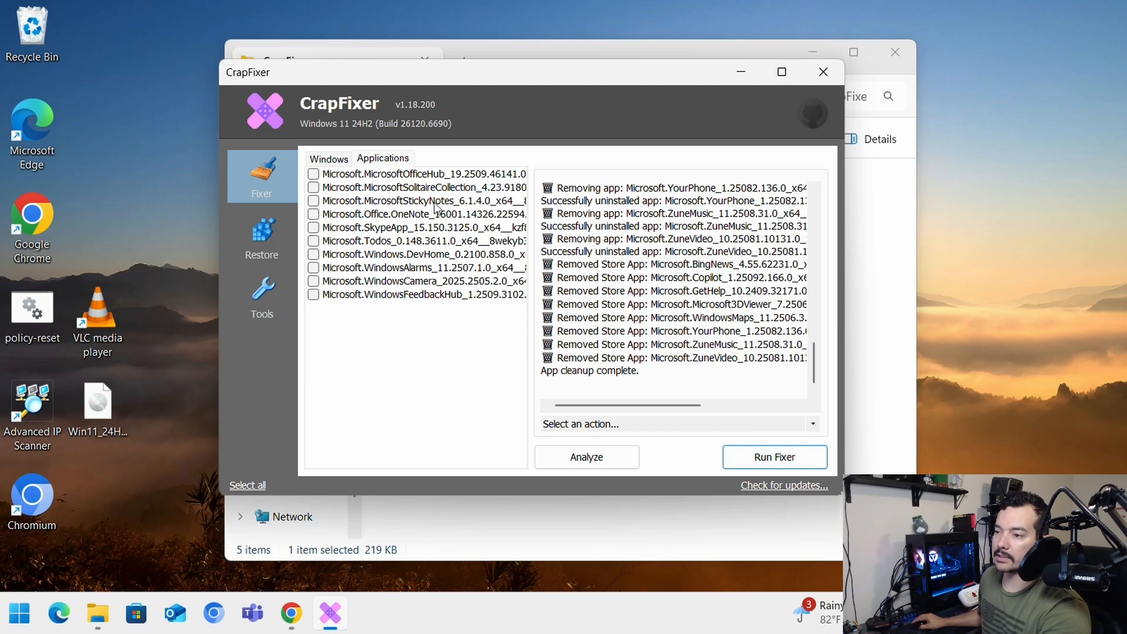
pyautogui.moveTo(543, 271)
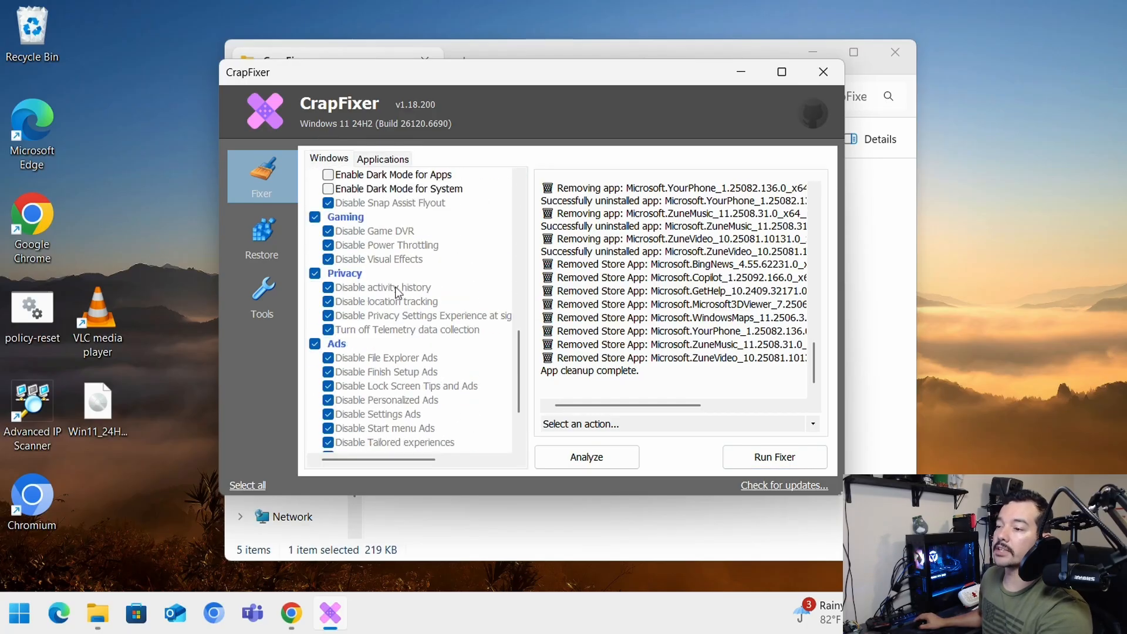
pyautogui.scroll(-3)
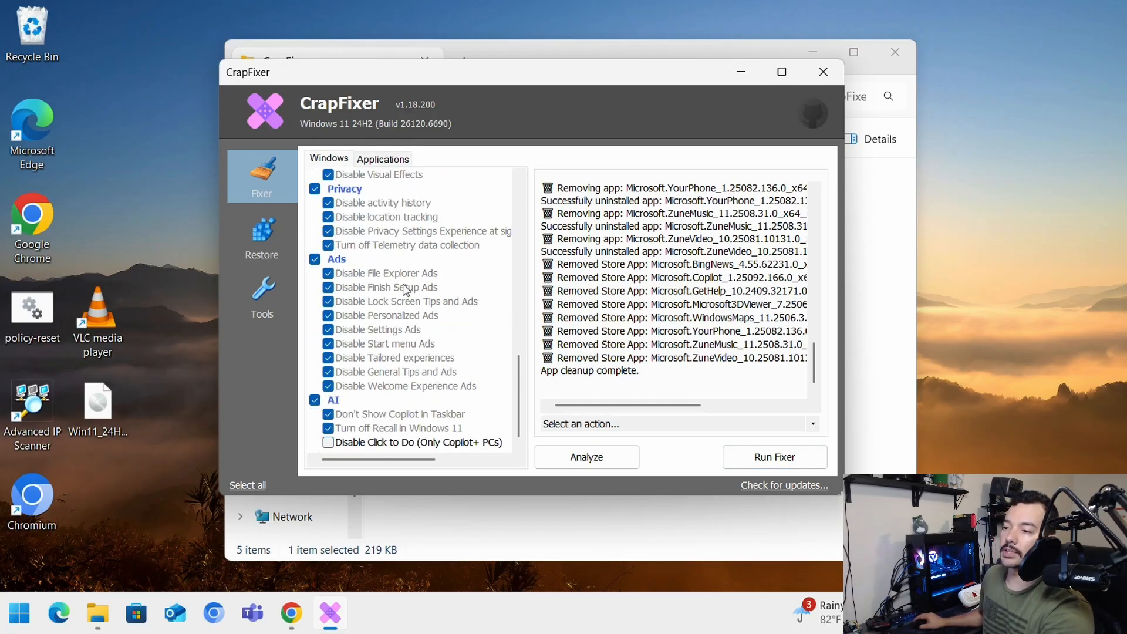
pyautogui.scroll(-3)
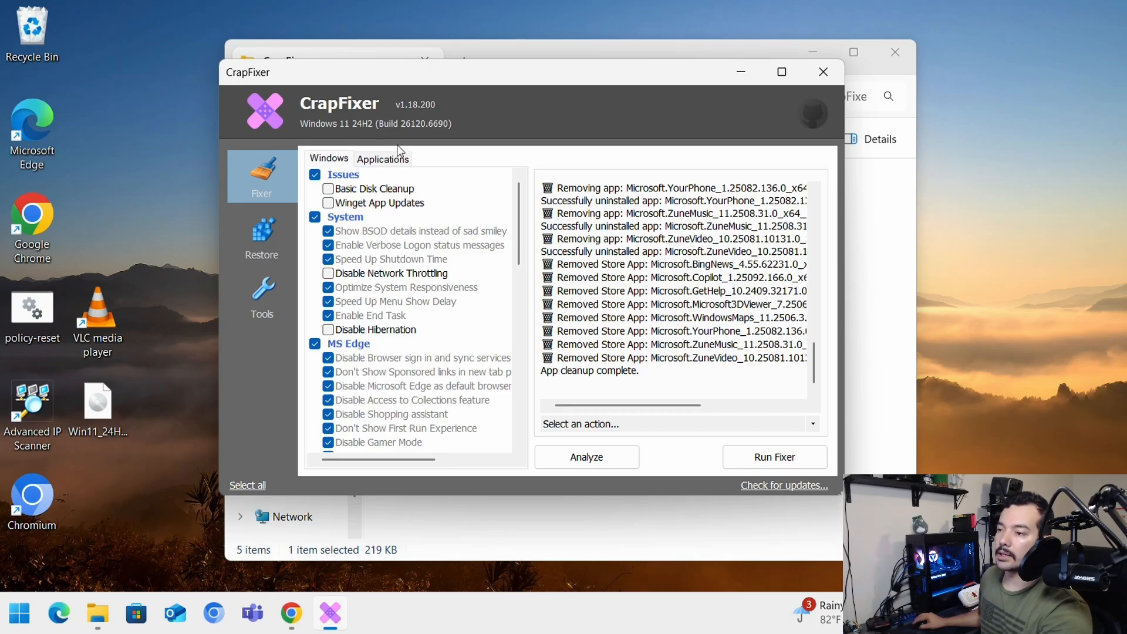
pyautogui.click(383, 159)
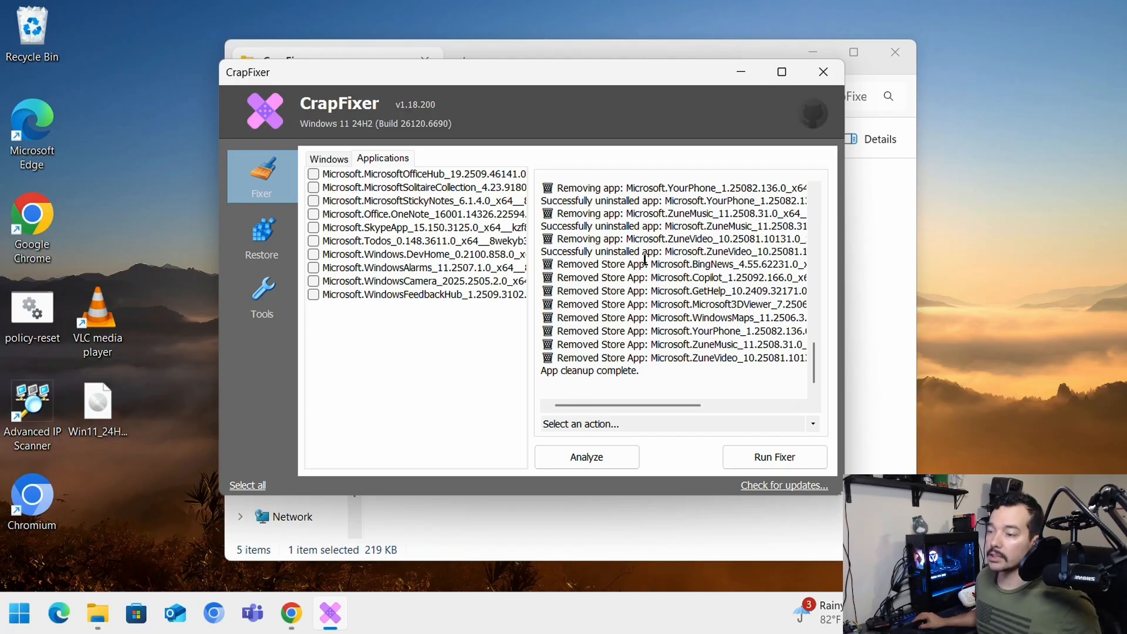
pyautogui.moveTo(275, 254)
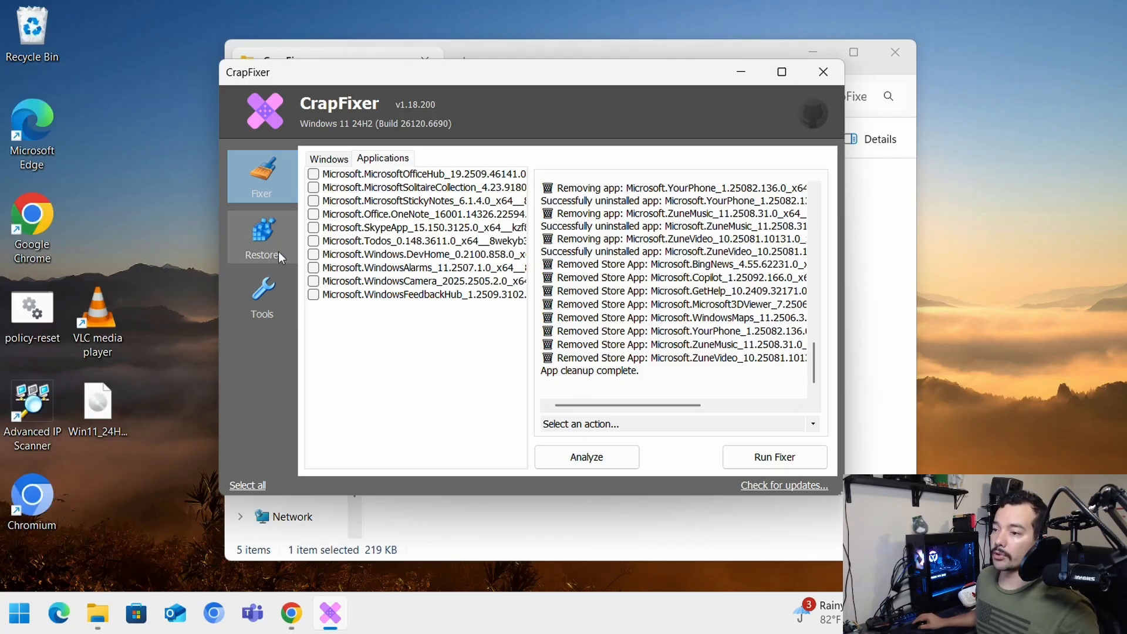
pyautogui.click(262, 237)
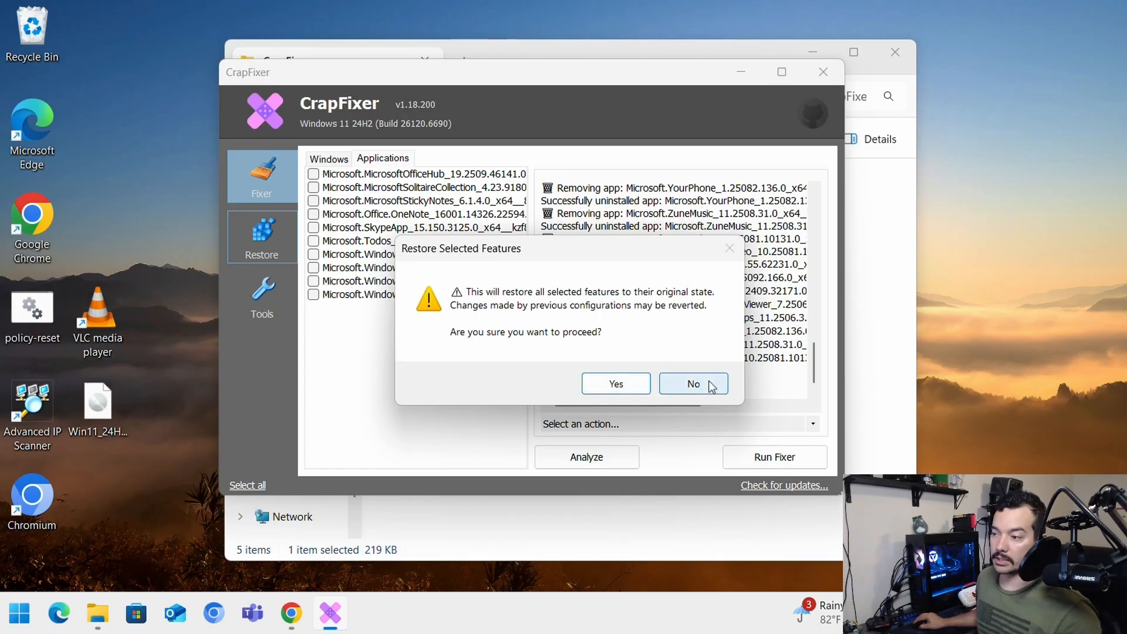
pyautogui.click(693, 383)
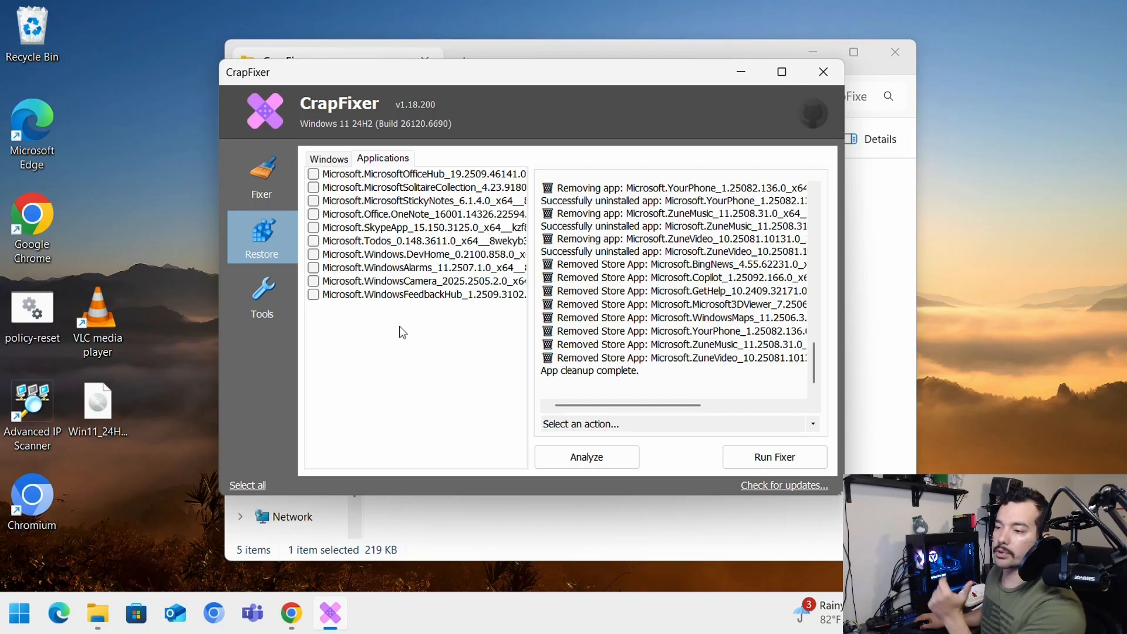
pyautogui.click(262, 295)
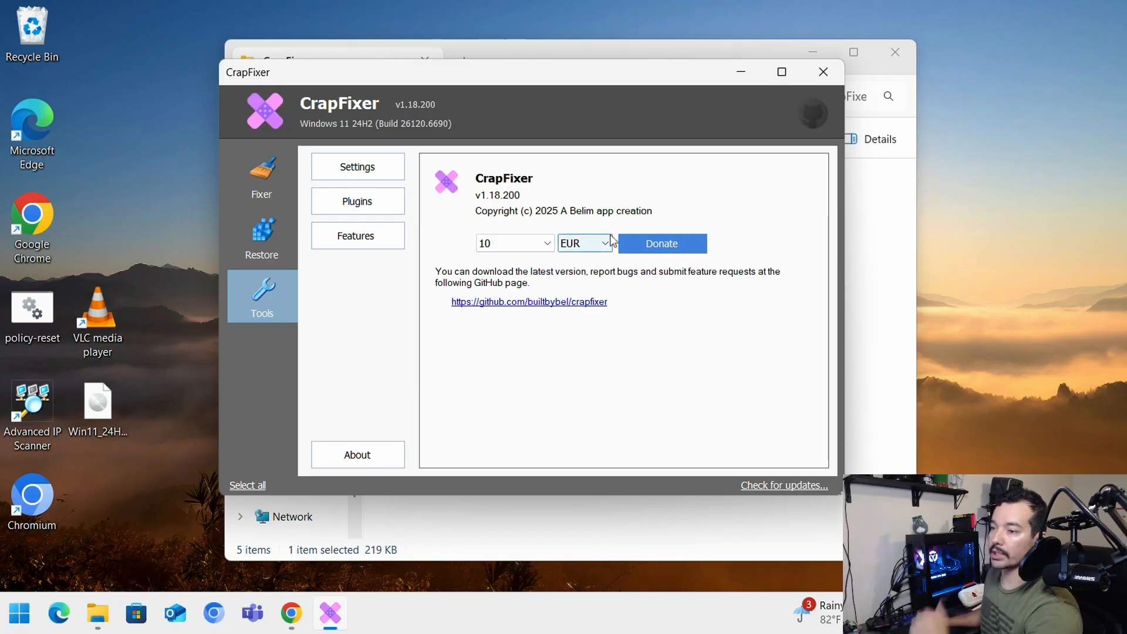
# Turn on 'Save all settings to INI file' in CrapFixer's basic settings.
pyautogui.click(357, 166)
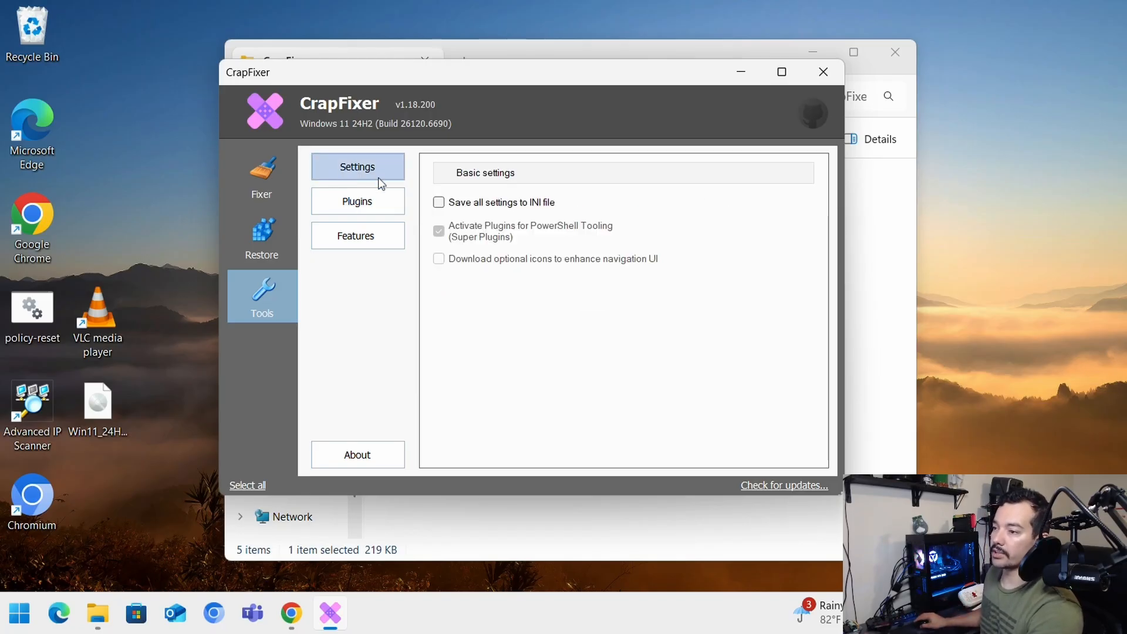
pyautogui.click(357, 454)
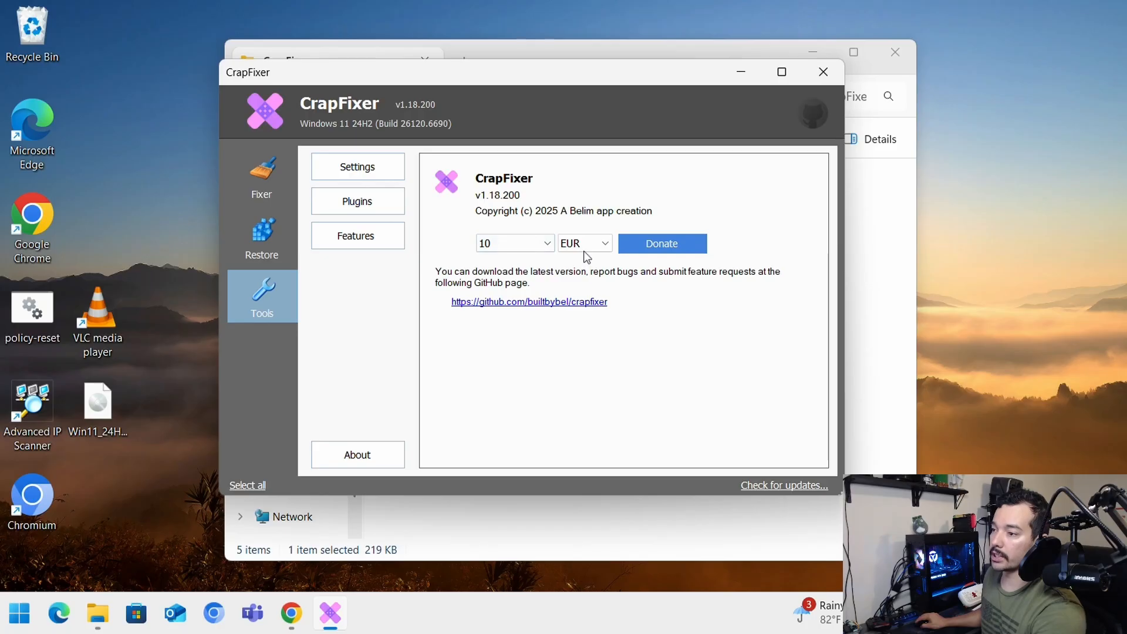
pyautogui.click(357, 166)
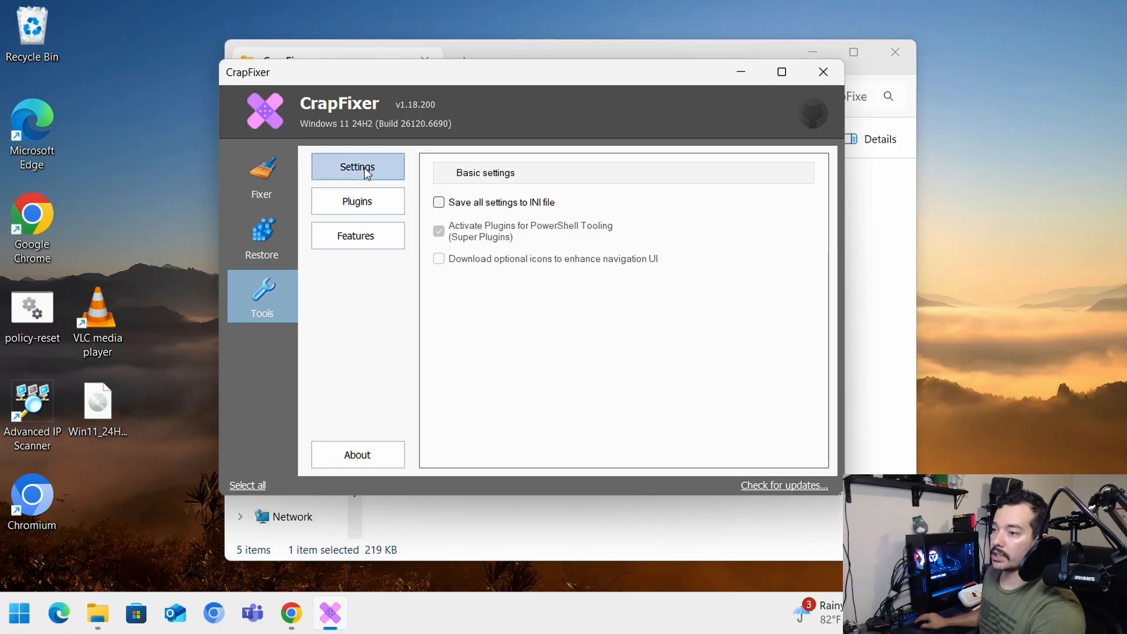
pyautogui.click(439, 202)
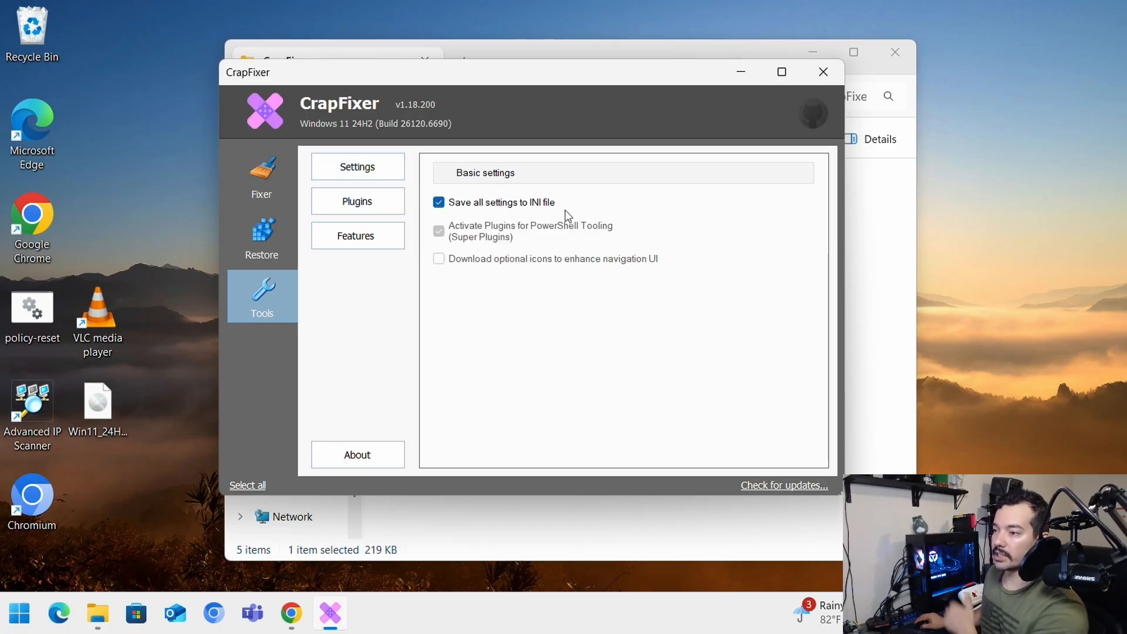
pyautogui.moveTo(654, 325)
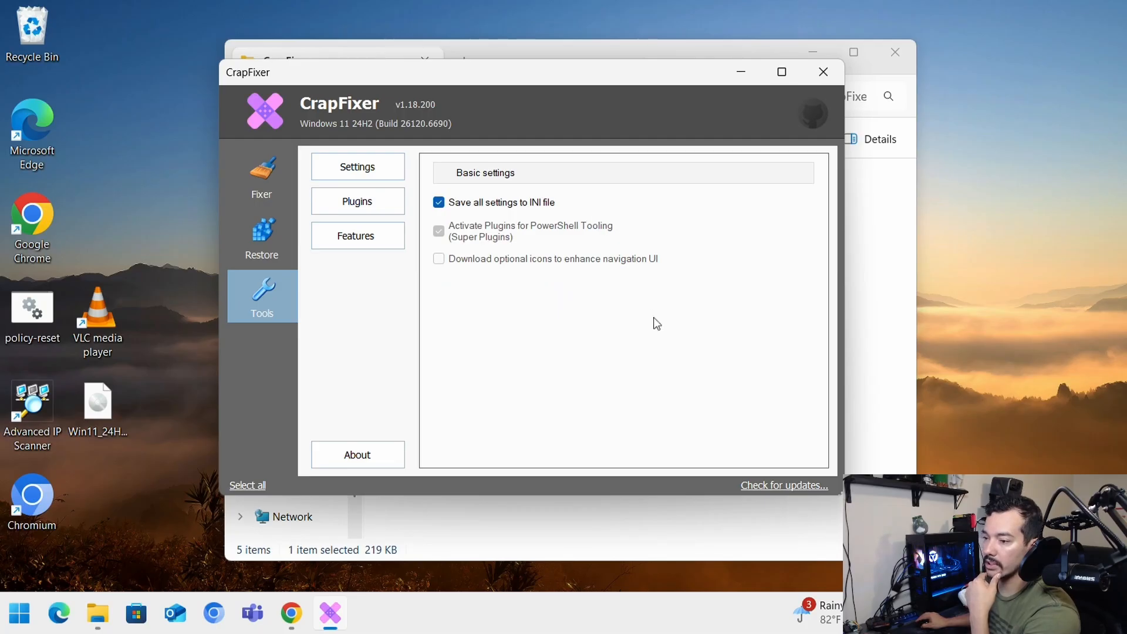
pyautogui.moveTo(242, 142)
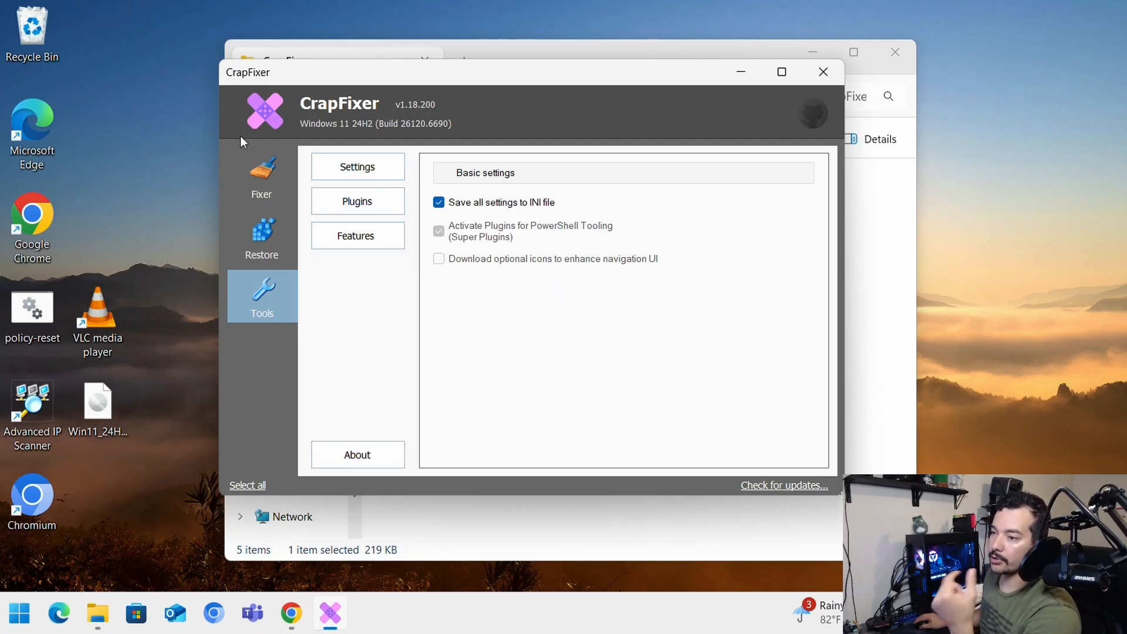
# Return to the tweak list and reopen the Tools section on its About page.
pyautogui.click(262, 176)
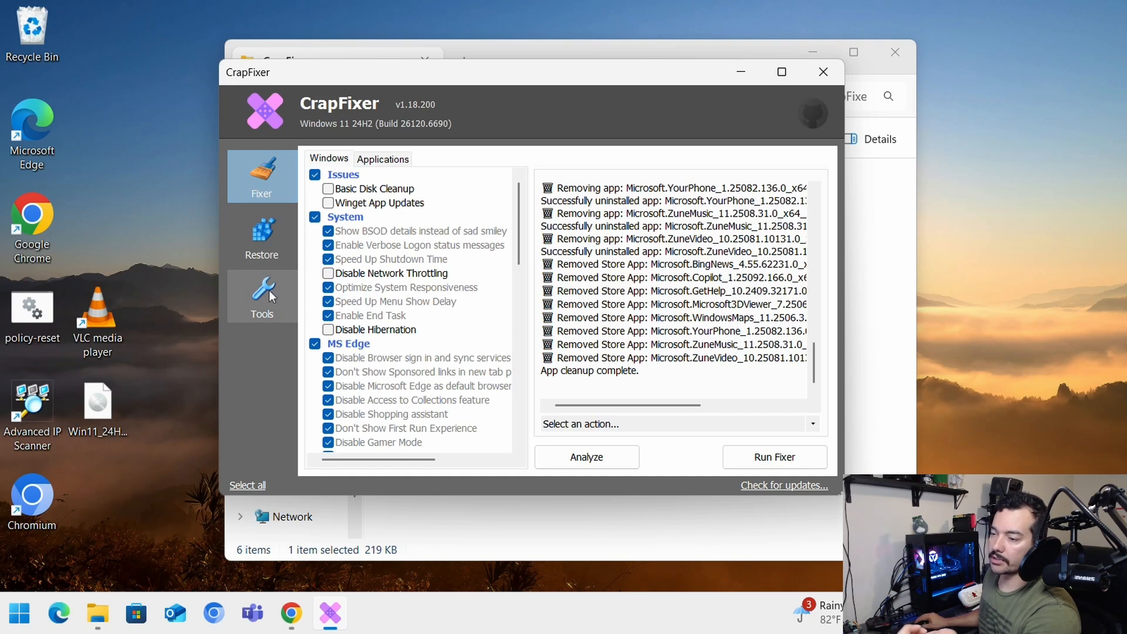
pyautogui.click(262, 294)
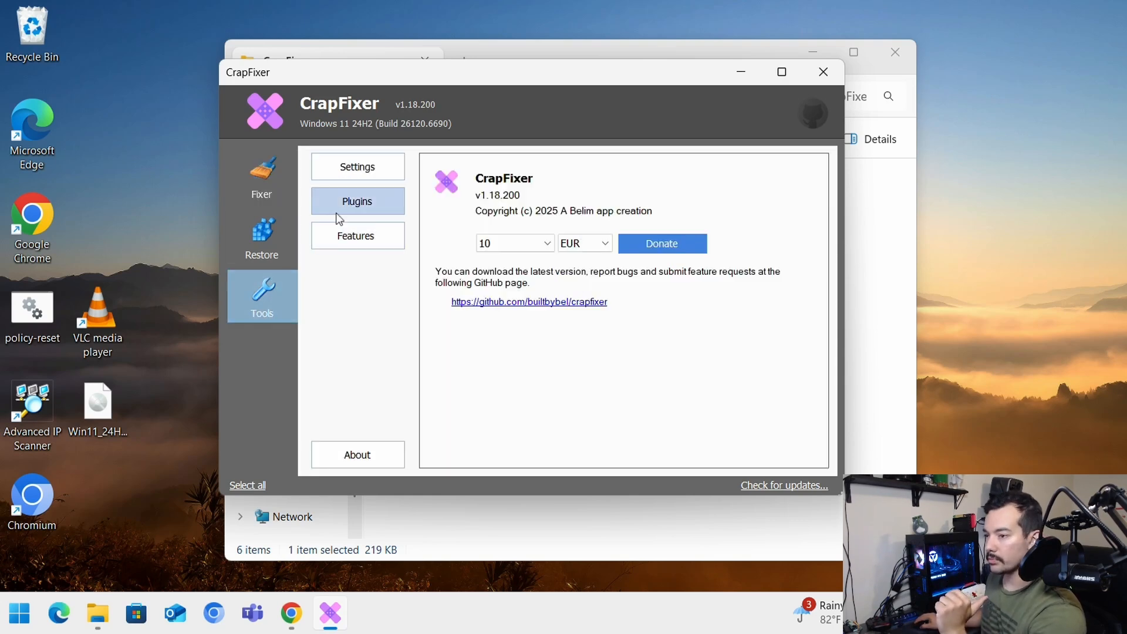
# Install the ChrisTitusApp, Create Restore Point, Remove Edit with Clipchamp, Restart Explorer and Uninstall OneDrive plugins from the gallery.
pyautogui.click(357, 201)
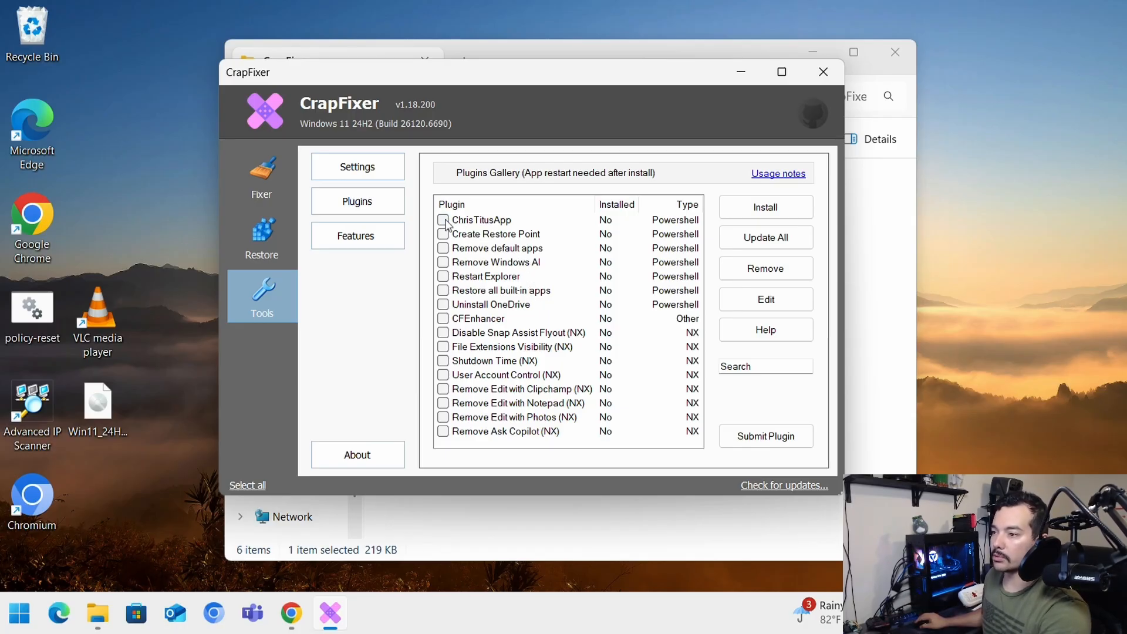
pyautogui.click(443, 220)
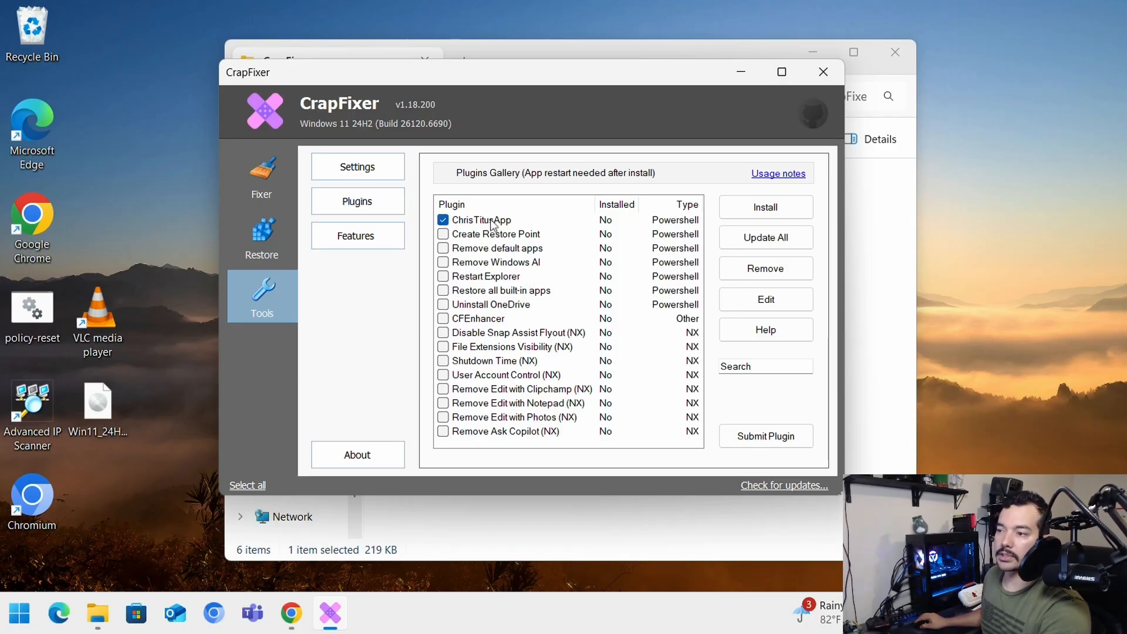
pyautogui.click(442, 233)
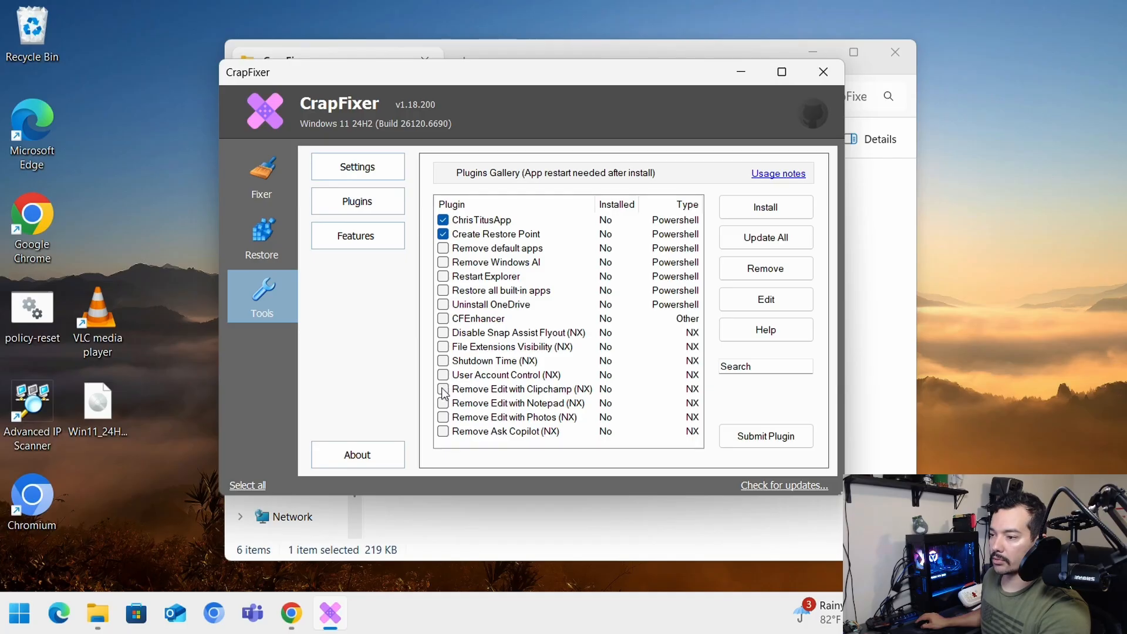
pyautogui.click(442, 388)
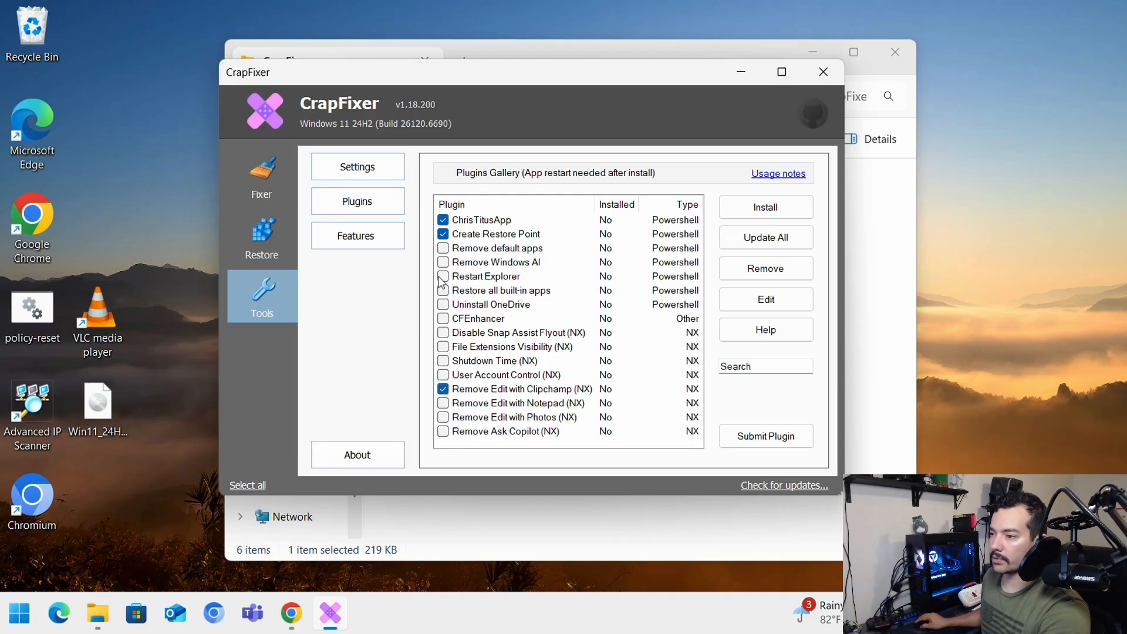
pyautogui.click(443, 276)
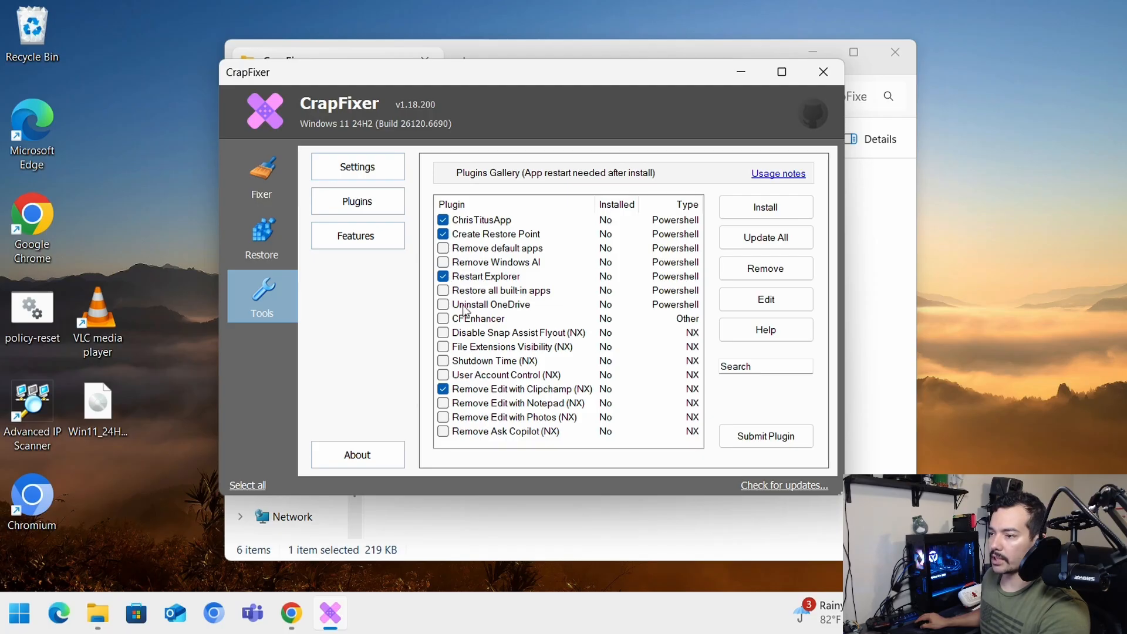
pyautogui.click(443, 304)
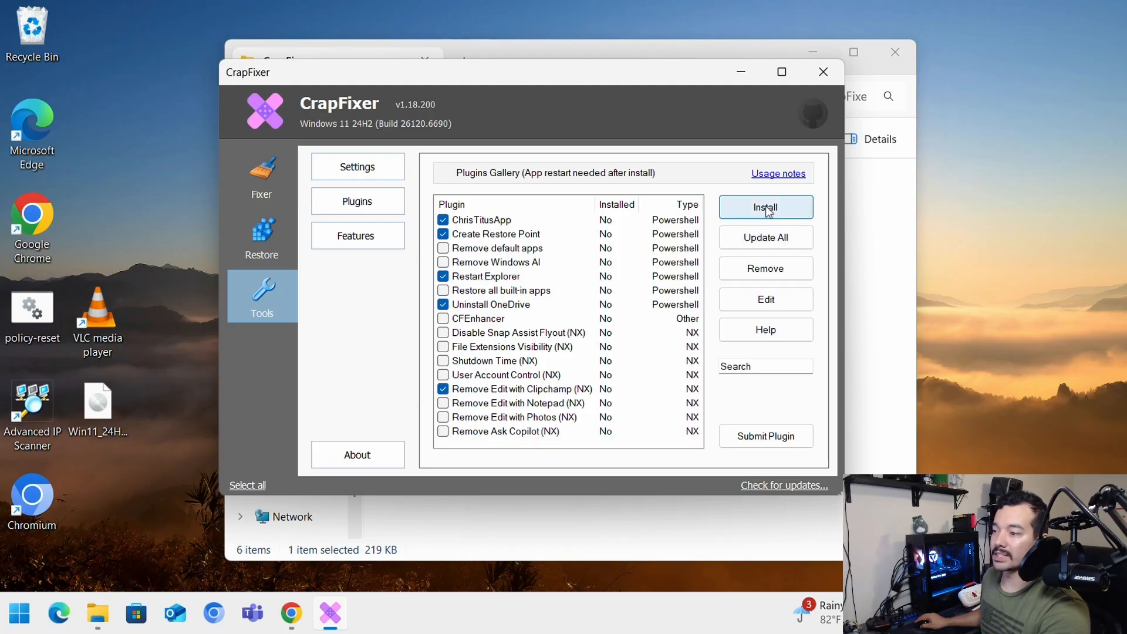
pyautogui.click(764, 206)
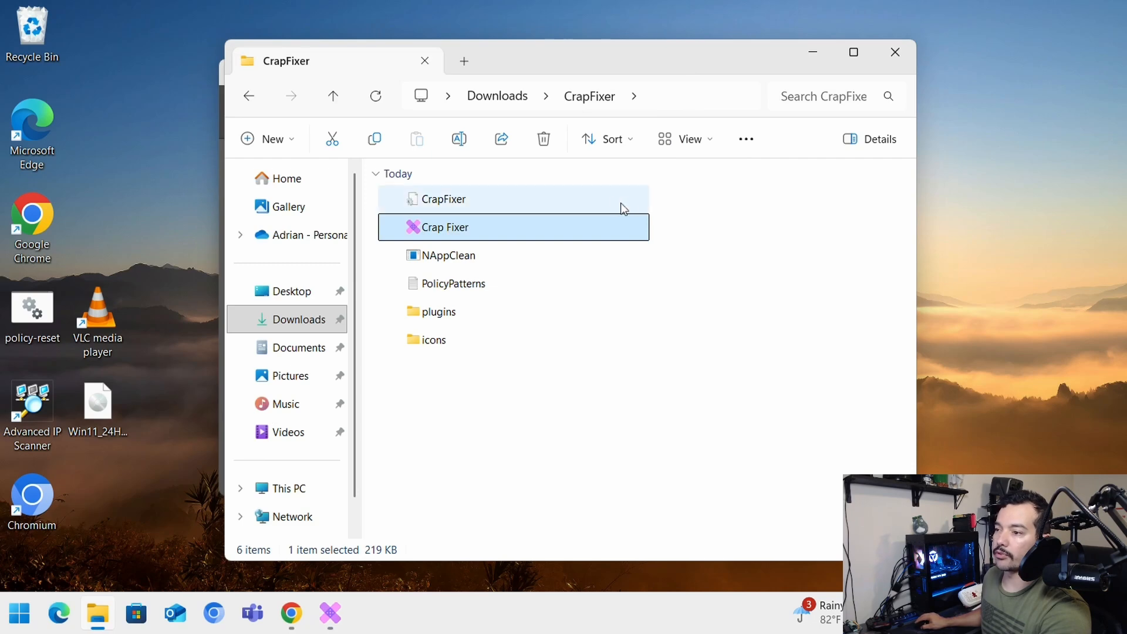
# Browse the plugins folder and view the Create Restore Point script.
pyautogui.doubleClick(438, 311)
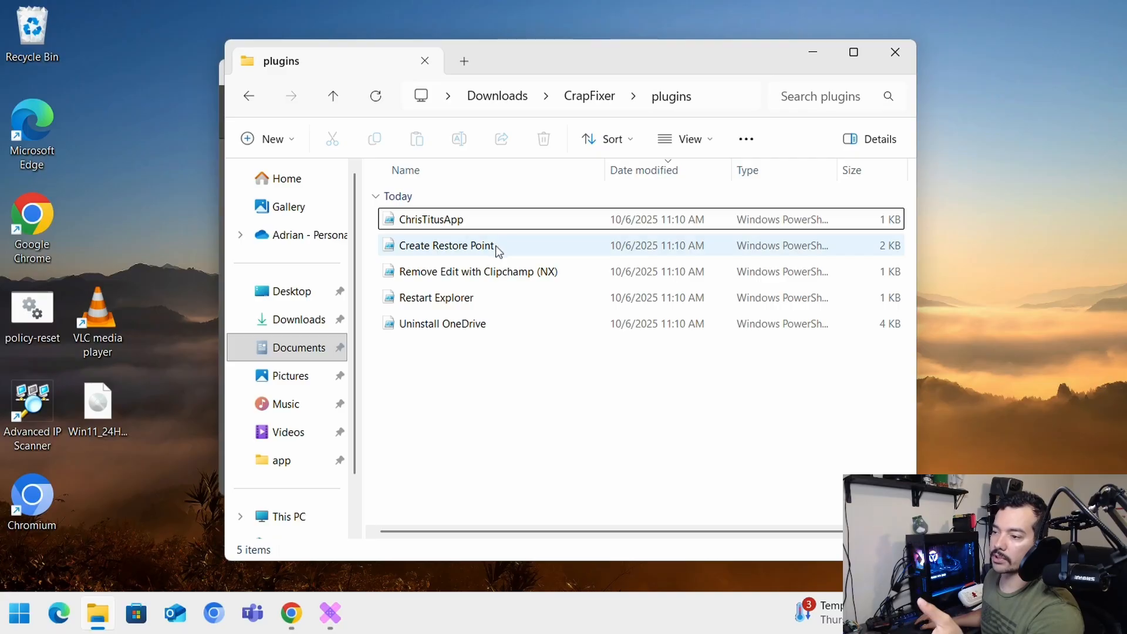
pyautogui.doubleClick(446, 246)
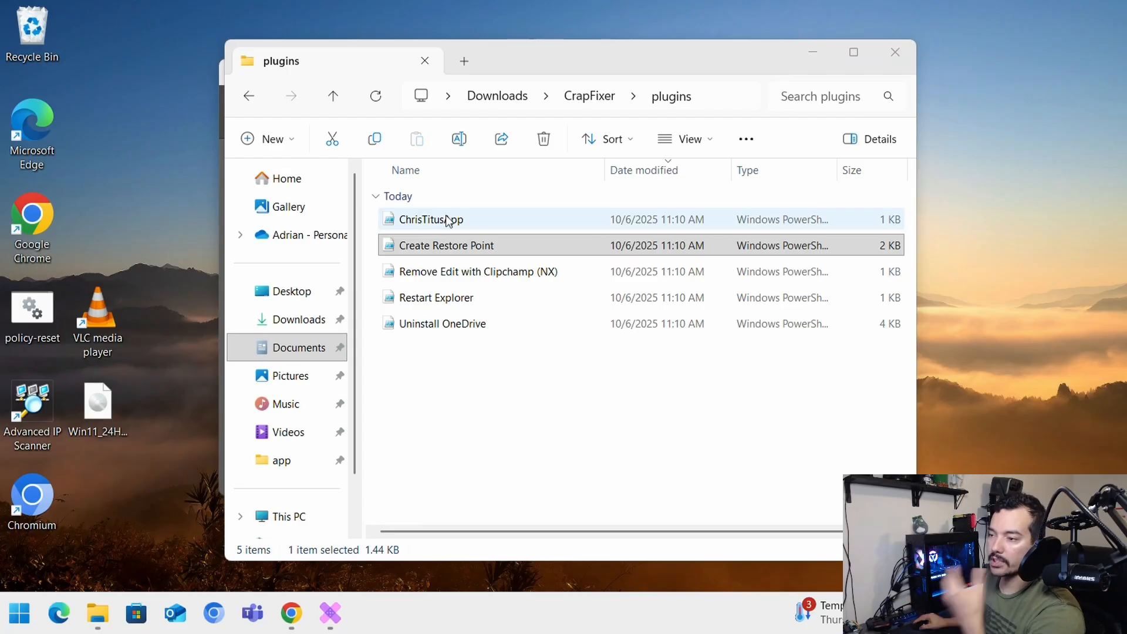
pyautogui.rightClick(431, 220)
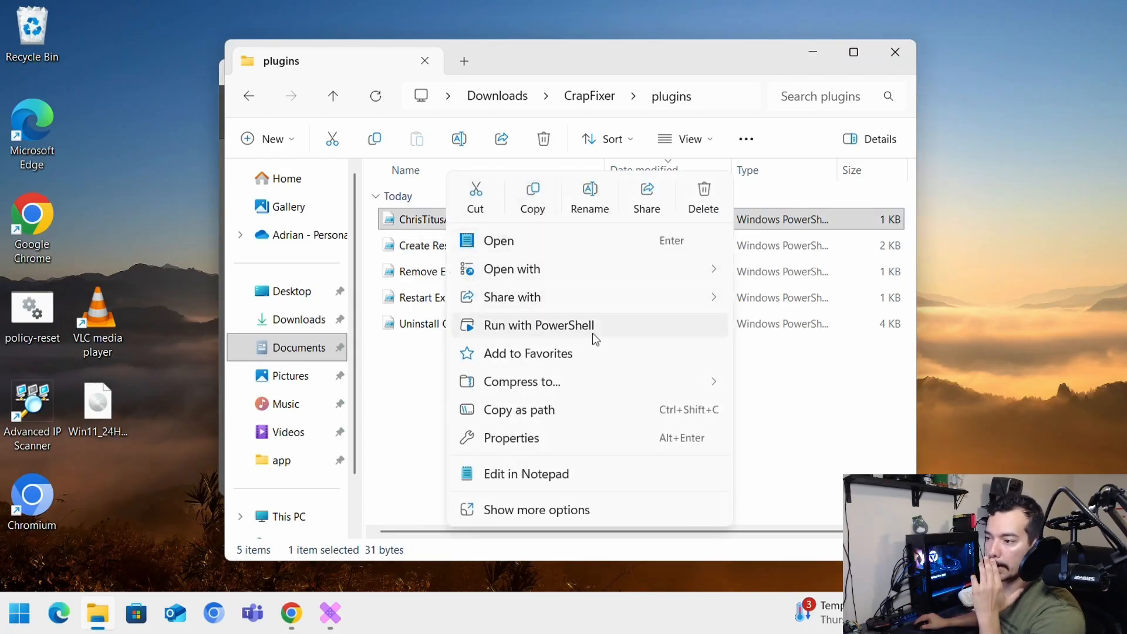
pyautogui.click(538, 325)
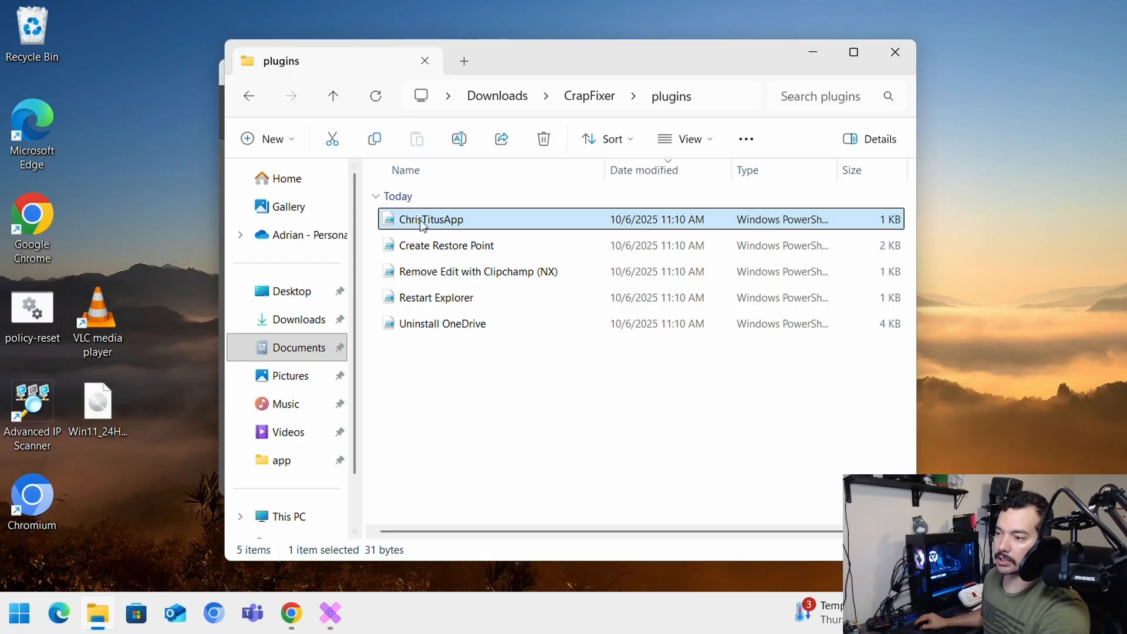
# Read the ChrisTitusApp script's one-line command in Notepad, selecting it all, then close it.
pyautogui.doubleClick(430, 219)
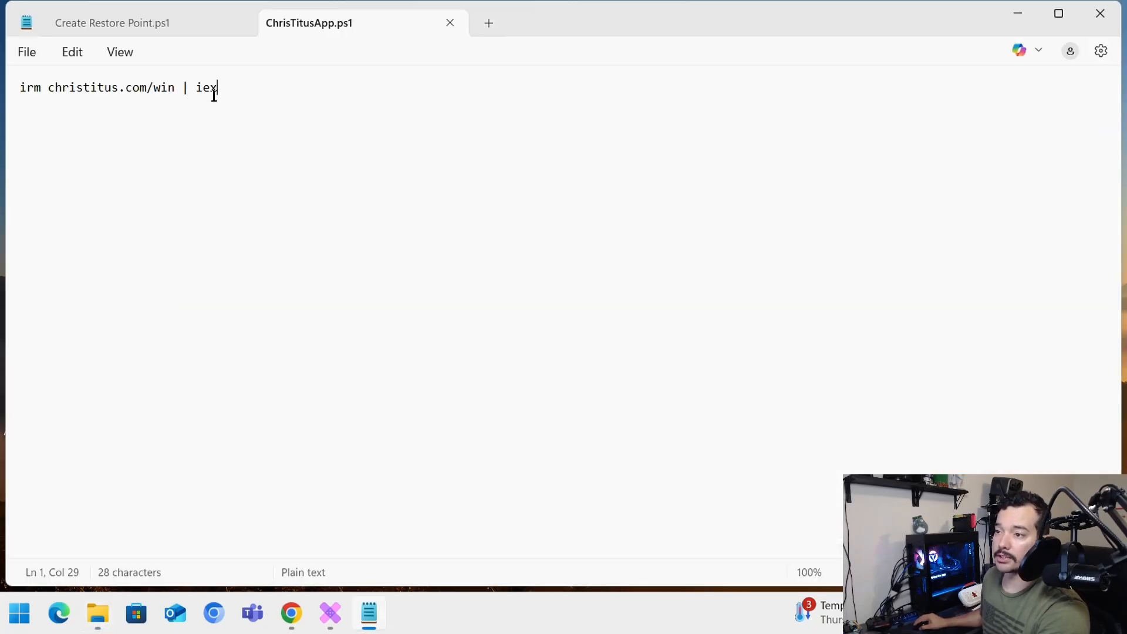
pyautogui.press('ctrl+a')
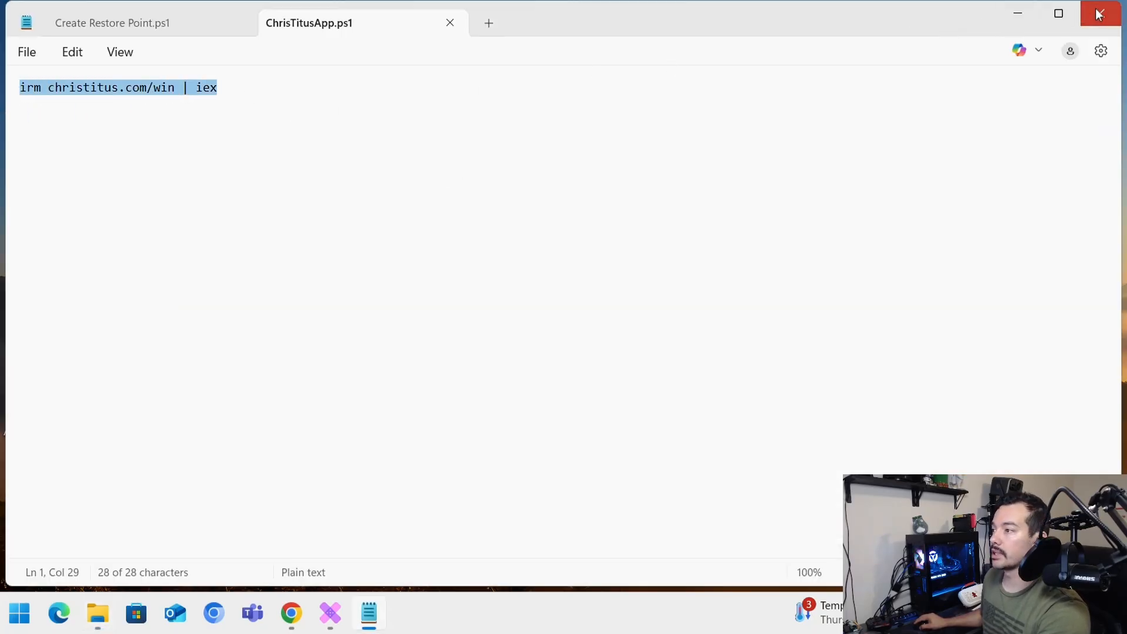
pyautogui.click(1098, 14)
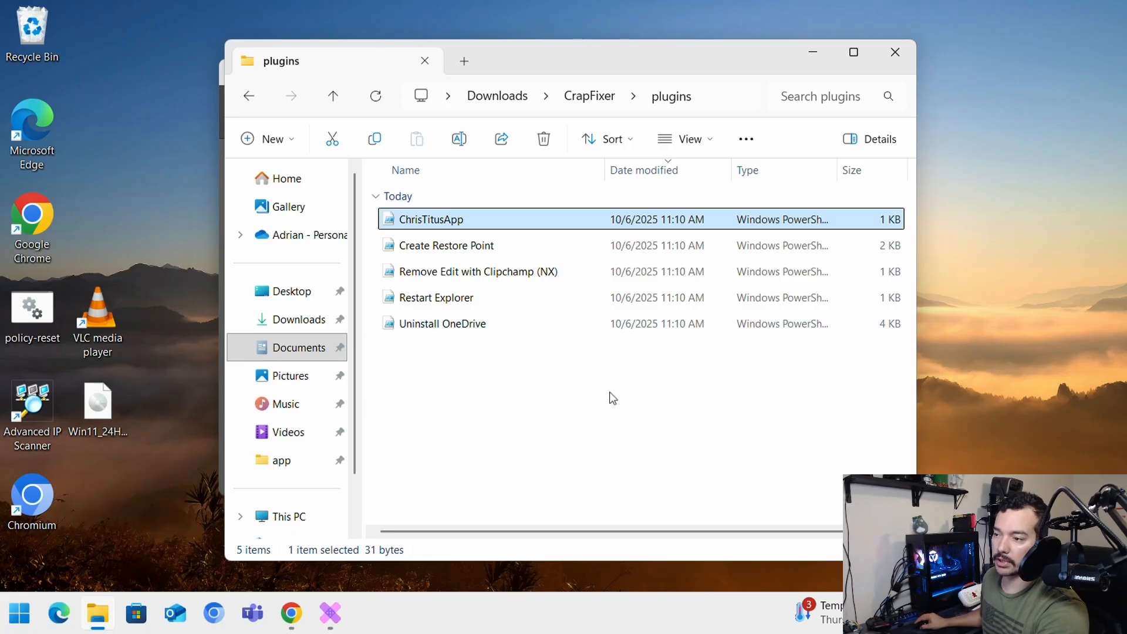
pyautogui.moveTo(451, 331)
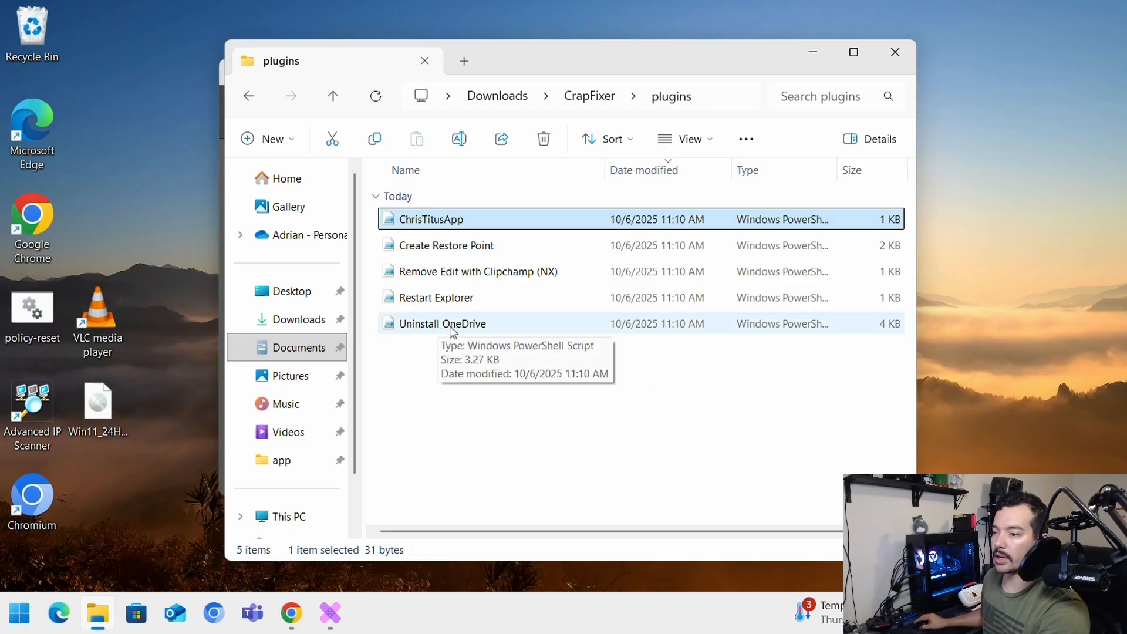
pyautogui.click(442, 324)
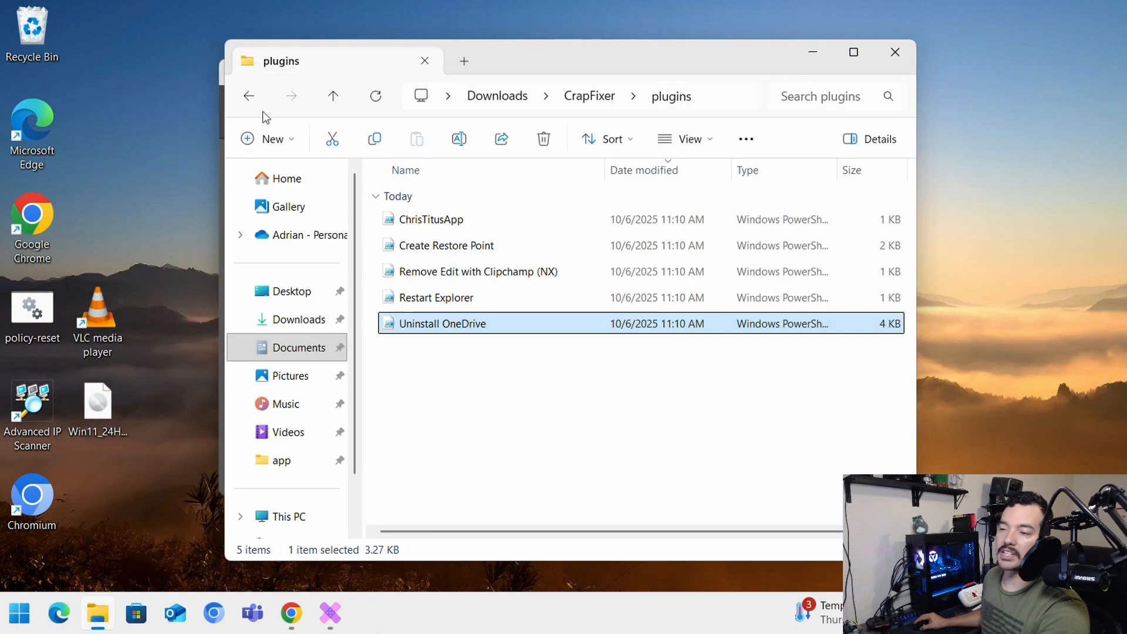
pyautogui.moveTo(528, 330)
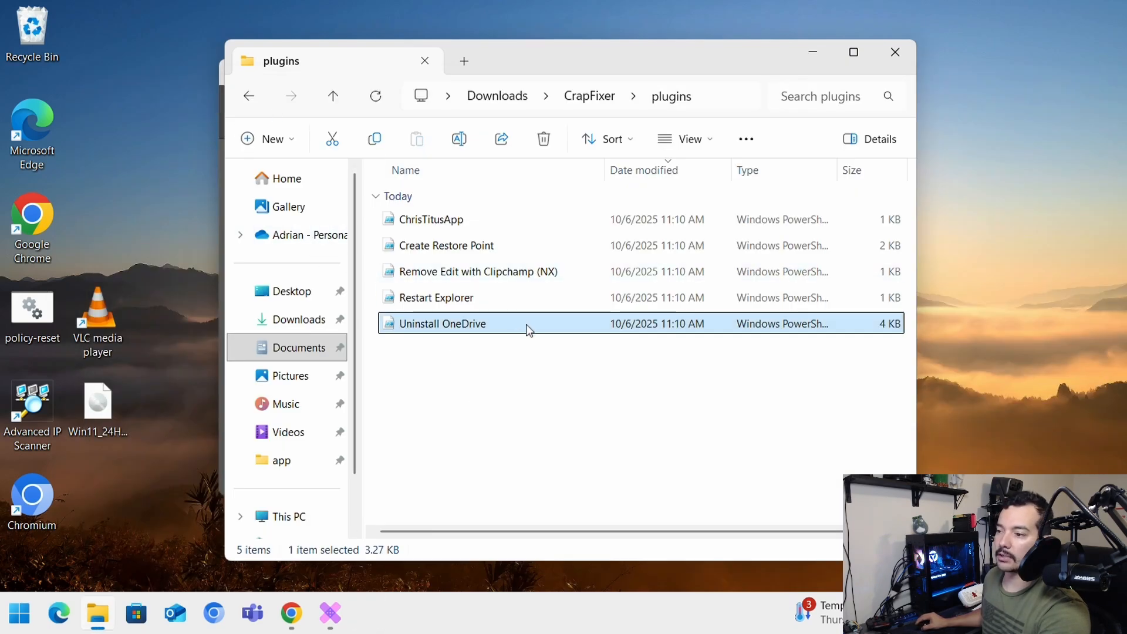
pyautogui.moveTo(894, 52)
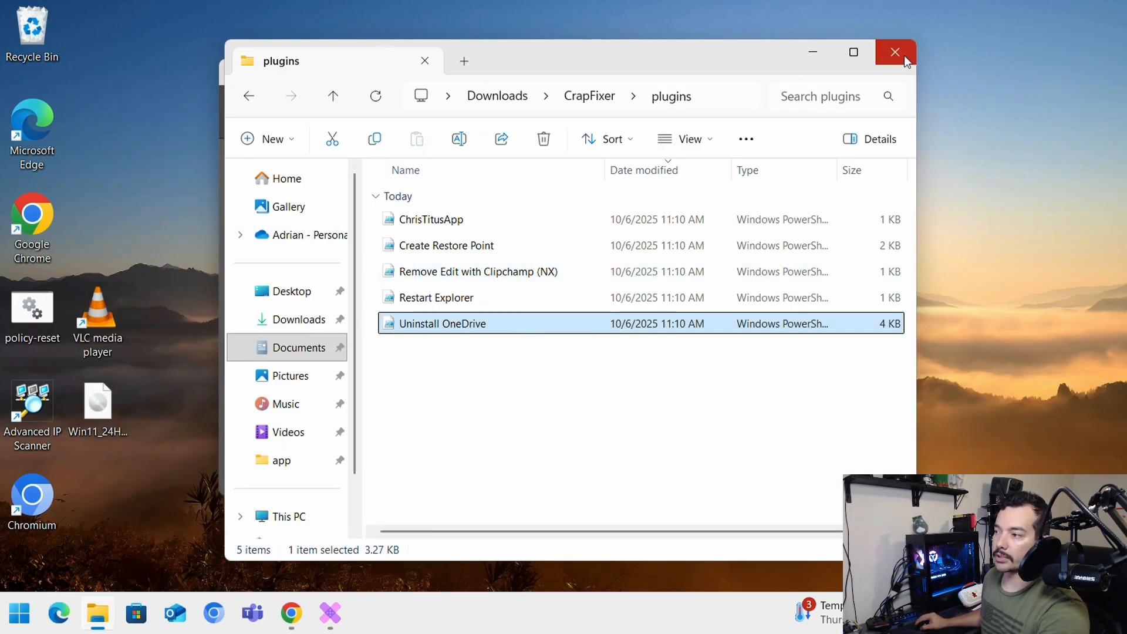
# Launch Windows PowerShell as administrator from Start search, approving the UAC prompt.
pyautogui.click(18, 613)
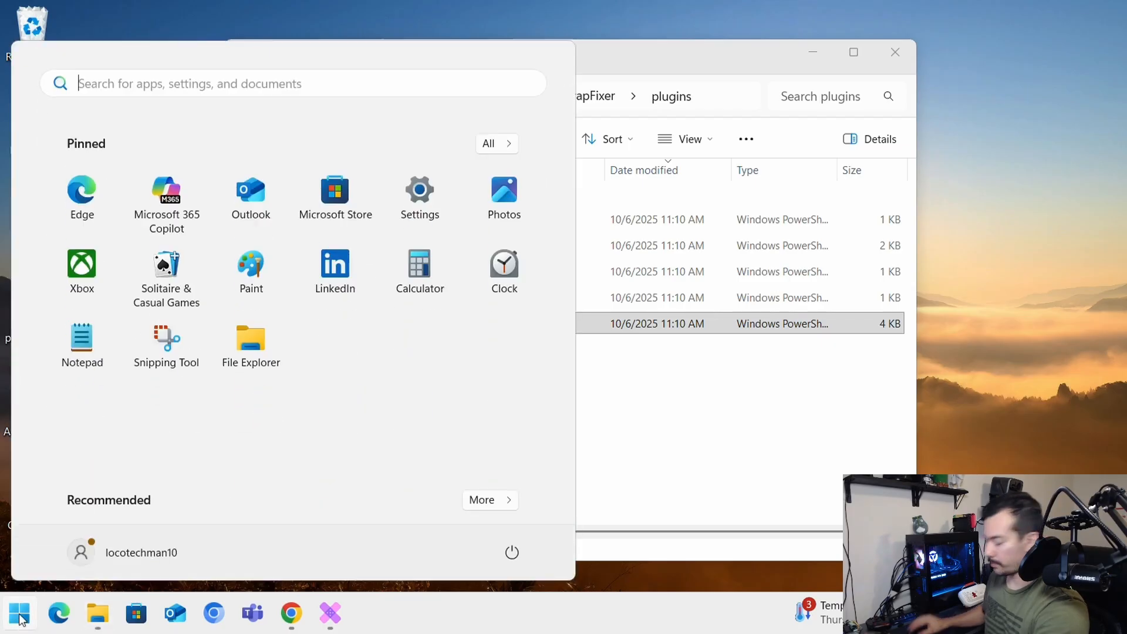
pyautogui.write('power')
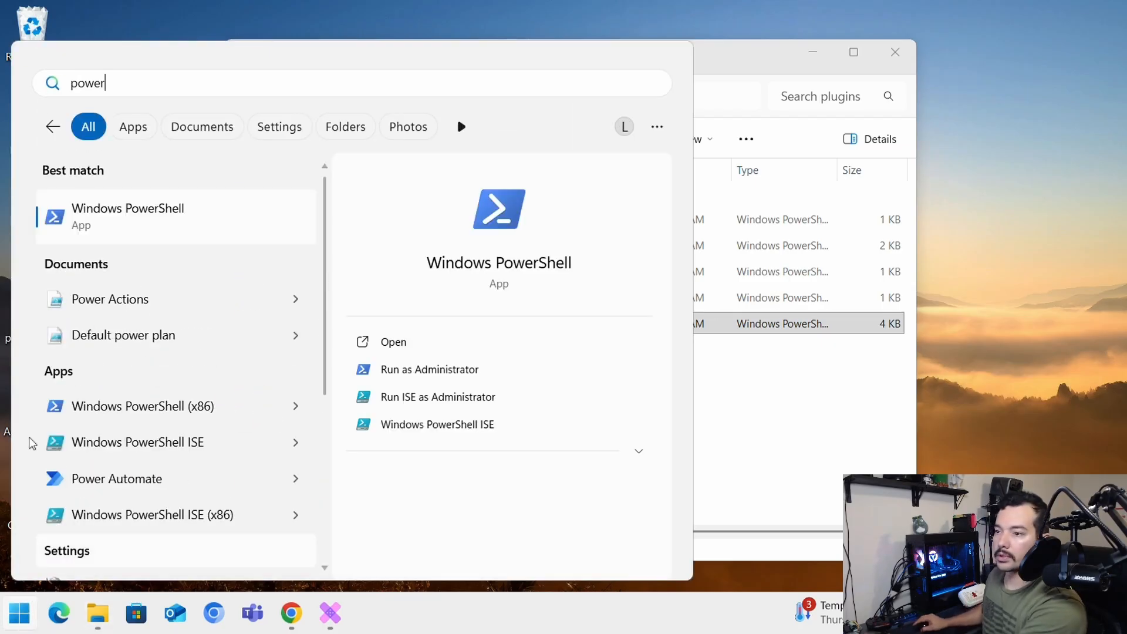
pyautogui.click(430, 369)
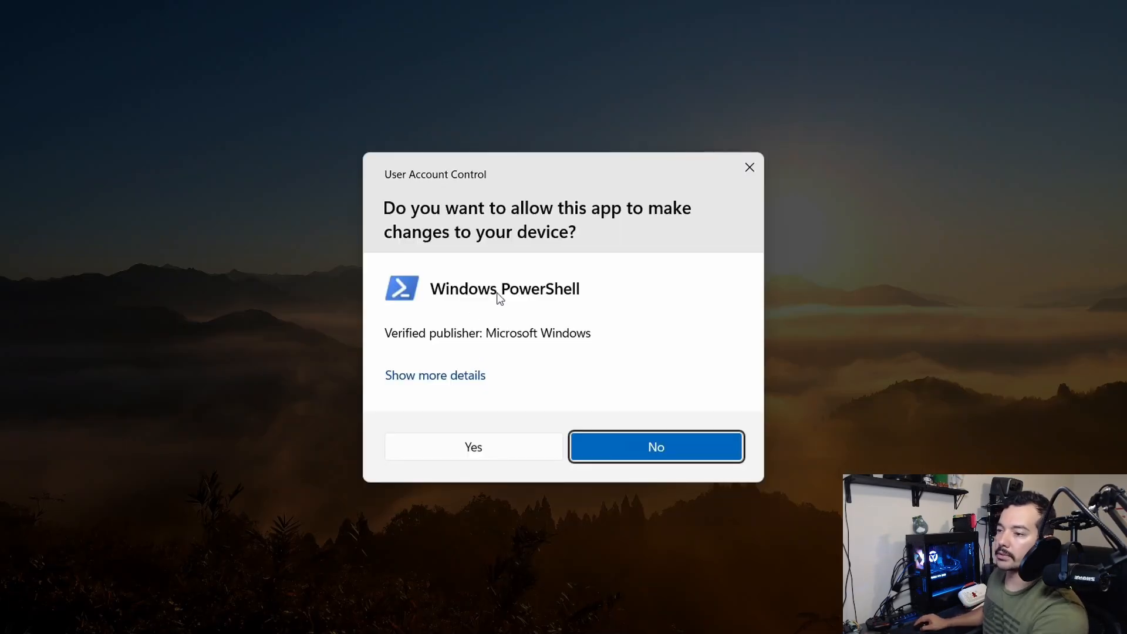
pyautogui.click(473, 446)
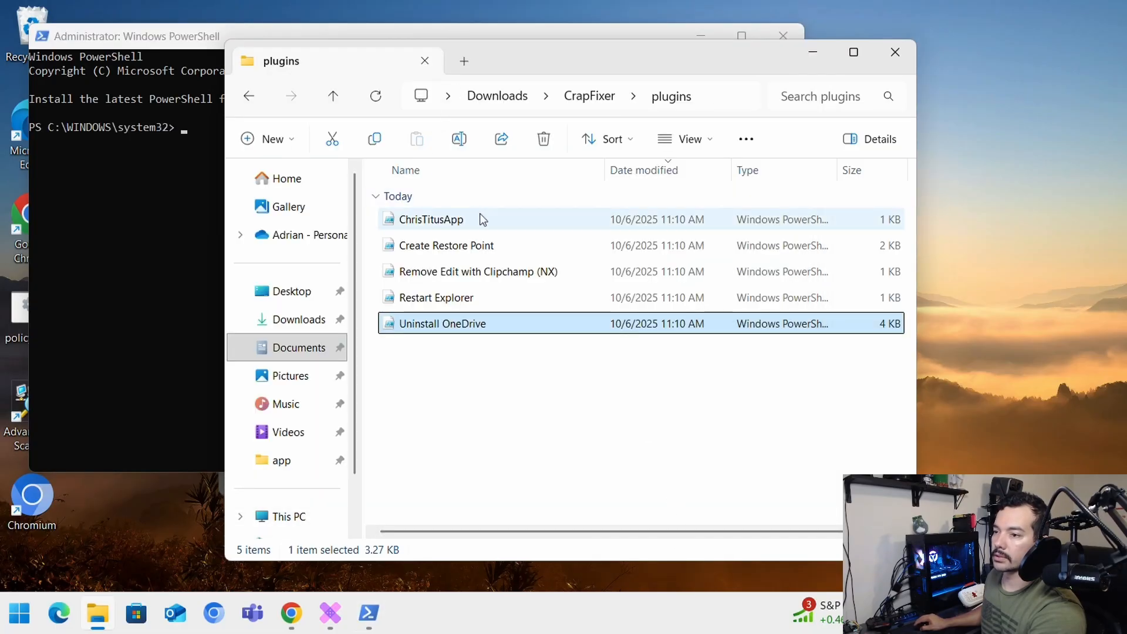
pyautogui.doubleClick(431, 220)
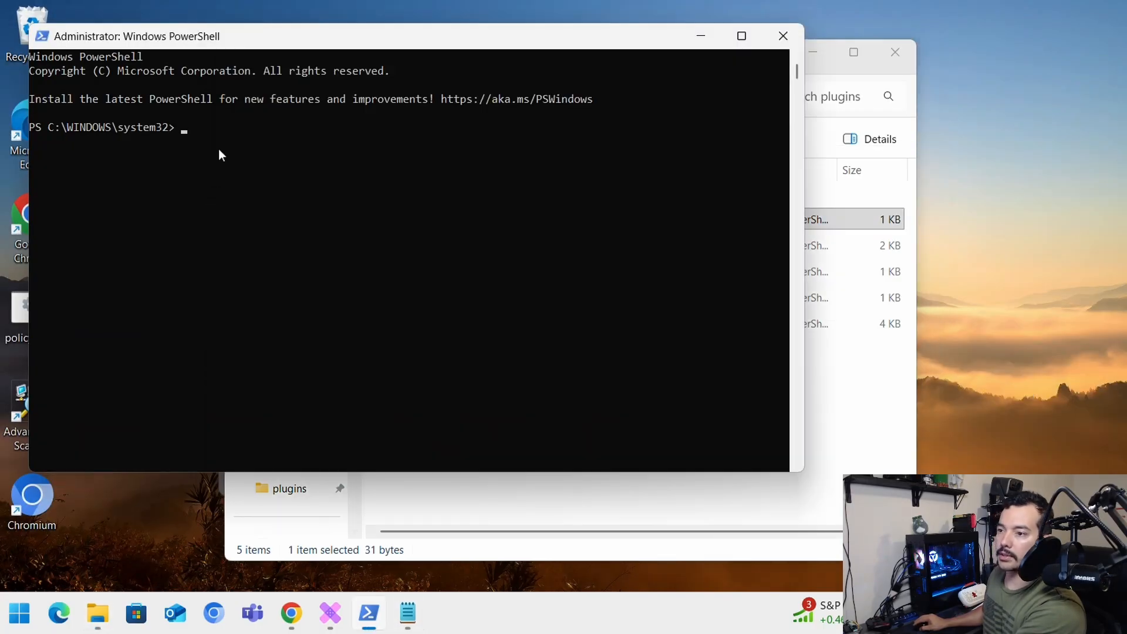
# Run 'irm christitus.com/win | iex' to start WinUtil, then return to the plugins folder.
pyautogui.write('irm christitus.com/win | iex')
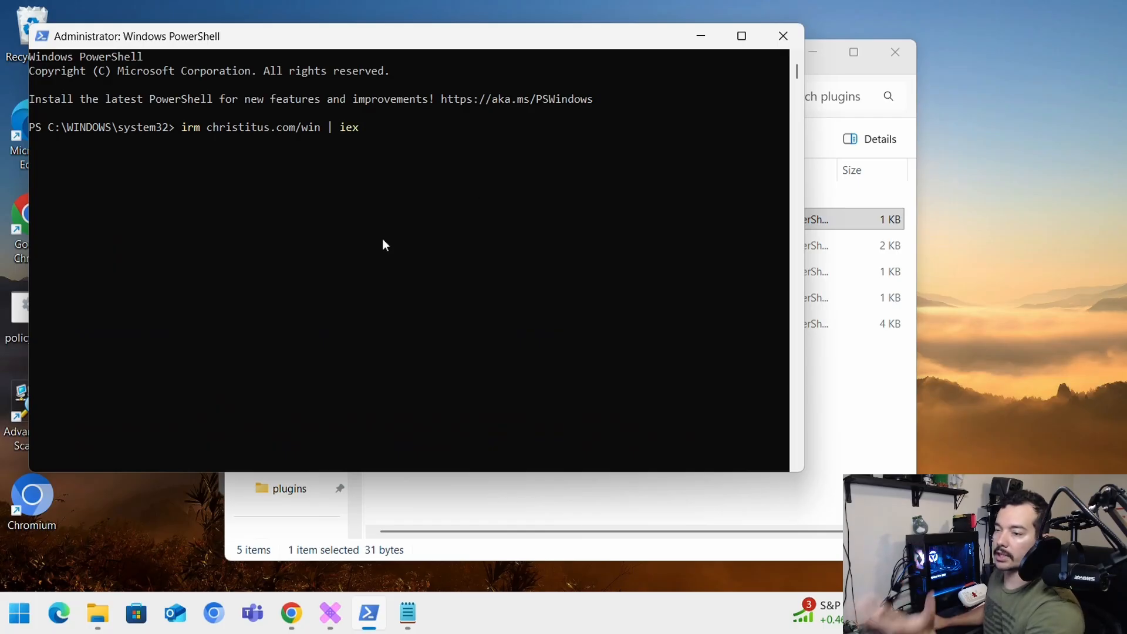
pyautogui.moveTo(423, 140)
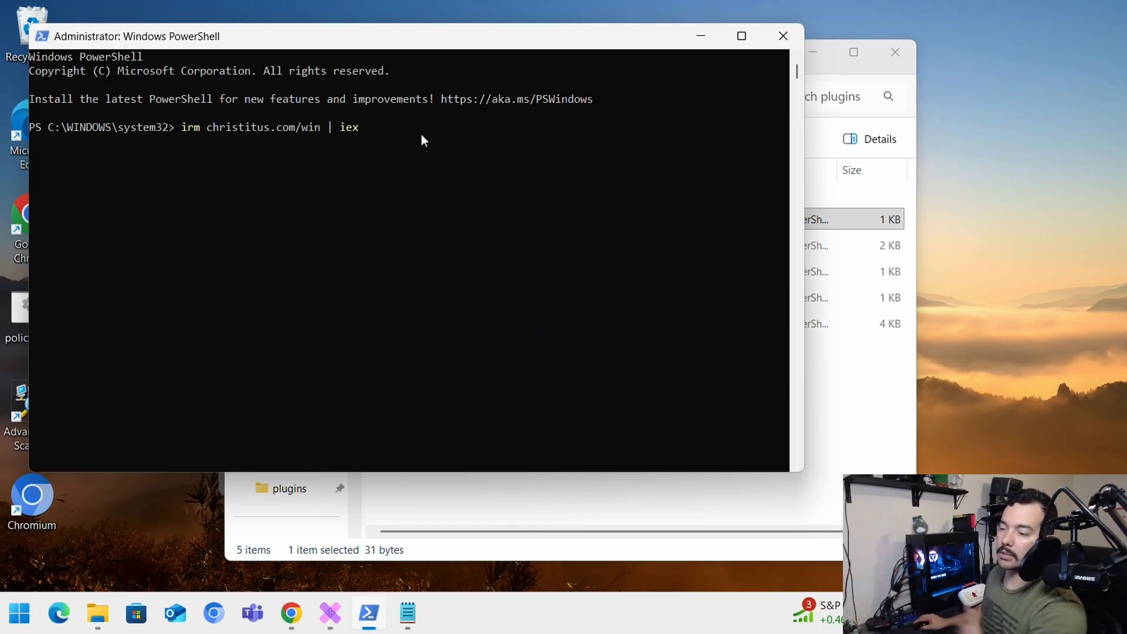
pyautogui.press('Return')
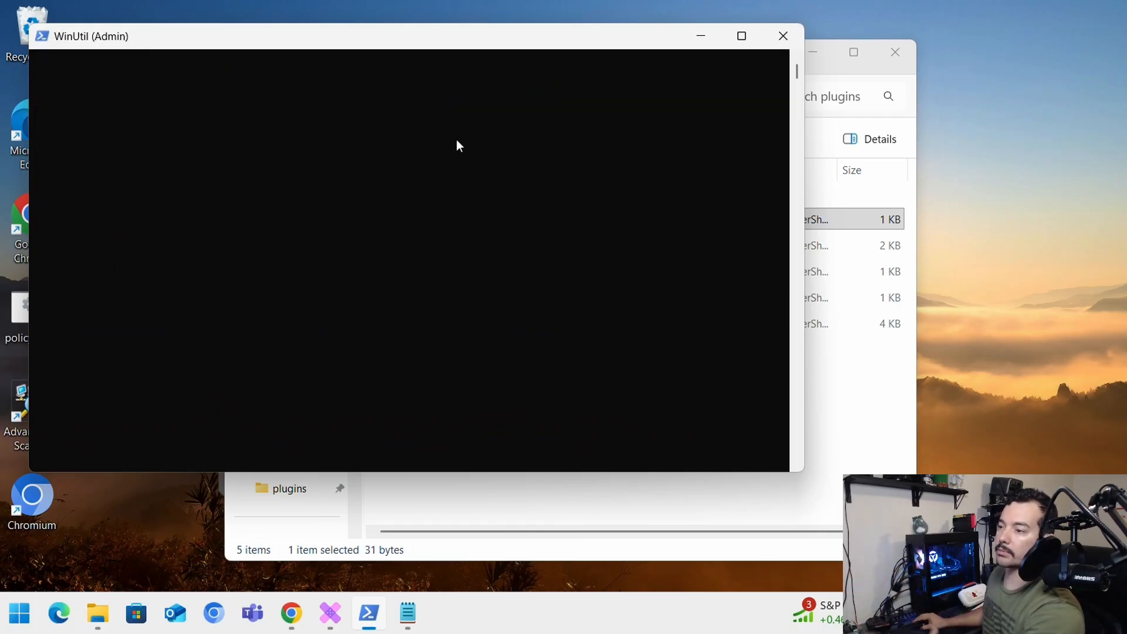
pyautogui.click(782, 36)
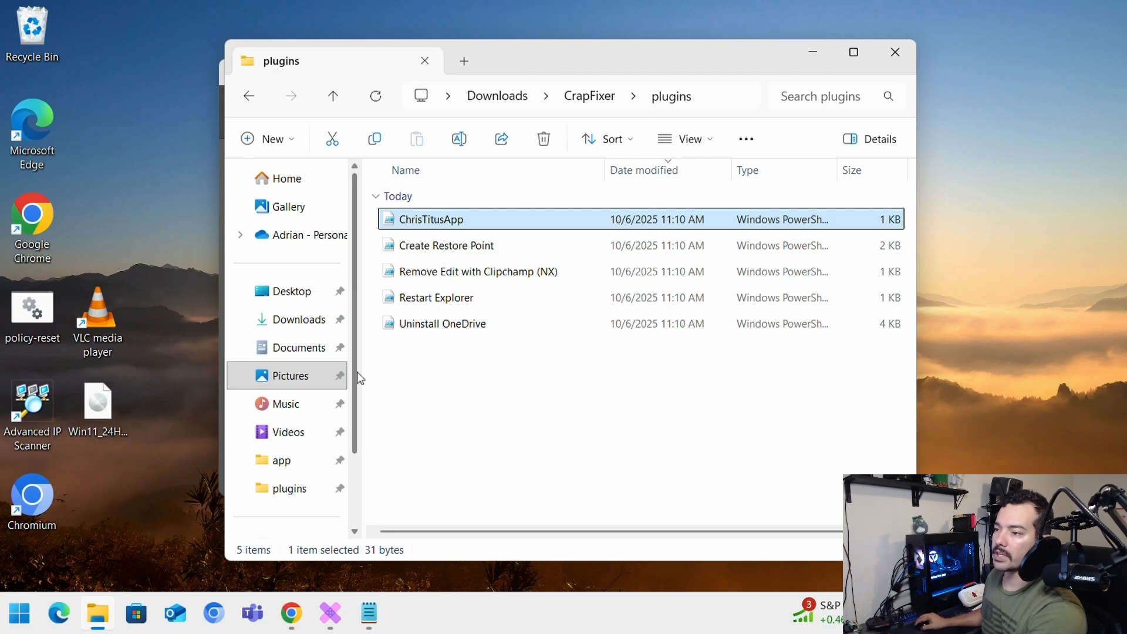
pyautogui.rightClick(435, 219)
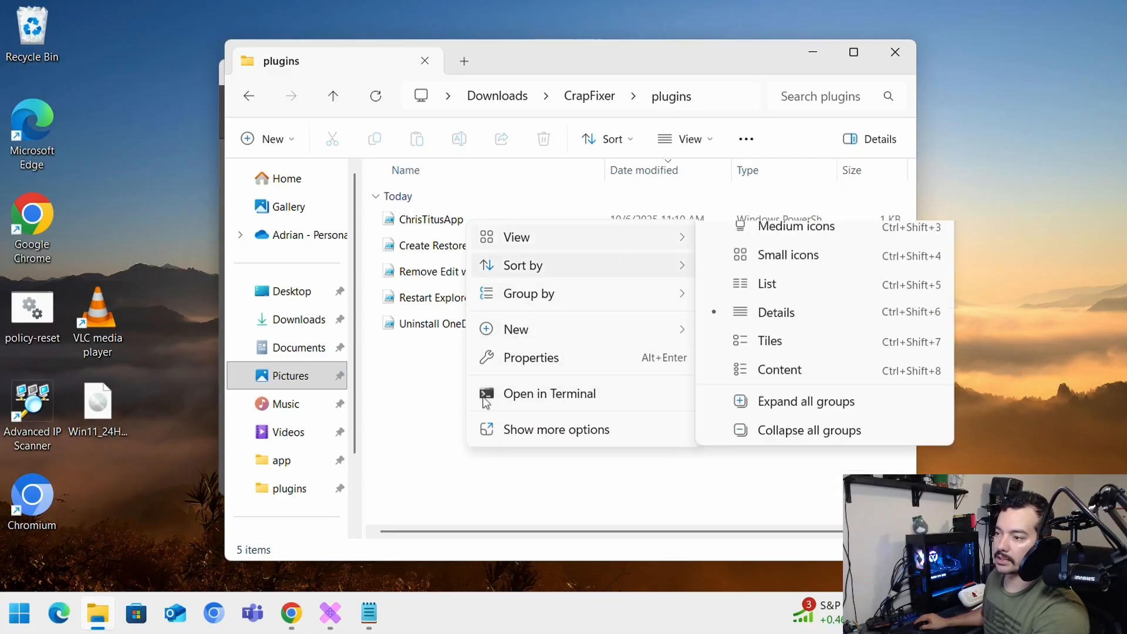
pyautogui.click(329, 614)
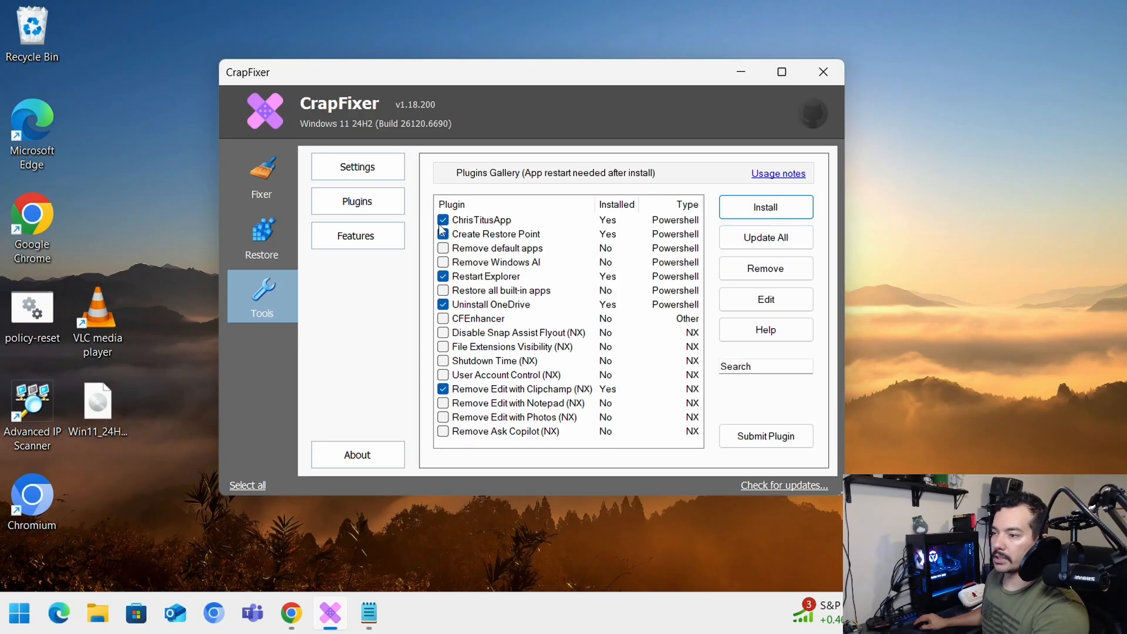
# Show the experimental and hidden Features page, dismissing the ViVeTool not found error.
pyautogui.click(443, 234)
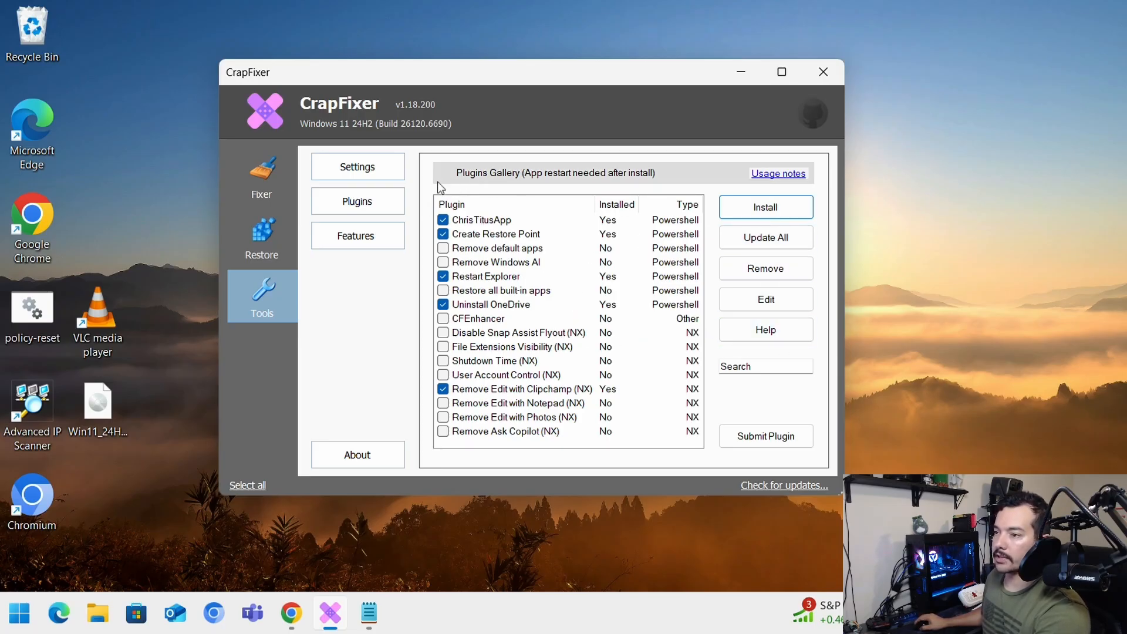
pyautogui.click(357, 236)
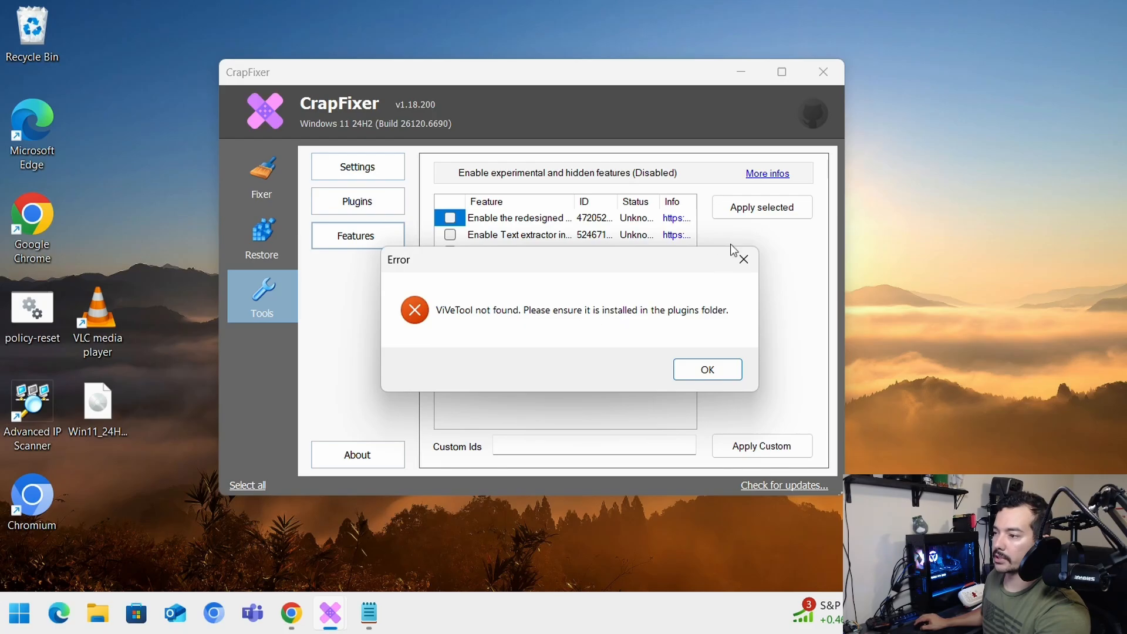
pyautogui.click(706, 369)
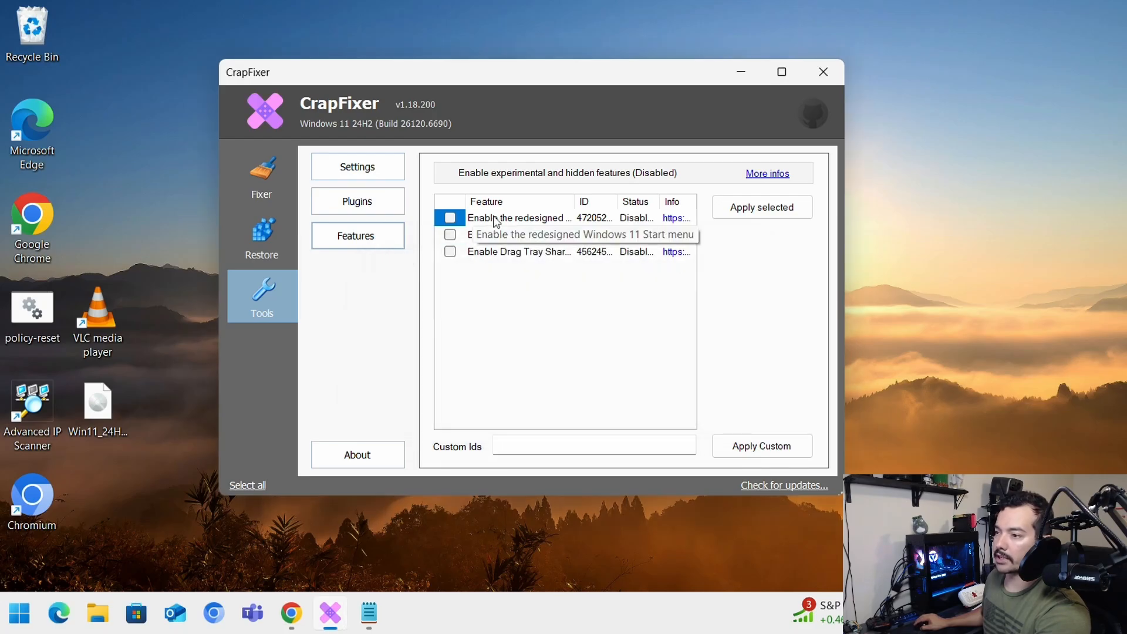
pyautogui.moveTo(503, 240)
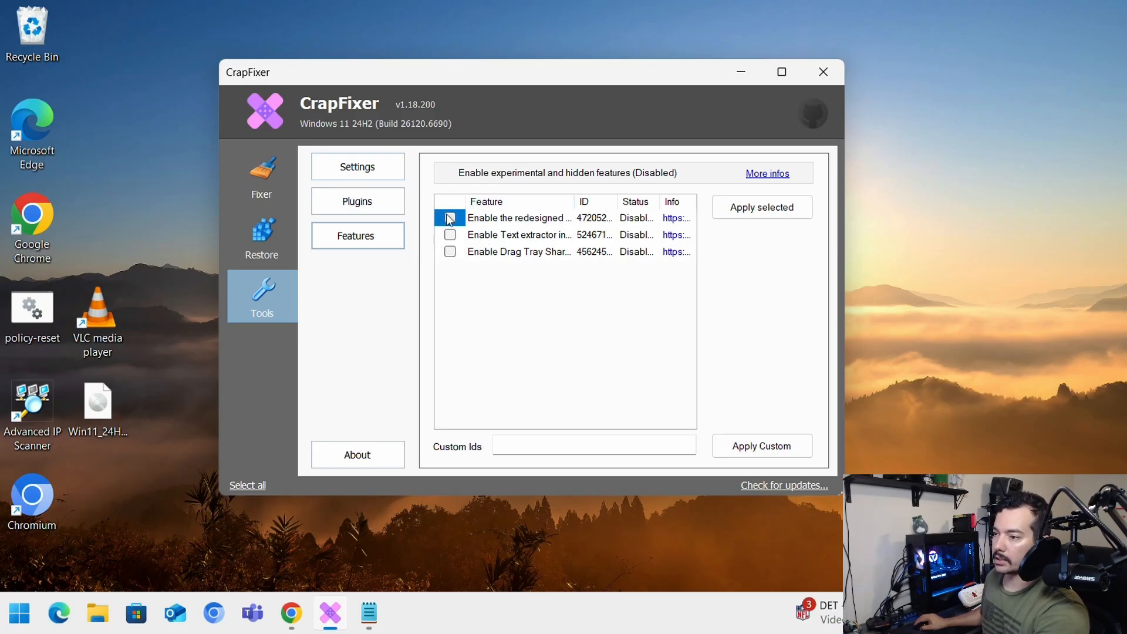
# Restore the redesigned Windows 11 Start menu feature to its original state, confirming with Yes.
pyautogui.click(450, 218)
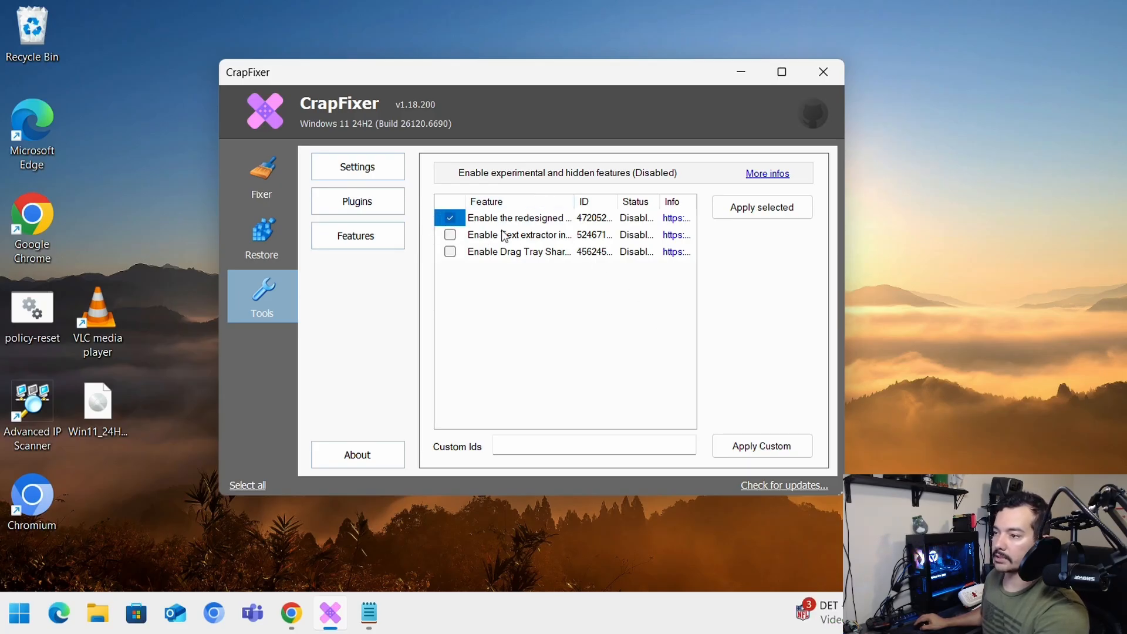
pyautogui.click(450, 217)
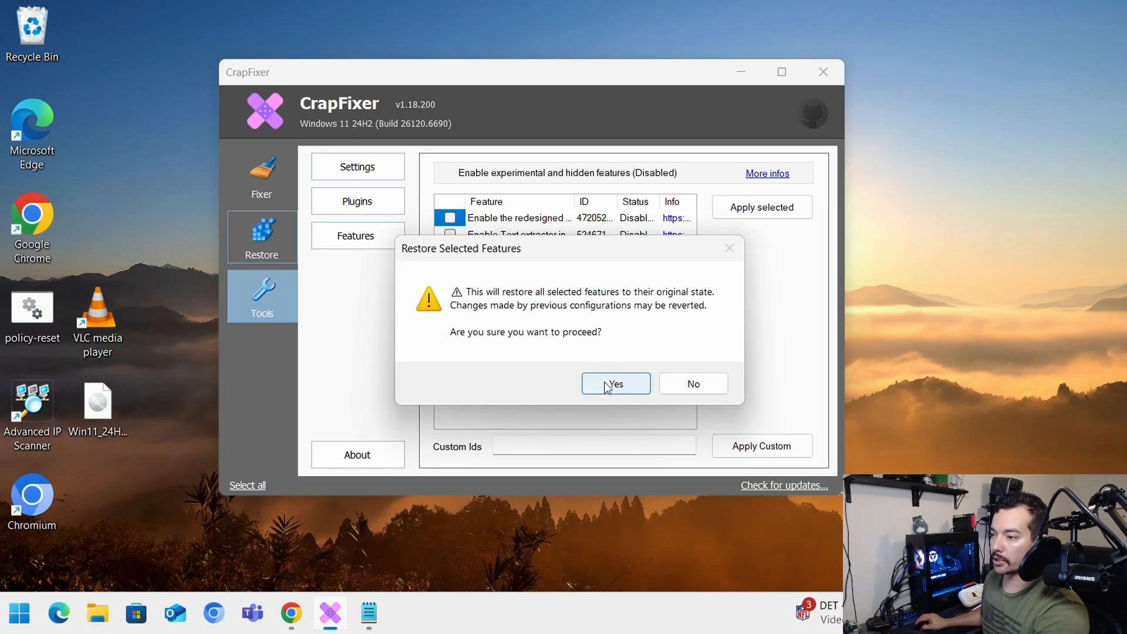
pyautogui.click(616, 382)
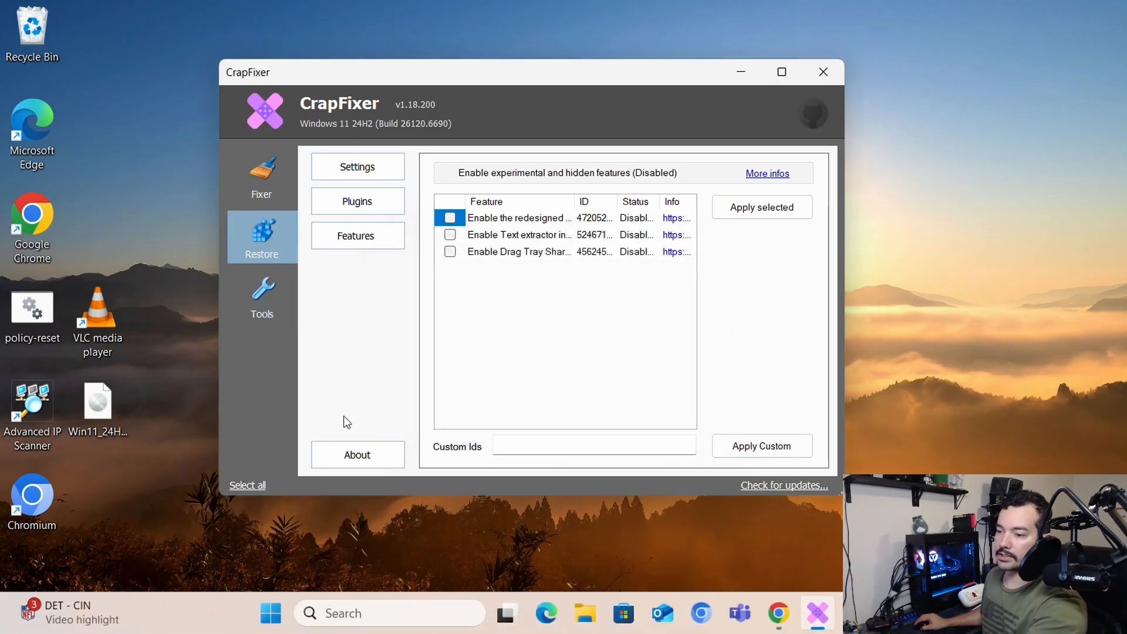
# Analyze the Fixer tweak list to see which tweaks and apps need fixing.
pyautogui.click(262, 176)
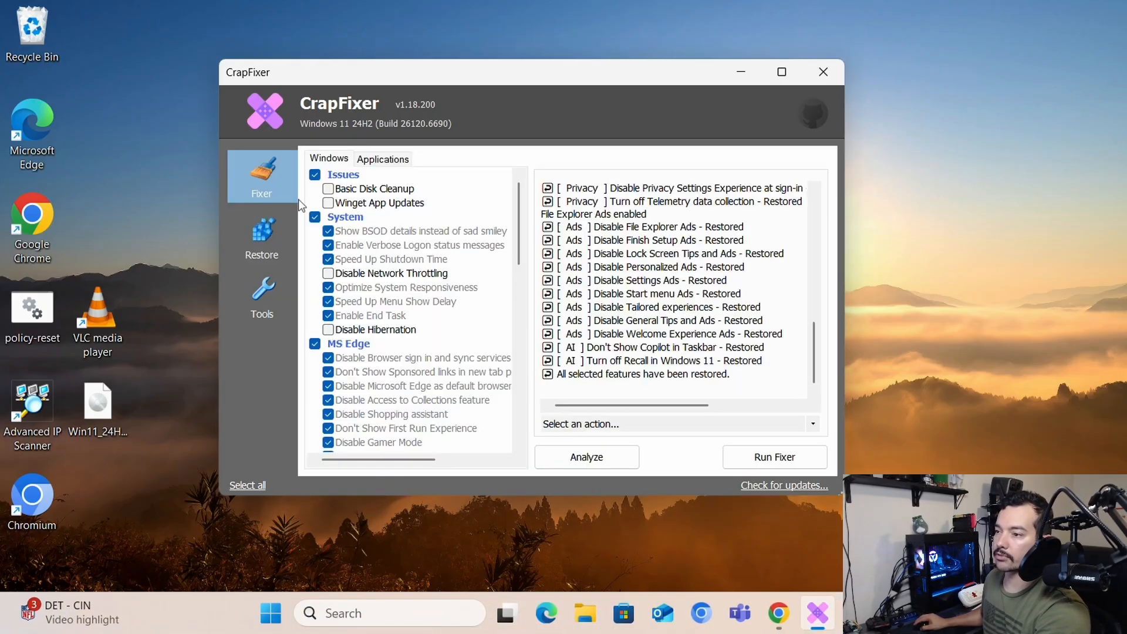
pyautogui.scroll(-3)
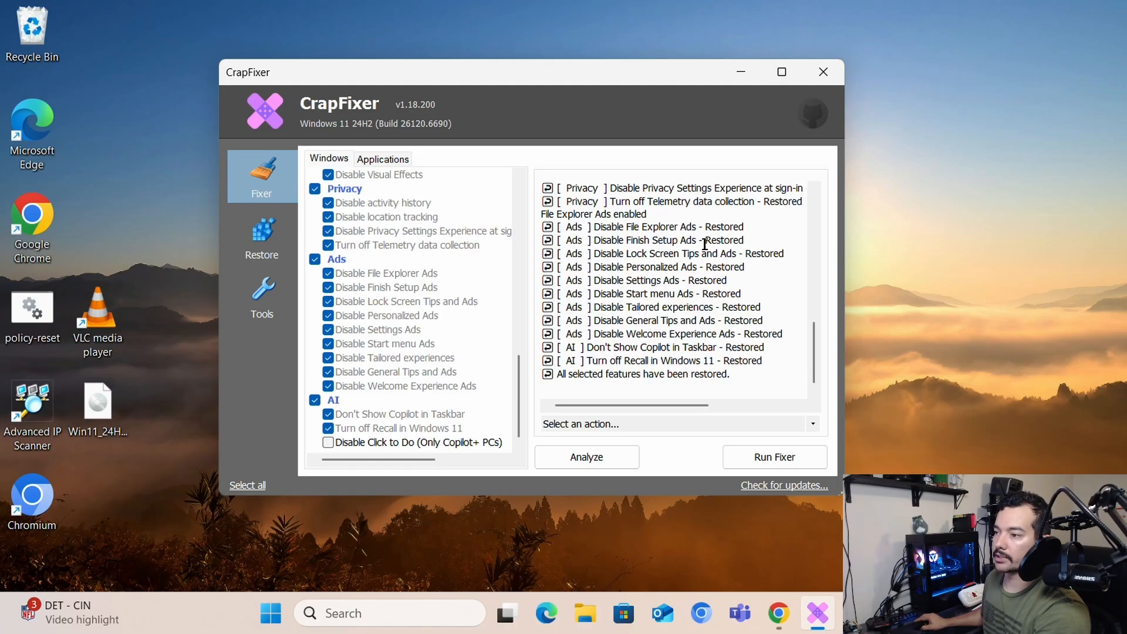
pyautogui.click(586, 457)
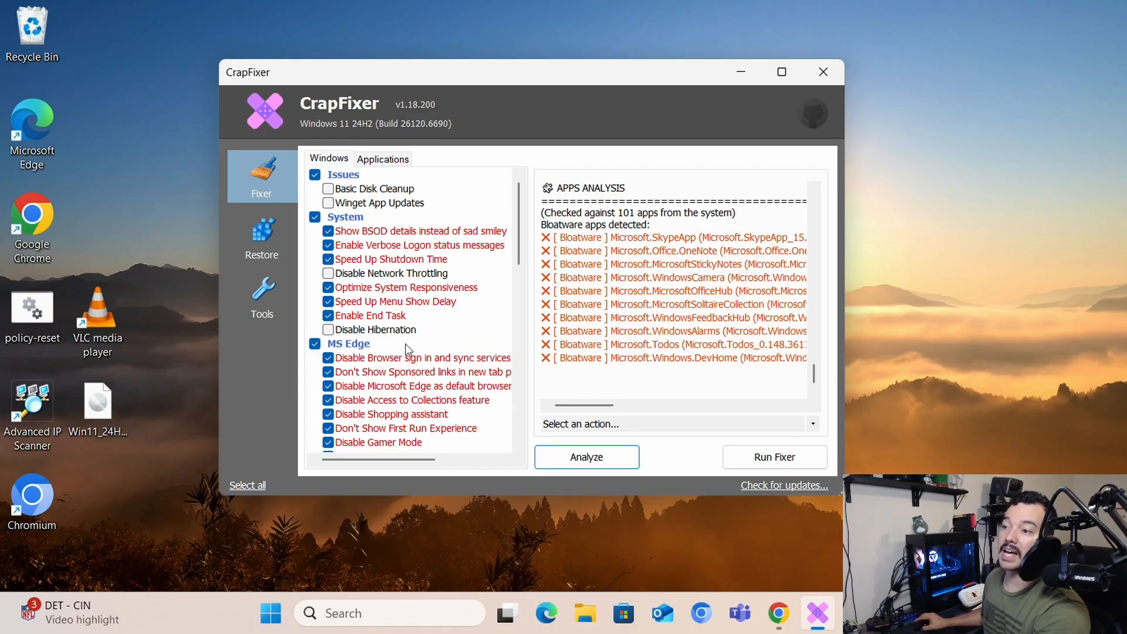
pyautogui.moveTo(367, 202)
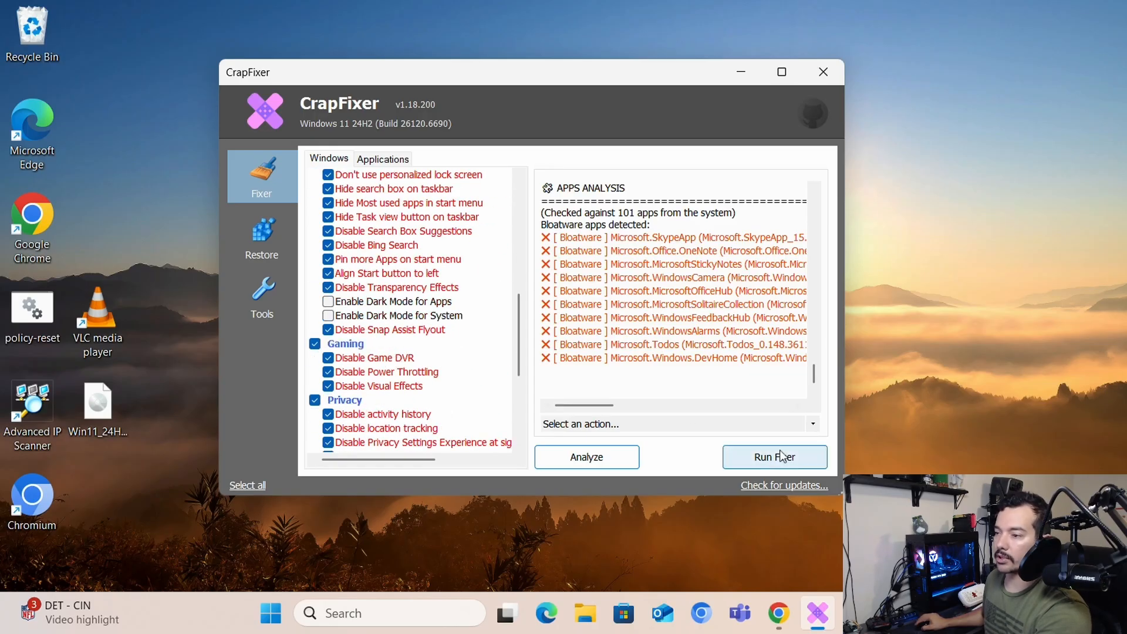
# Run the Fixer on the checked tweaks, then re-analyze to list detected bloatware like Skype and OneNote.
pyautogui.click(774, 457)
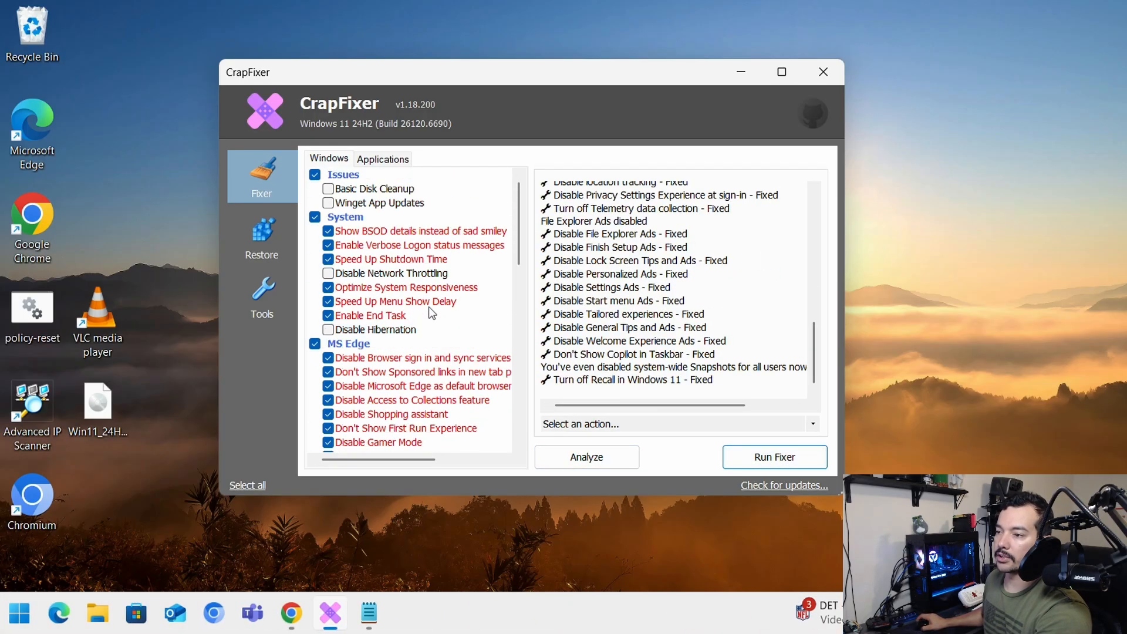
pyautogui.click(586, 457)
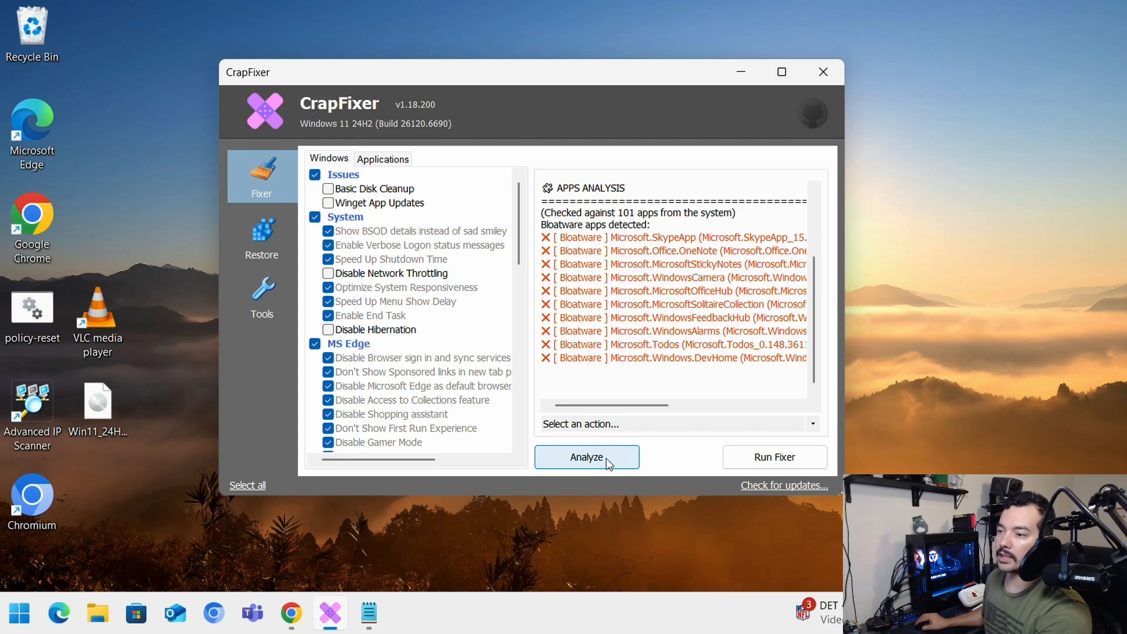
pyautogui.scroll(-3)
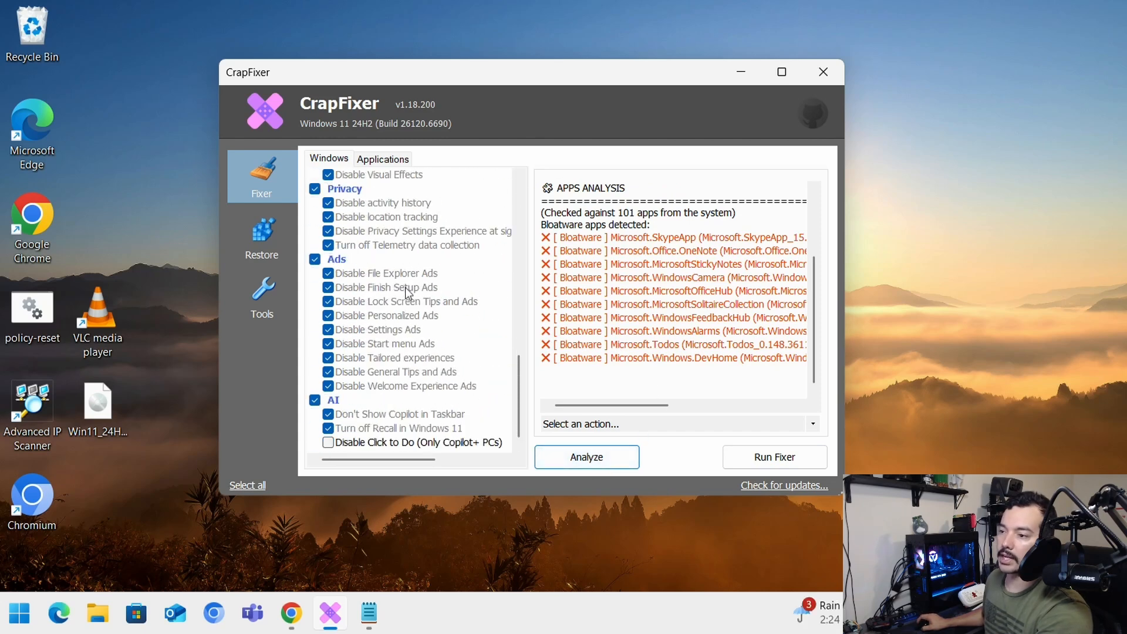
pyautogui.moveTo(795, 450)
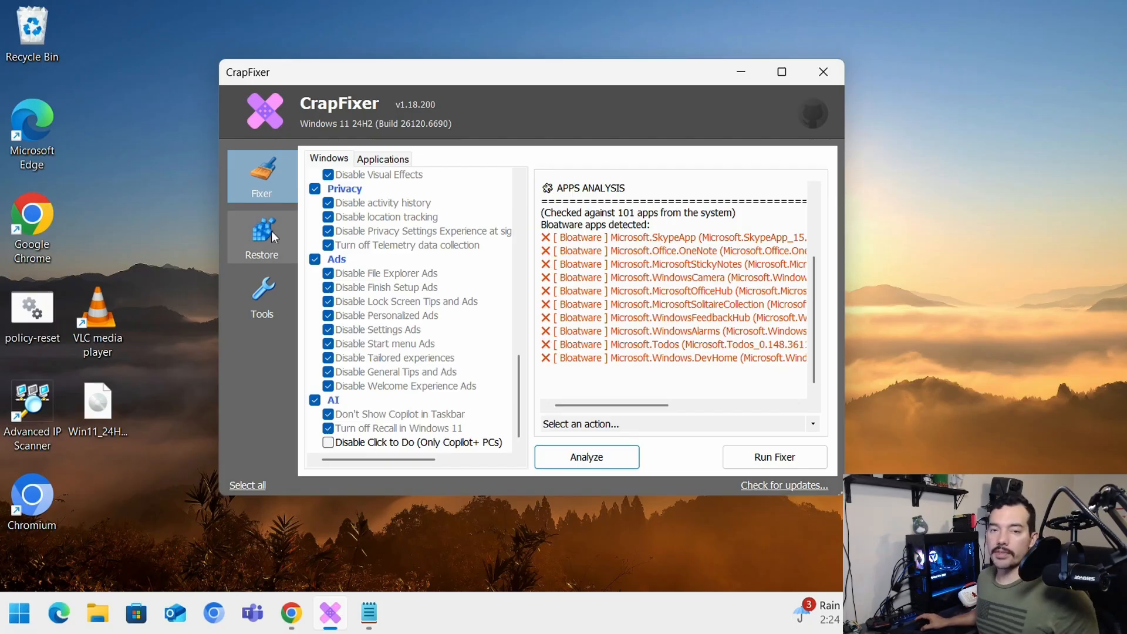
# Restore the checked tweaks to their original state and re-analyze so they show unapplied.
pyautogui.scroll(-3)
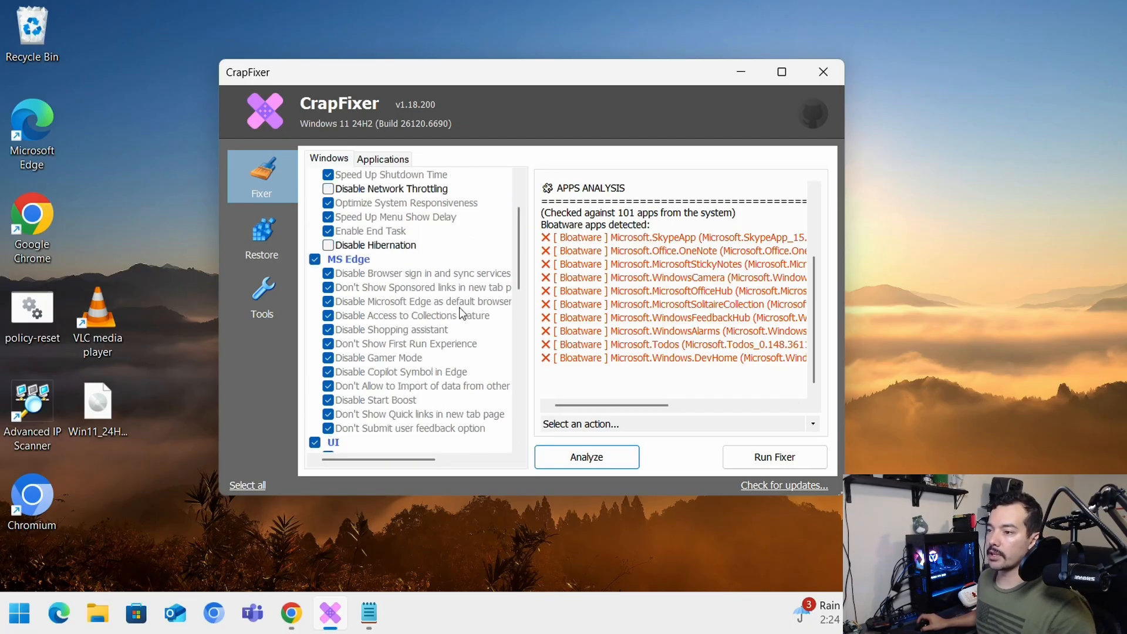
pyautogui.scroll(-3)
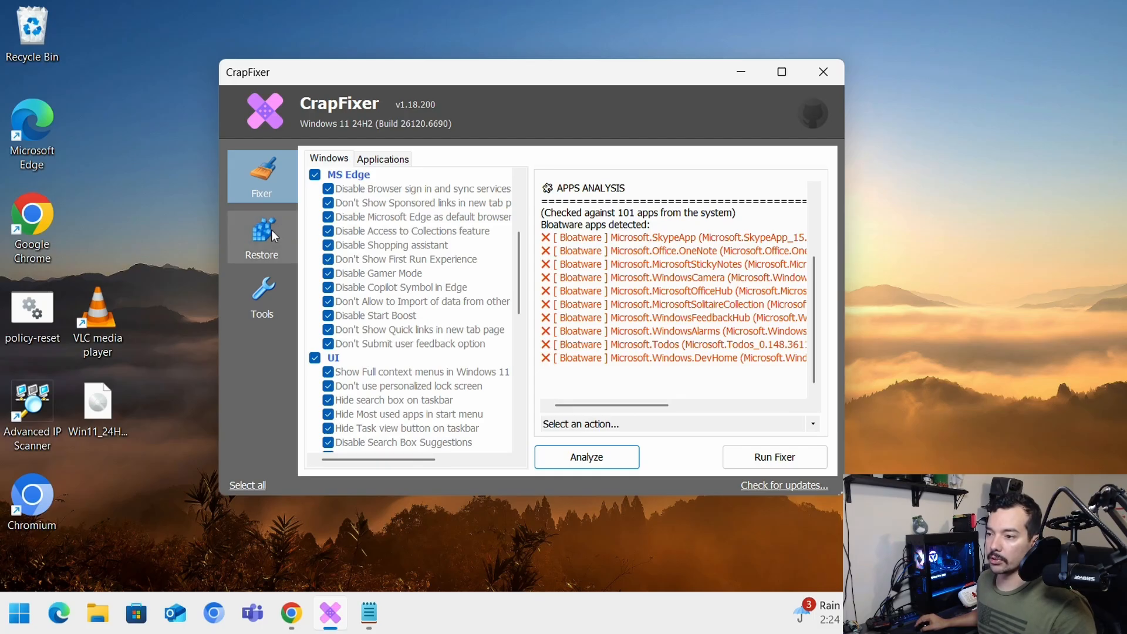
pyautogui.click(262, 236)
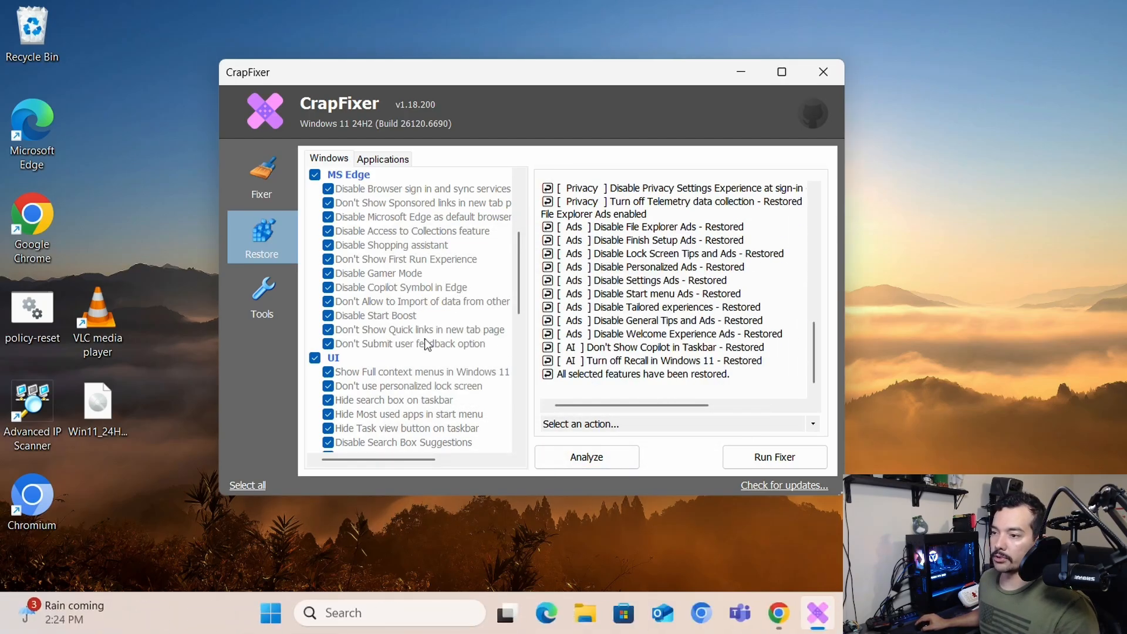
pyautogui.click(586, 456)
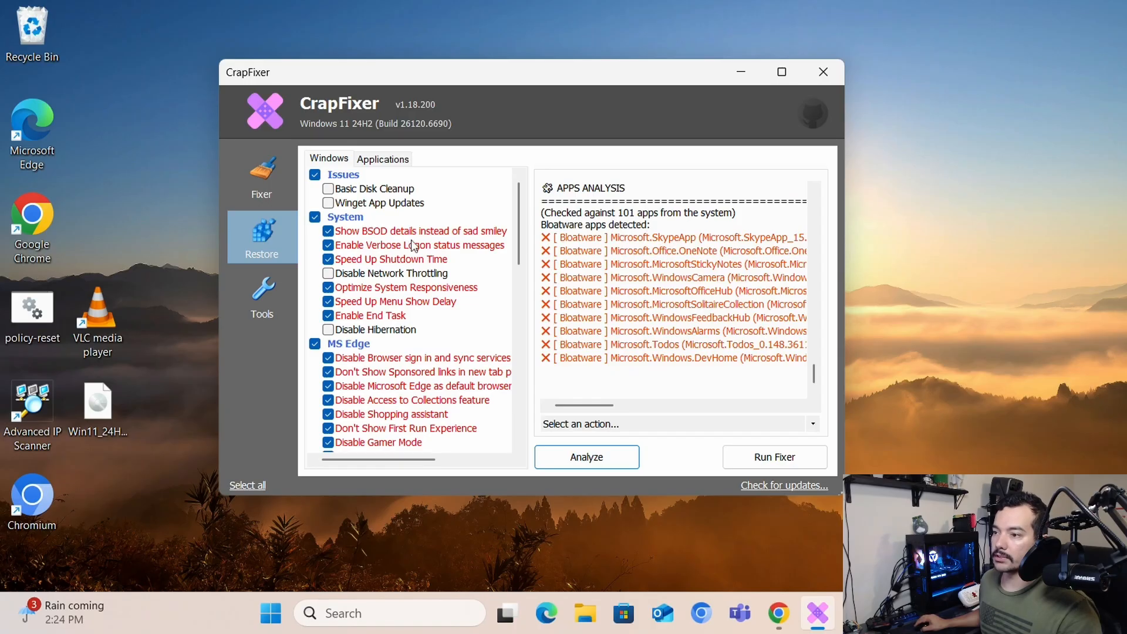
pyautogui.scroll(-3)
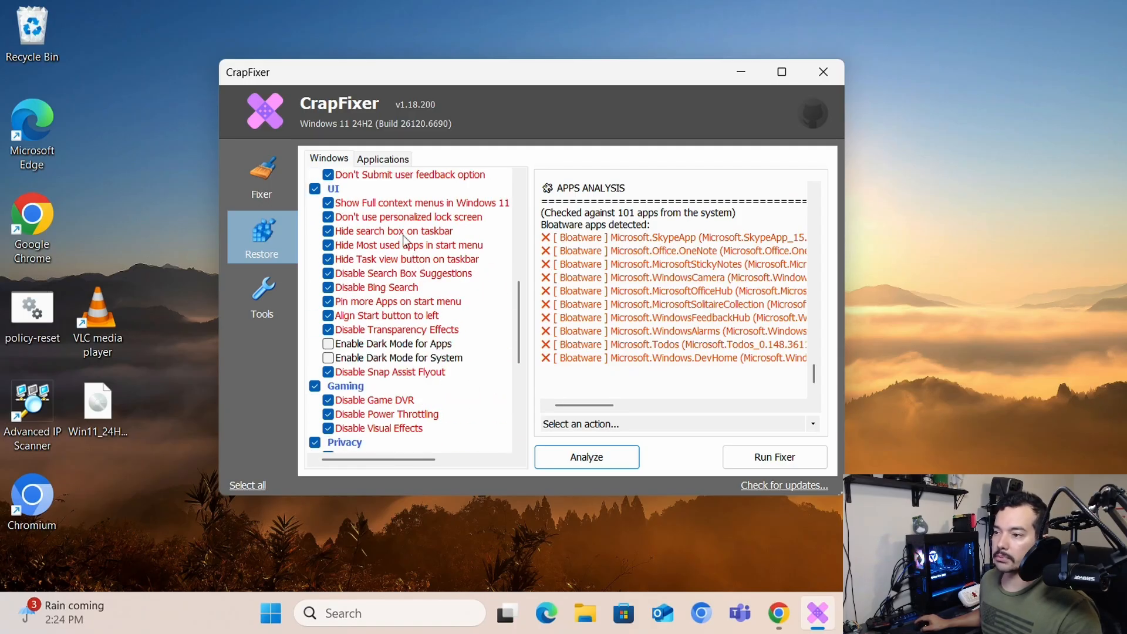
# View help for the 'Hide search box on taskbar' tweak and launch an online search about it.
pyautogui.click(394, 231)
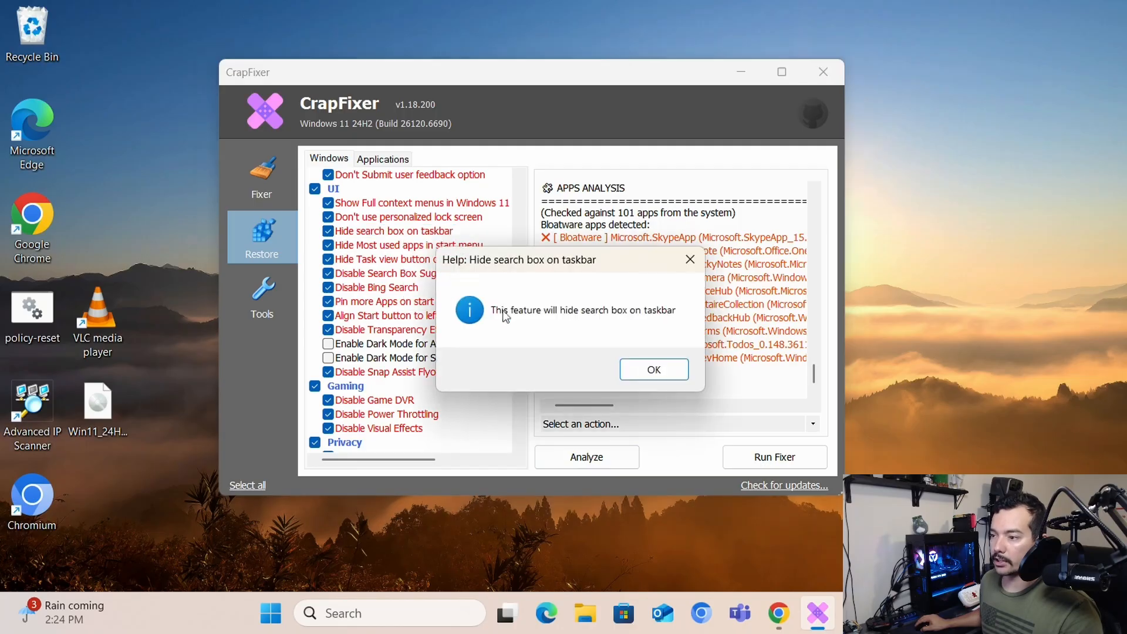
pyautogui.click(652, 369)
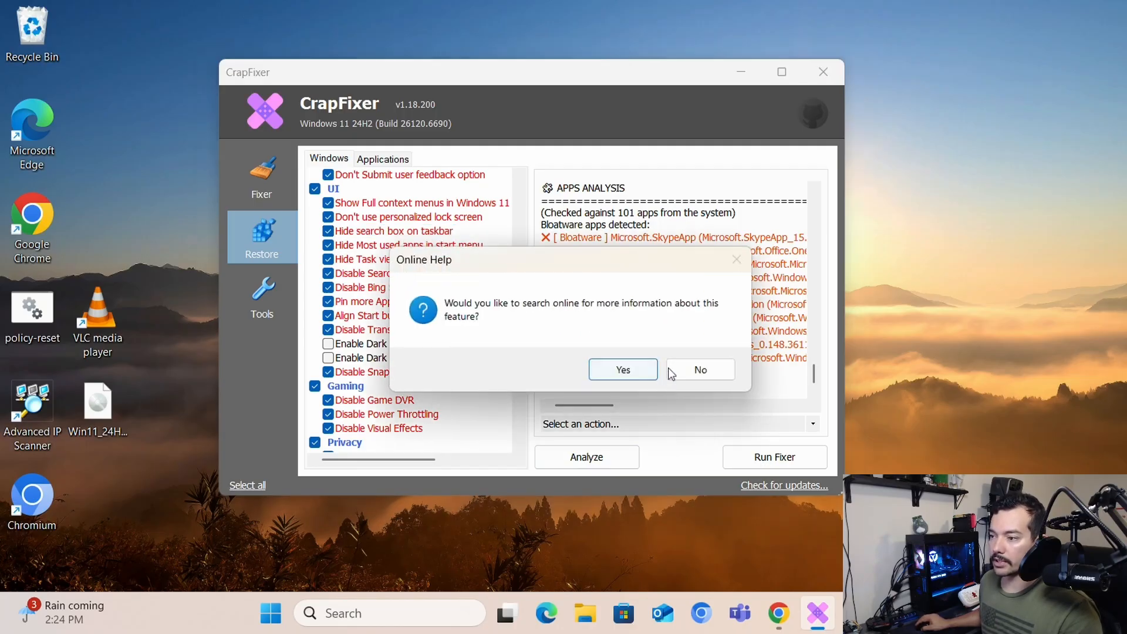
pyautogui.click(621, 368)
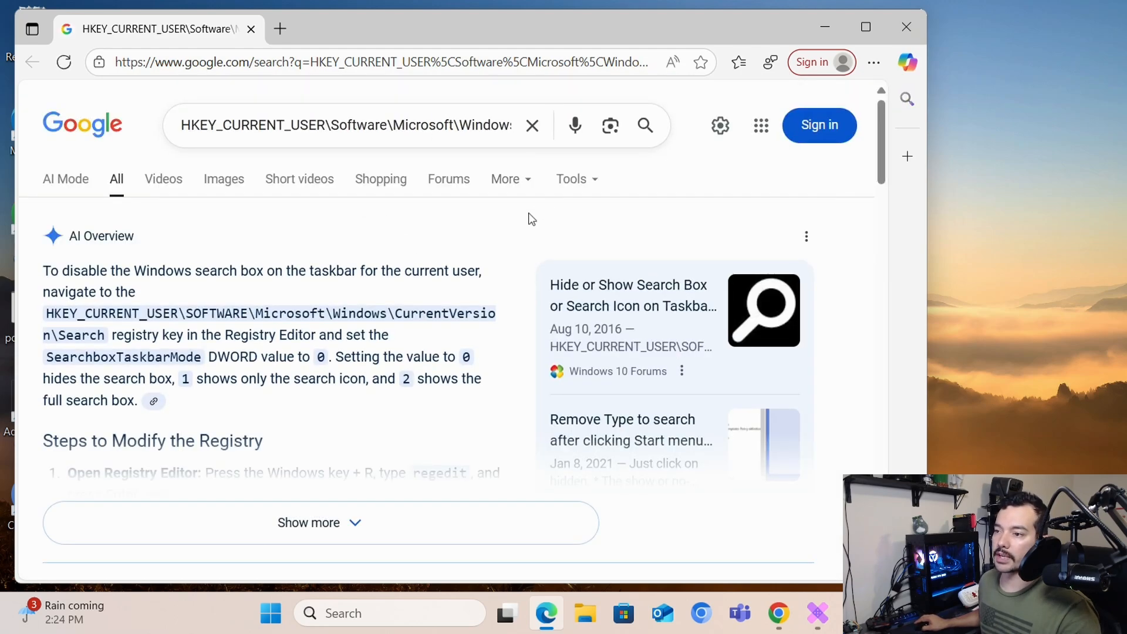
pyautogui.moveTo(448, 178)
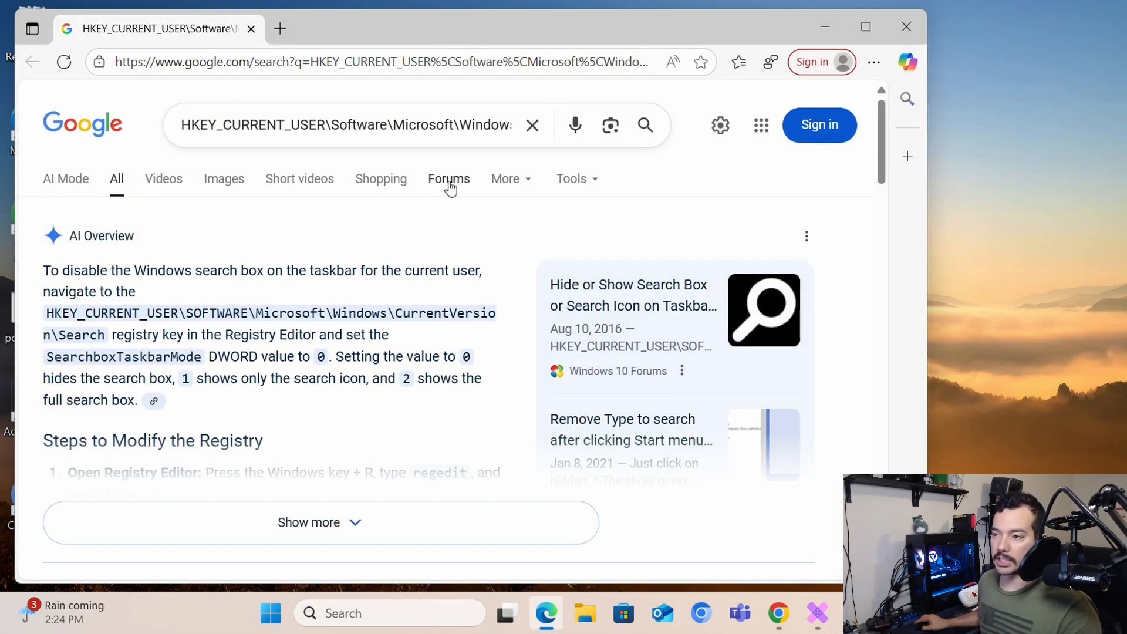
# Review the Google results on the SearchboxTaskbarMode registry value and close the browser.
pyautogui.scroll(-3)
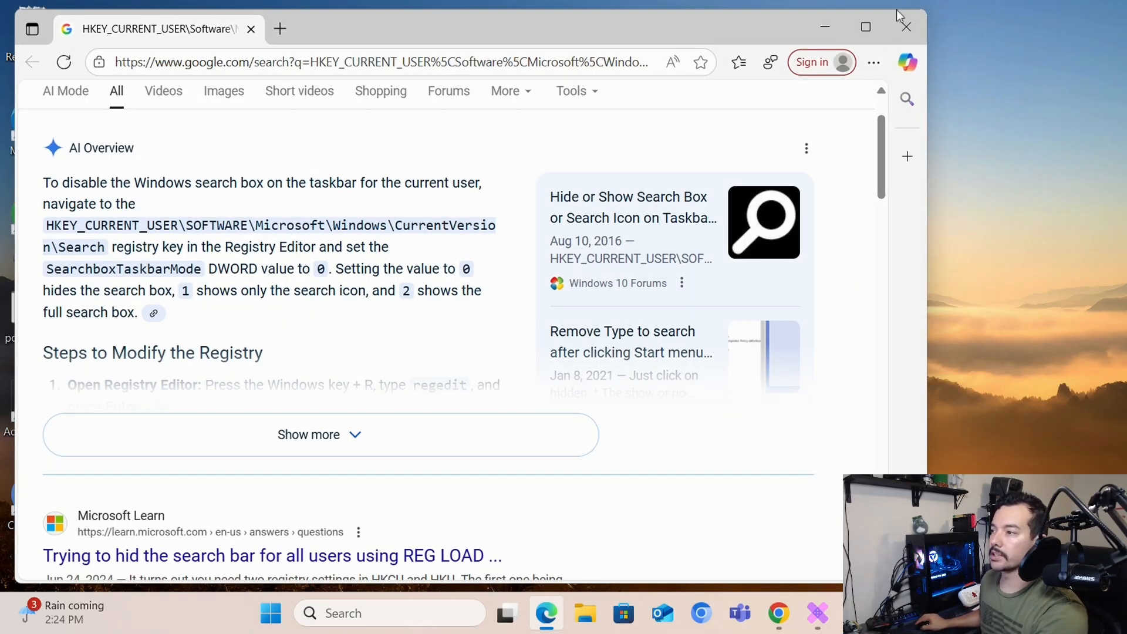
pyautogui.click(817, 613)
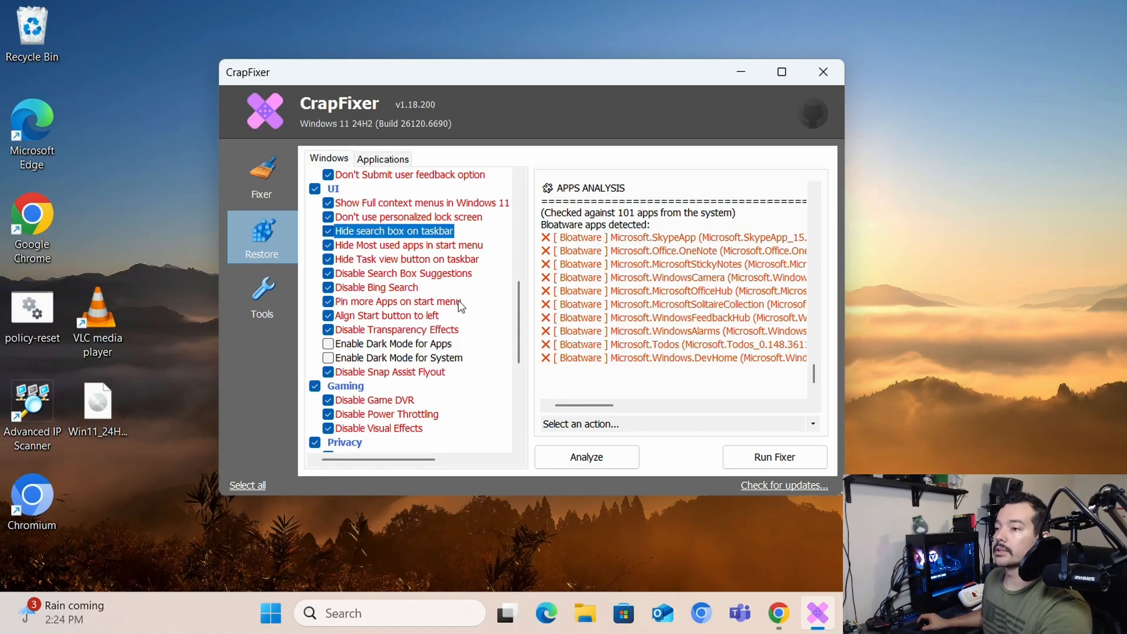
# Analyze the UI tweaks to list those not configured as recommended with their registry paths.
pyautogui.scroll(-3)
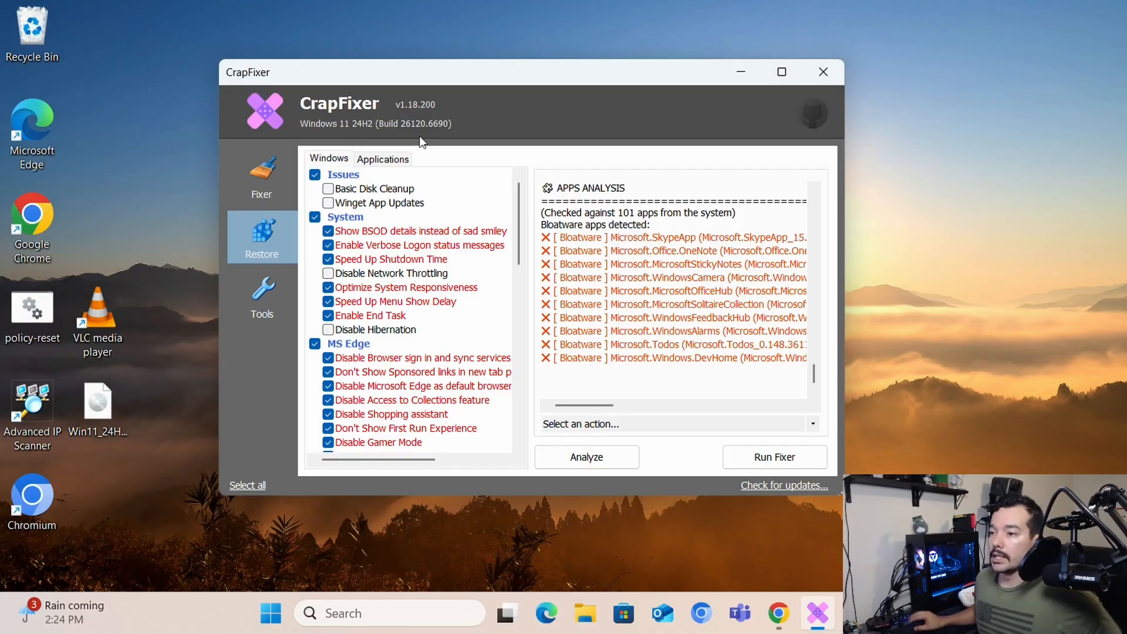
pyautogui.click(261, 176)
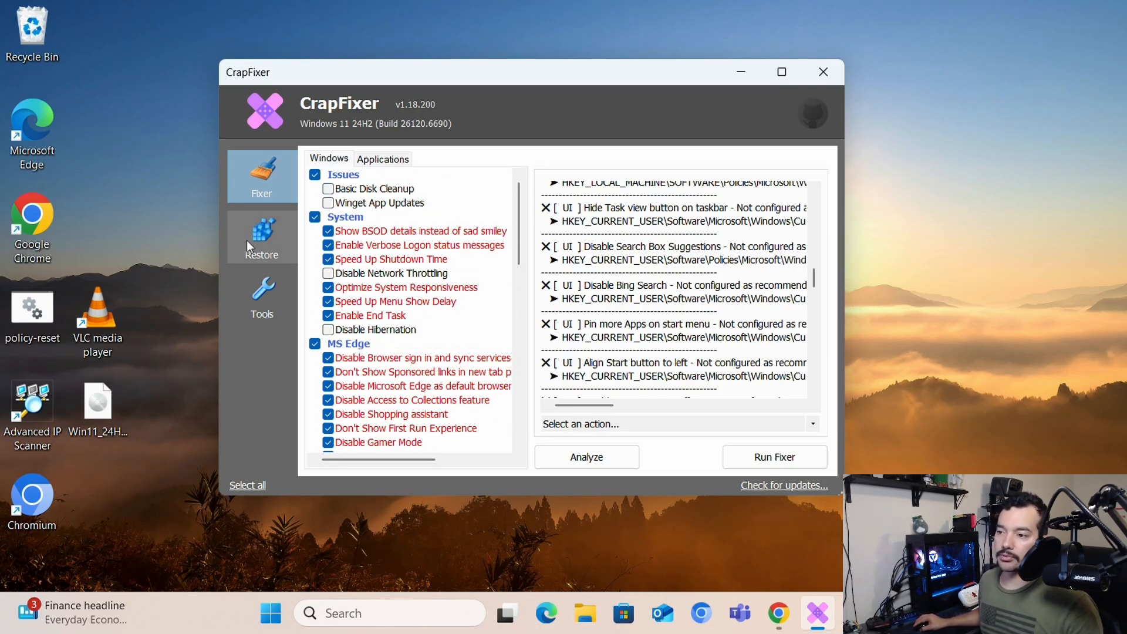
pyautogui.moveTo(446, 298)
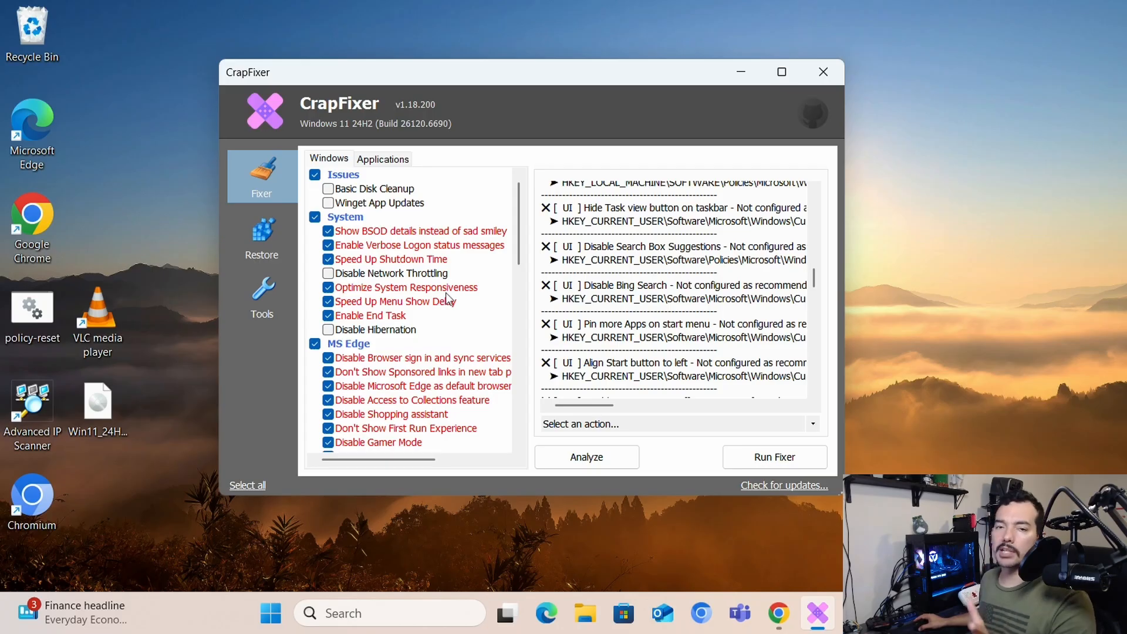